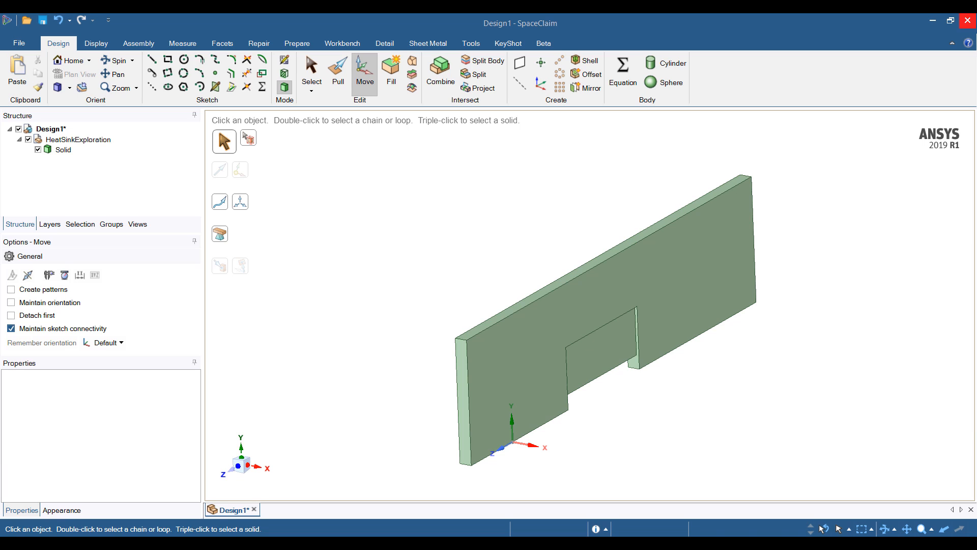
- Turn the 4 mm gap ruler dimension into a driving parameter and rename Group1 to AirGap
left_click(499, 370)
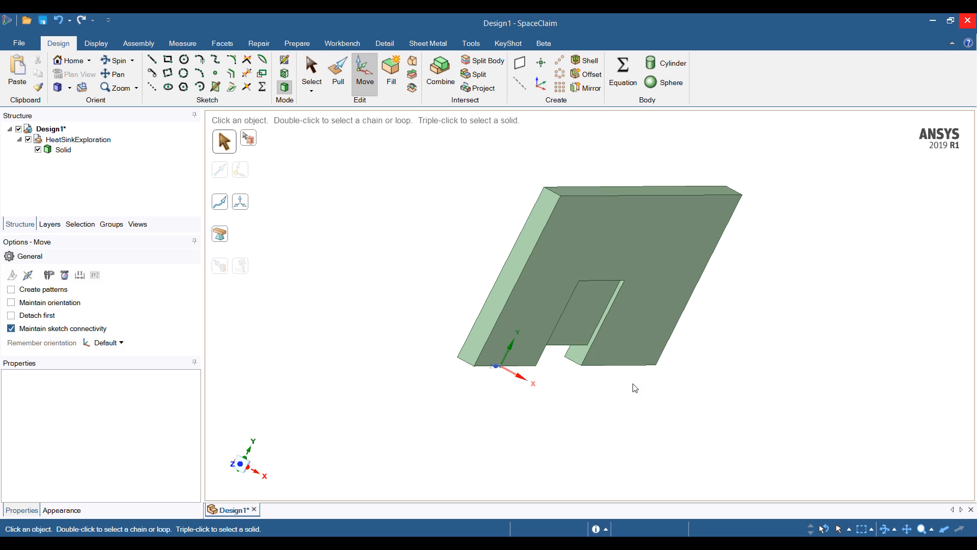
left_click(623, 268)
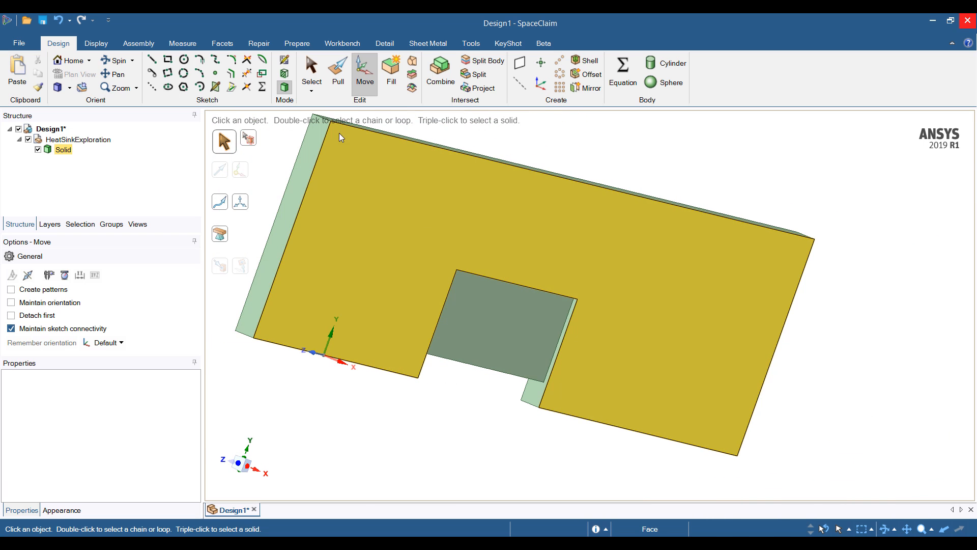
left_click(338, 69)
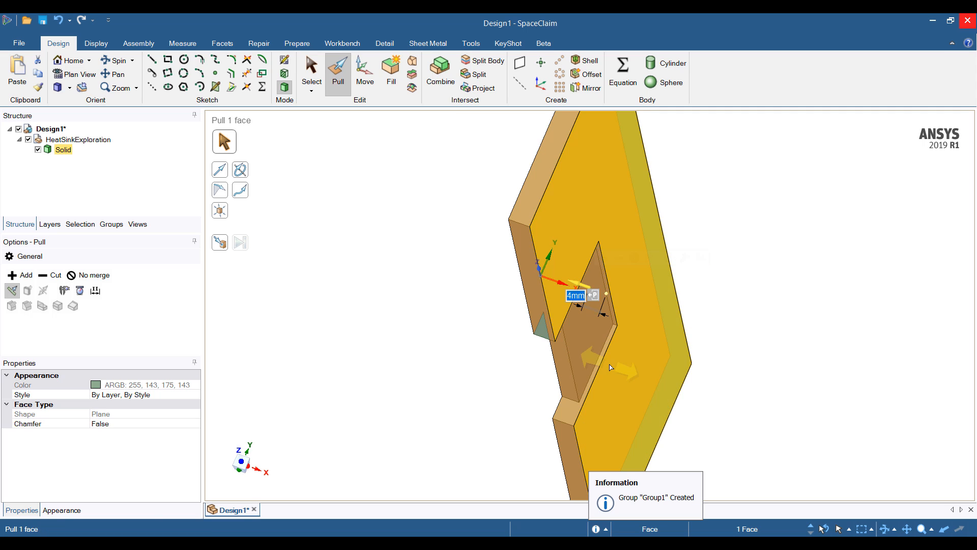
left_click(576, 298)
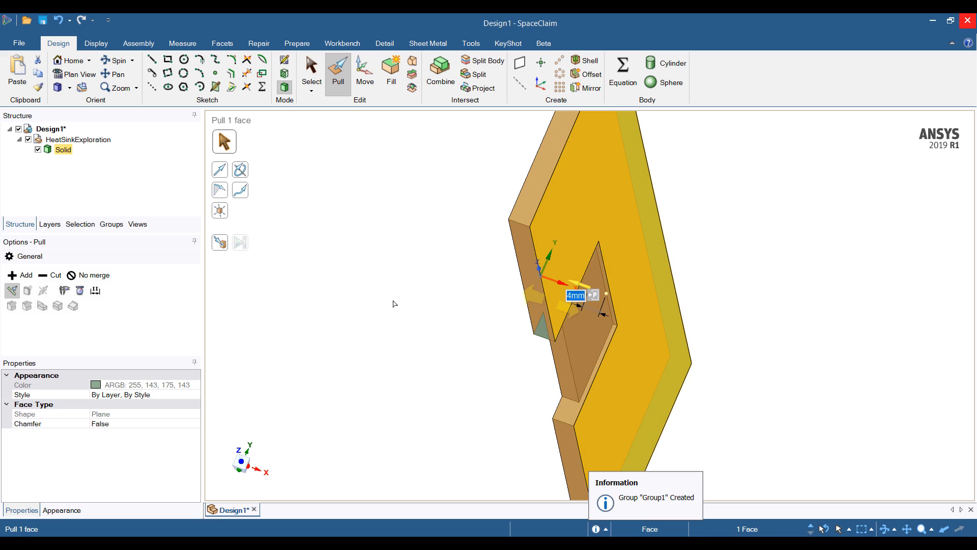
left_click(111, 224)
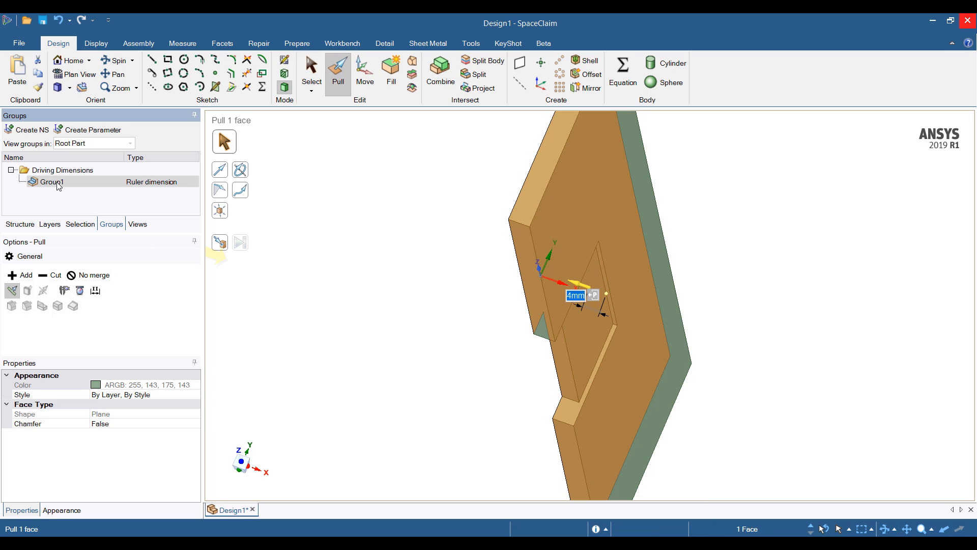
mouse_move(90, 275)
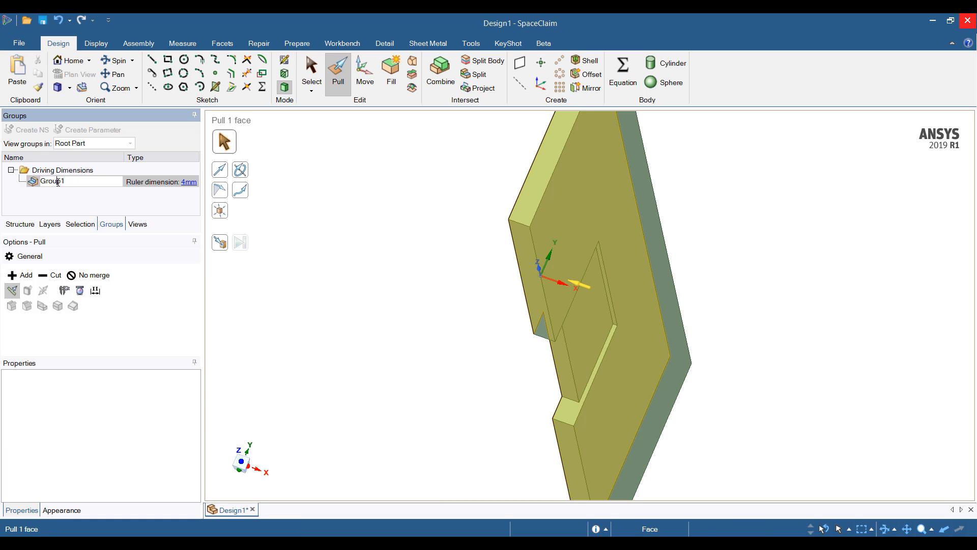
type("AirGap")
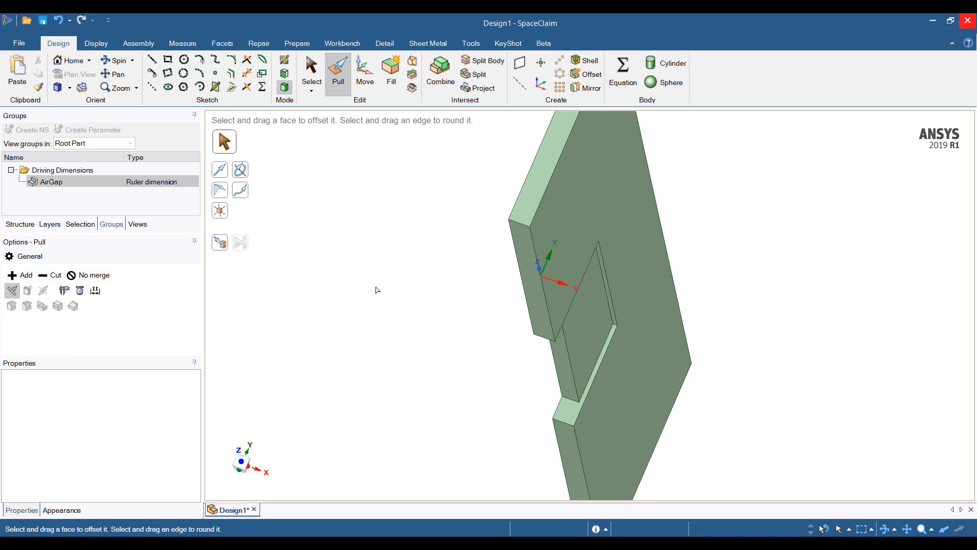
left_click(311, 71)
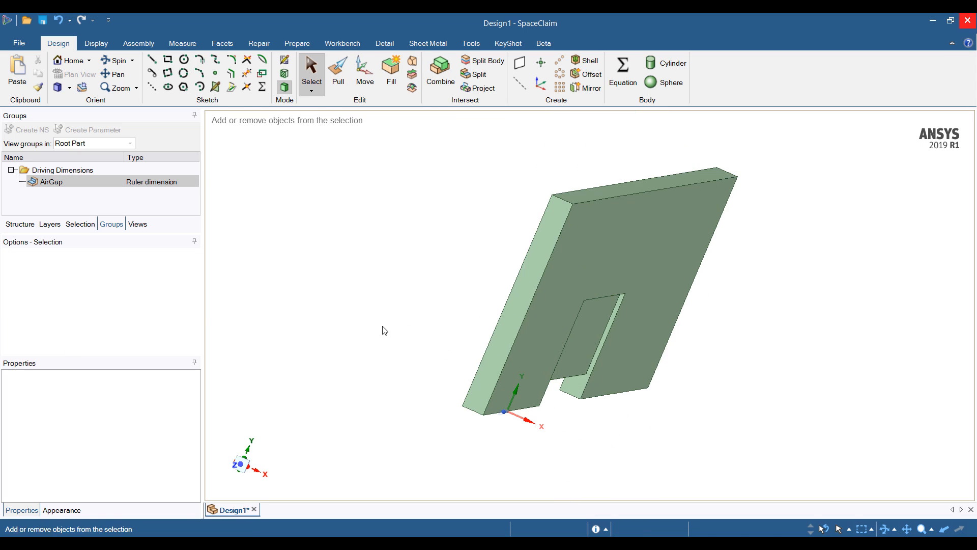
left_click(439, 69)
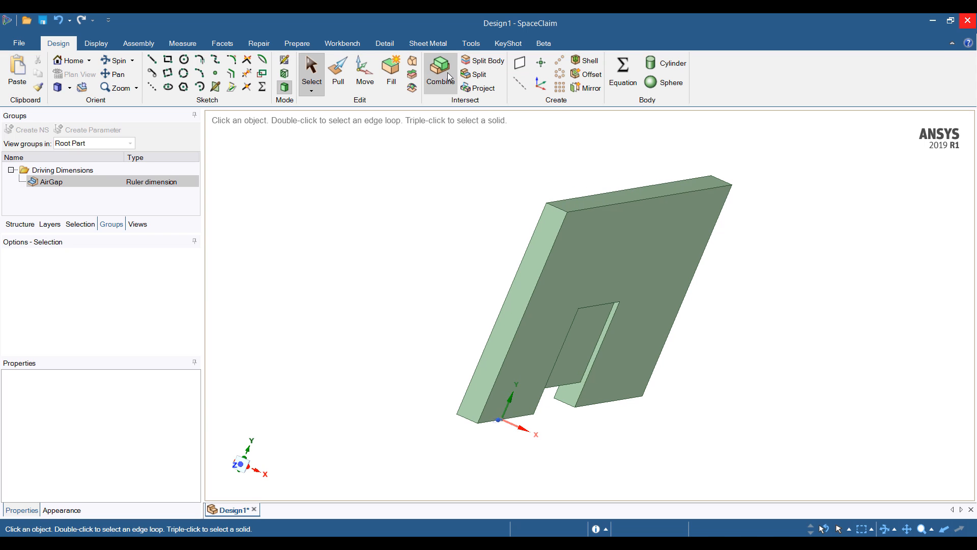
- Send the design to AIM 2019 R1 and import the active SpaceClaim geometry
left_click(342, 43)
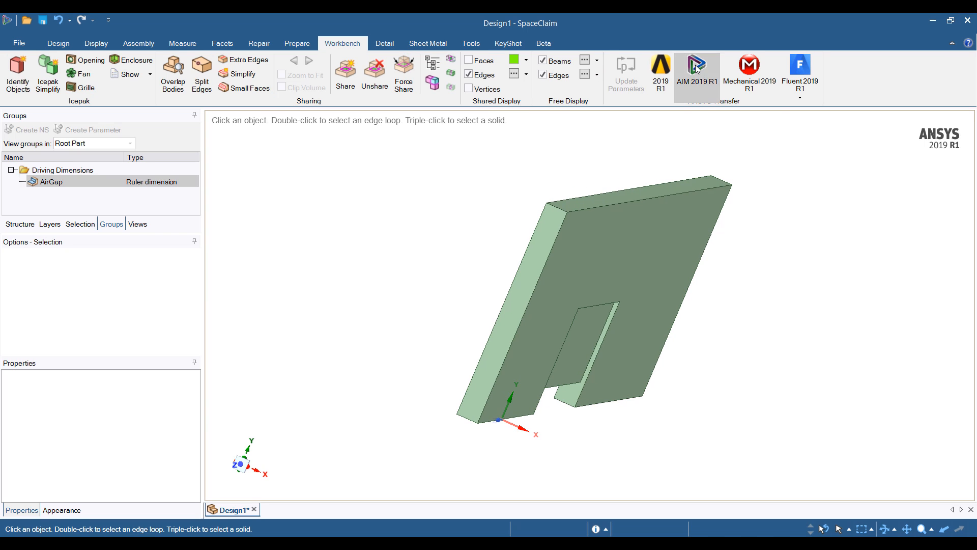
left_click(697, 64)
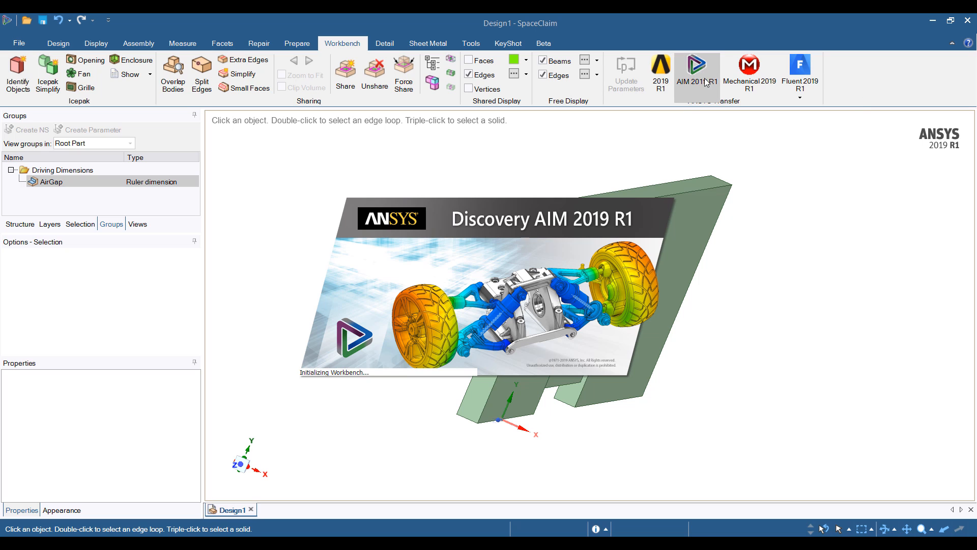
left_click(696, 69)
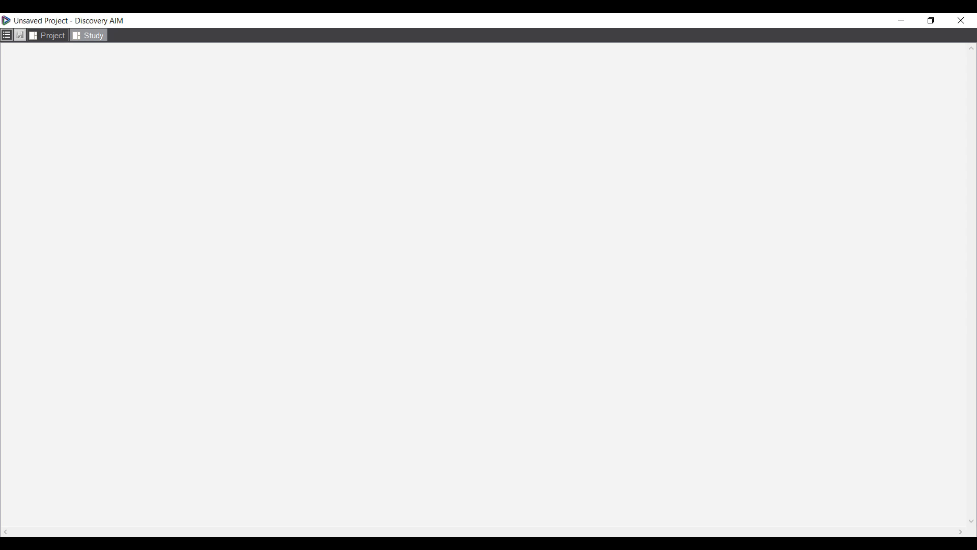
left_click(92, 36)
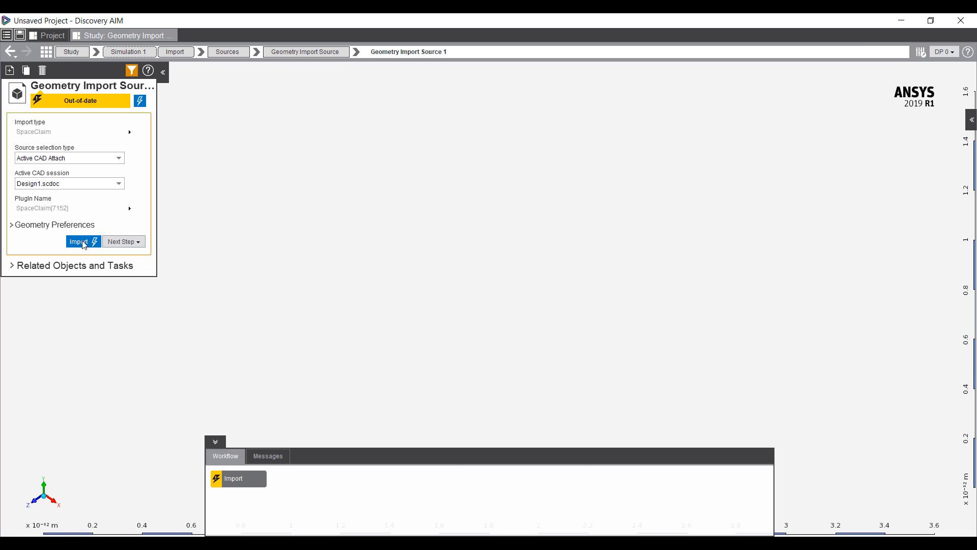
left_click(79, 241)
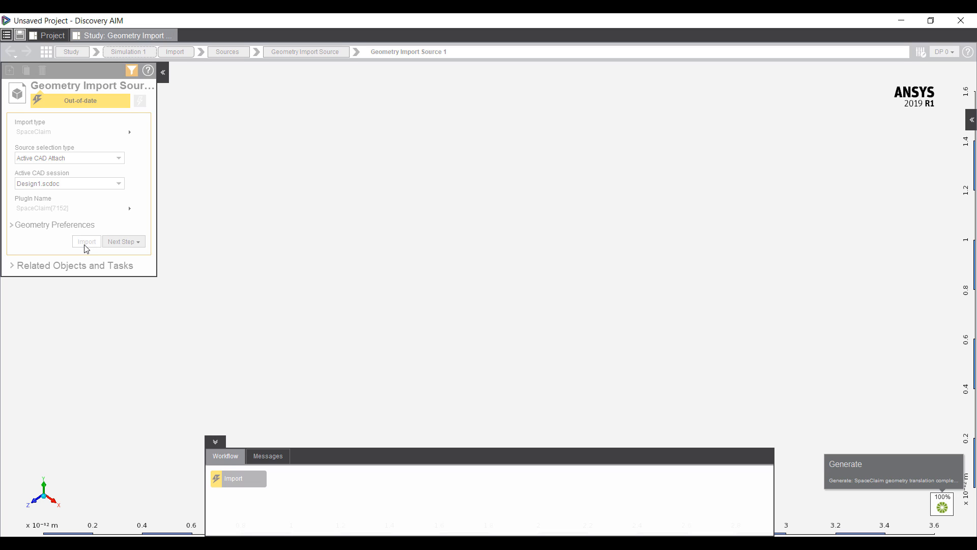
left_click(86, 241)
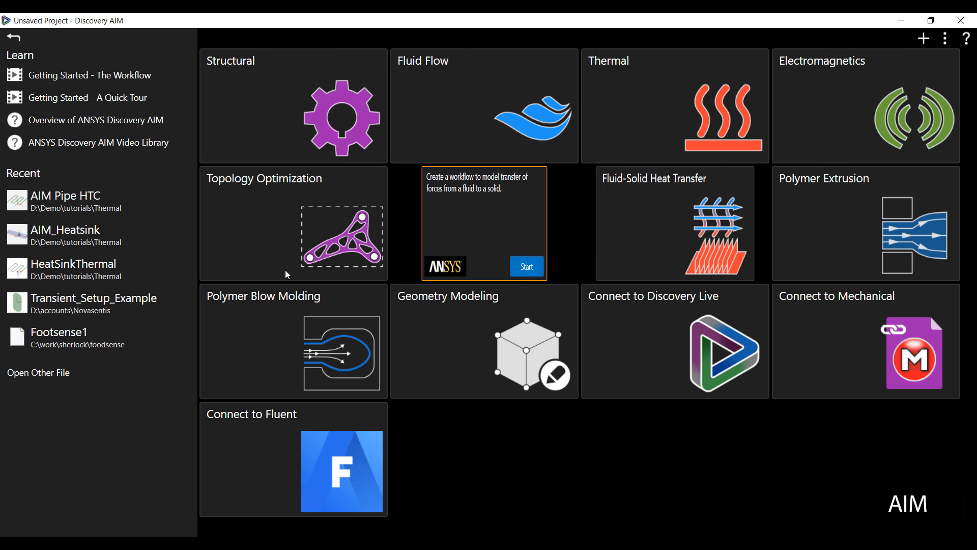
mouse_move(521, 214)
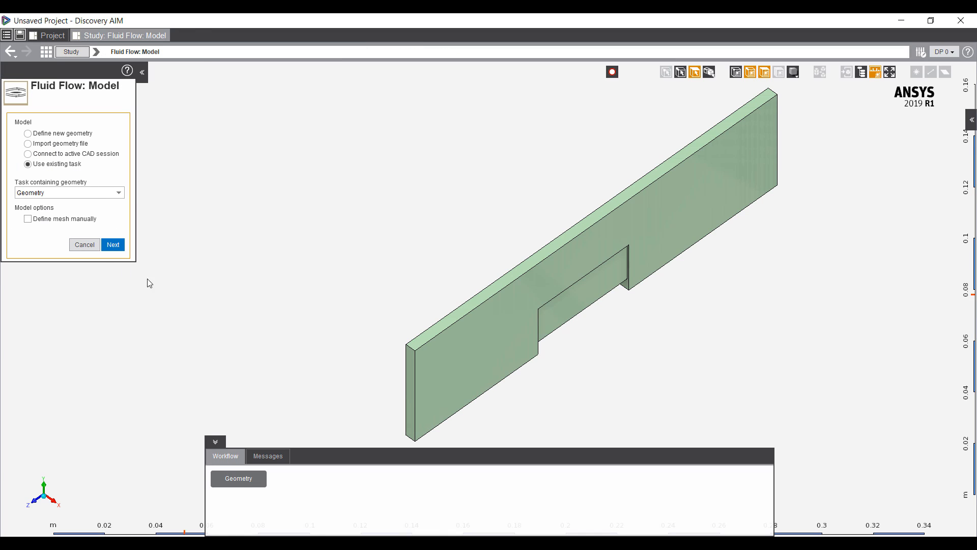
- Build a steady-state Fluid Flow workflow on the existing geometry, with an Air region and heat transfer
left_click(113, 244)
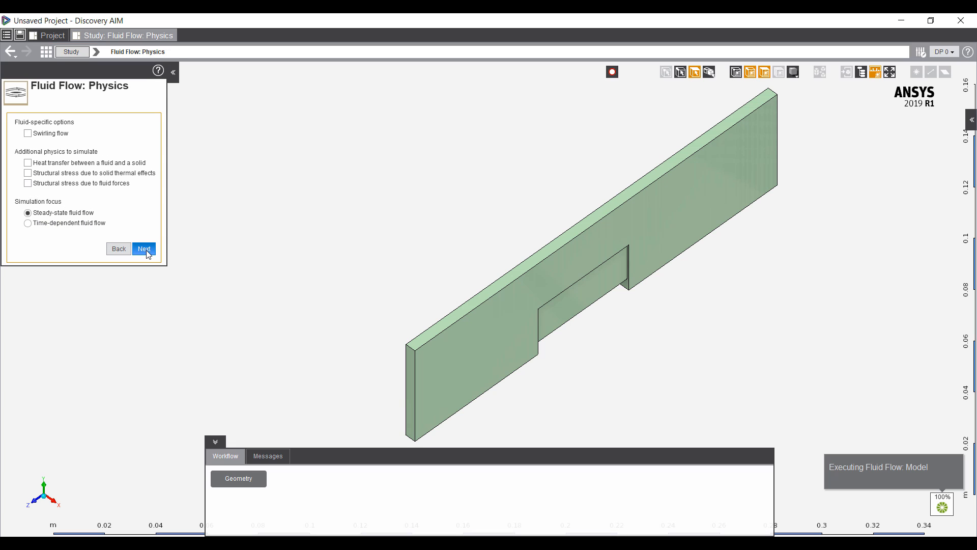
left_click(144, 247)
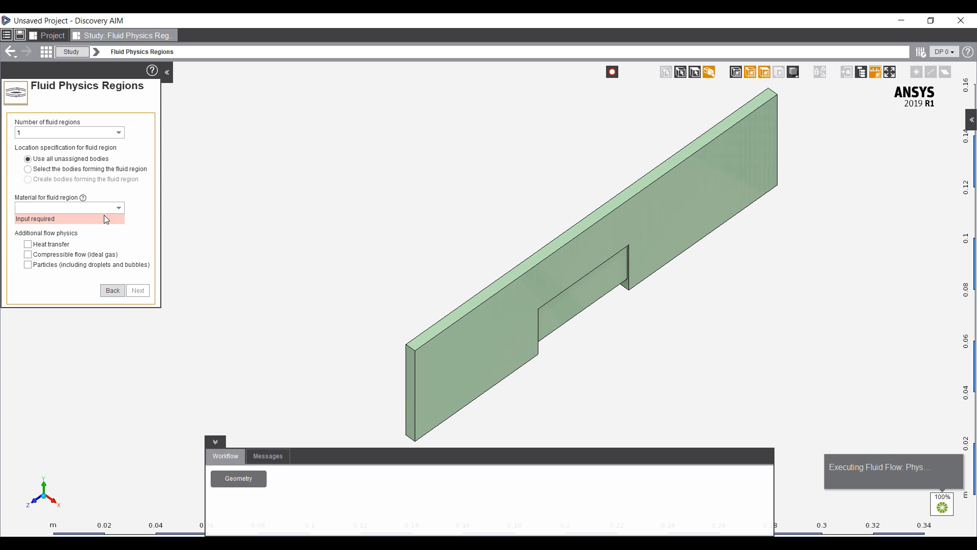
left_click(69, 207)
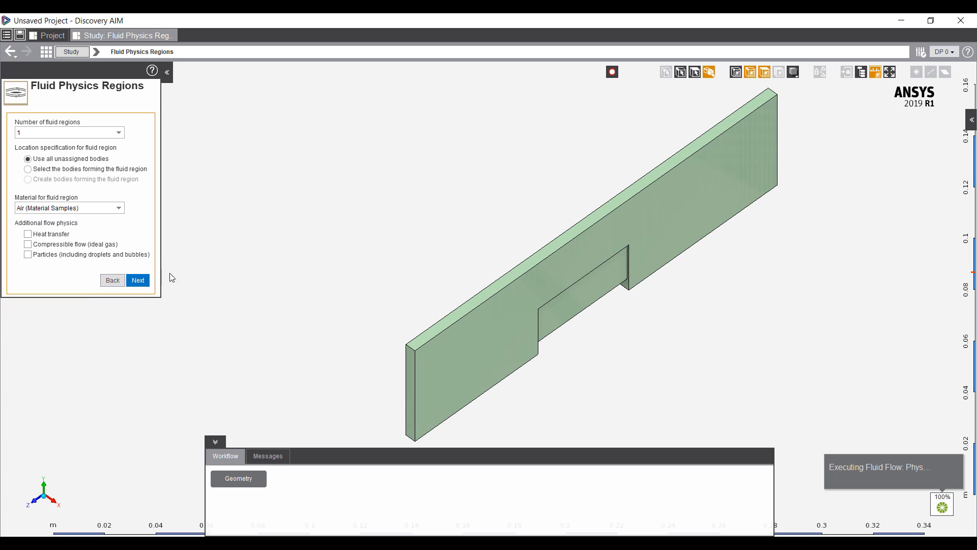
left_click(27, 233)
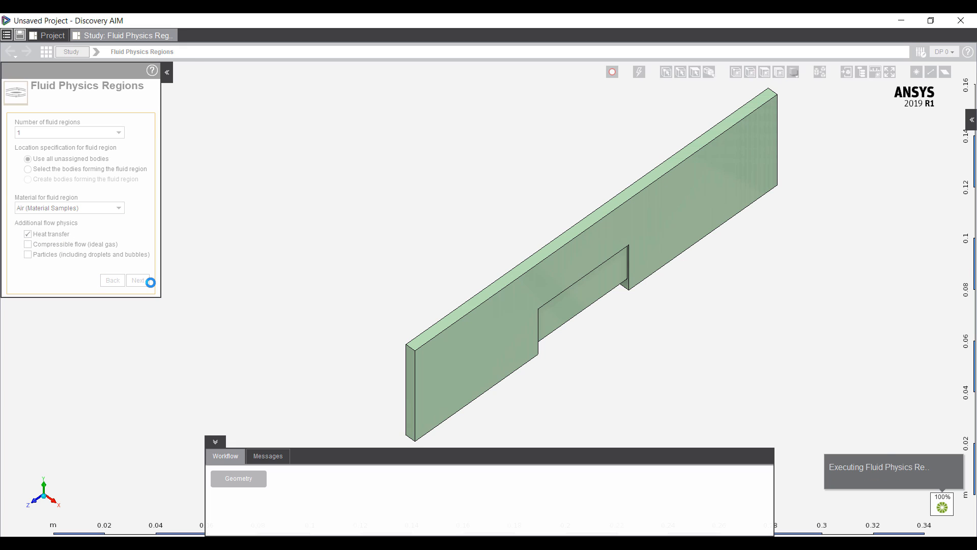
left_click(137, 281)
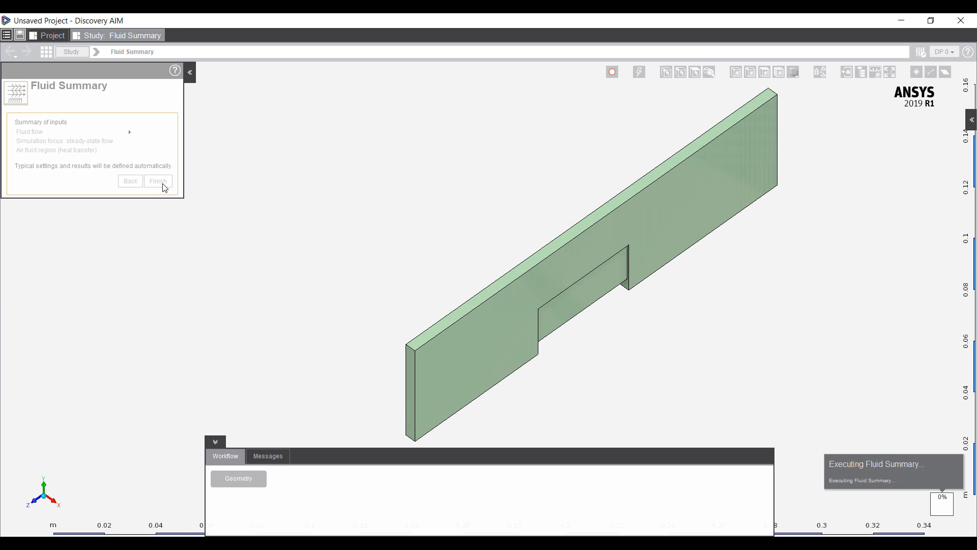
left_click(158, 180)
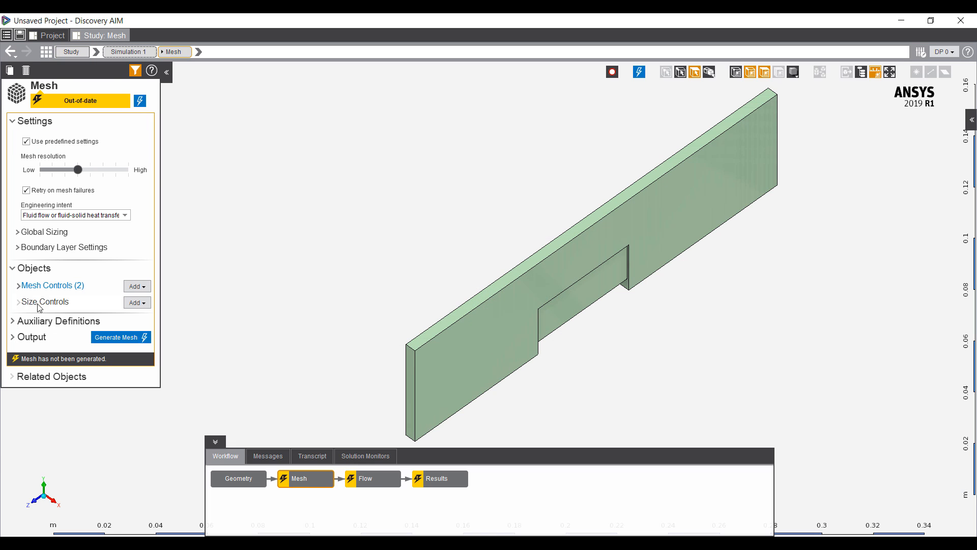
- Switch the global mesh size function method to Proximity and bring up Boundary Layer 1
left_click(44, 231)
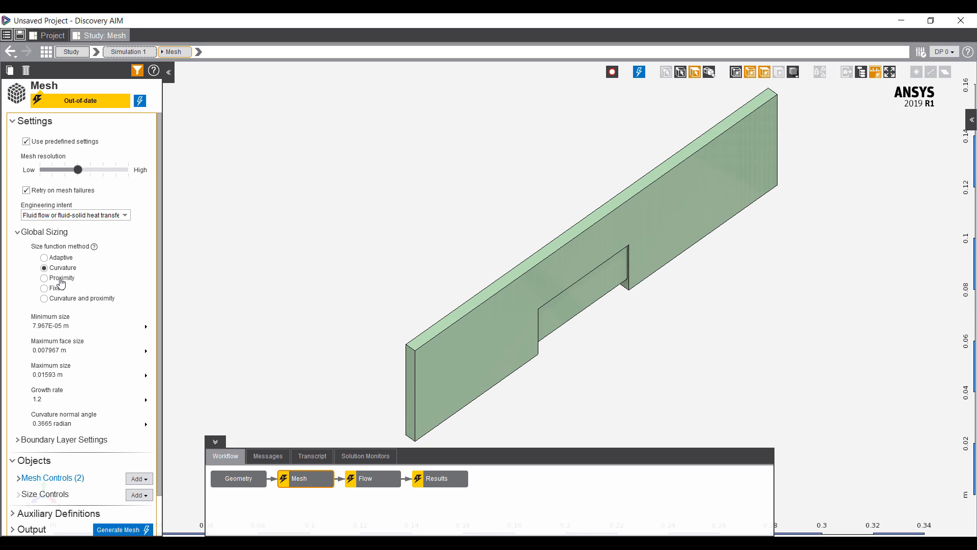
left_click(44, 277)
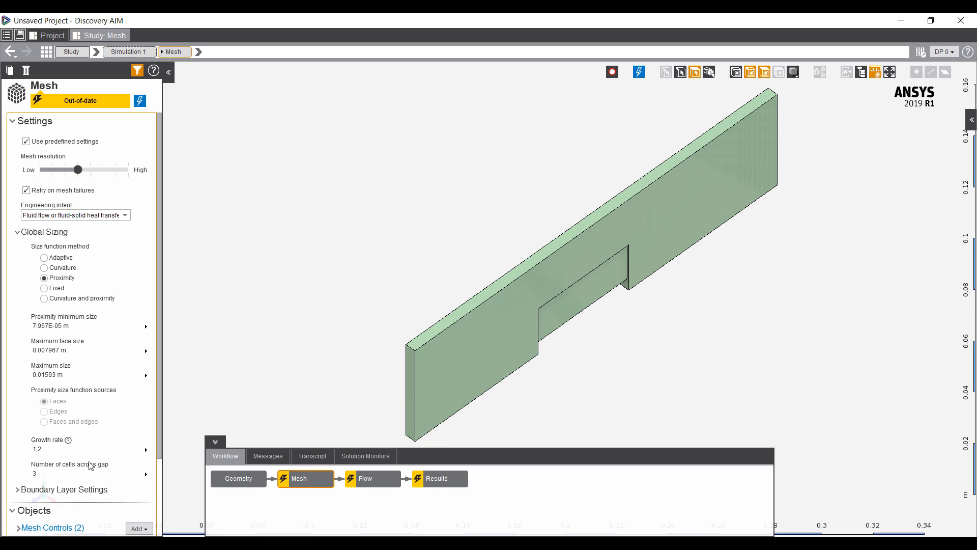
mouse_move(136, 414)
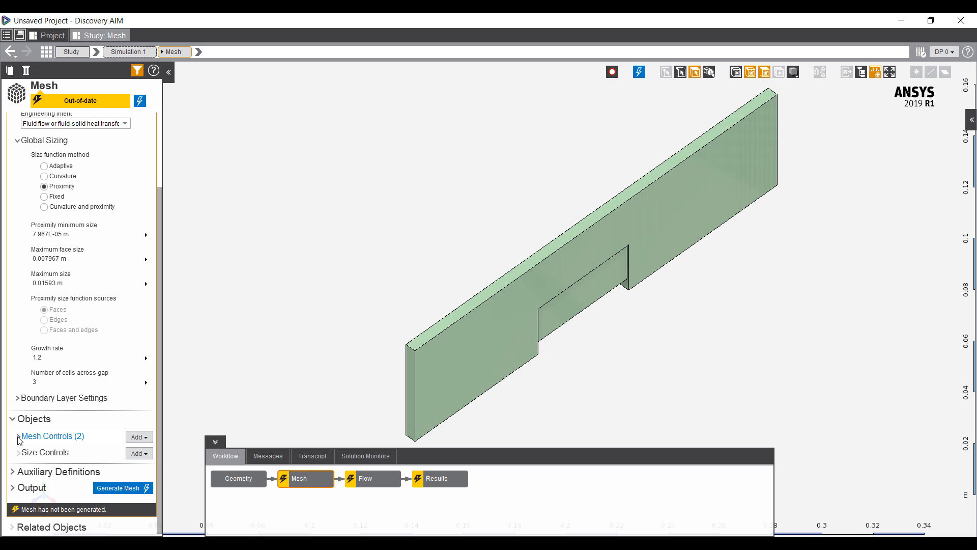
left_click(16, 436)
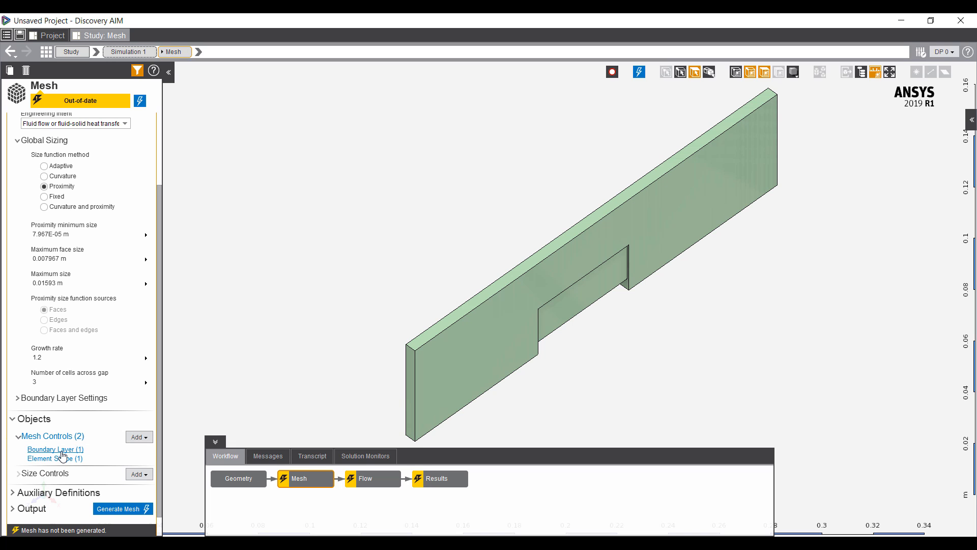
left_click(55, 449)
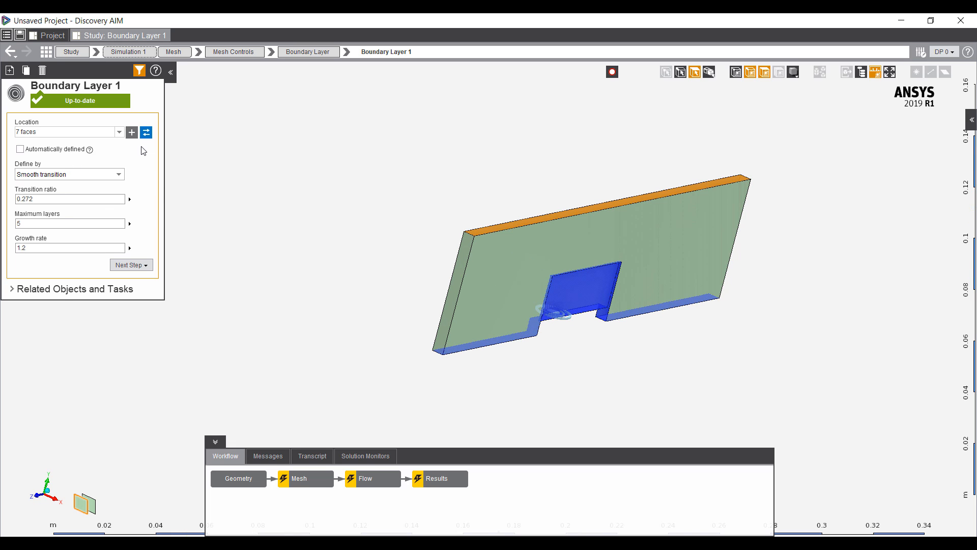
- Add the top face to Boundary Layer 1's location, making eight faces
left_click(591, 214)
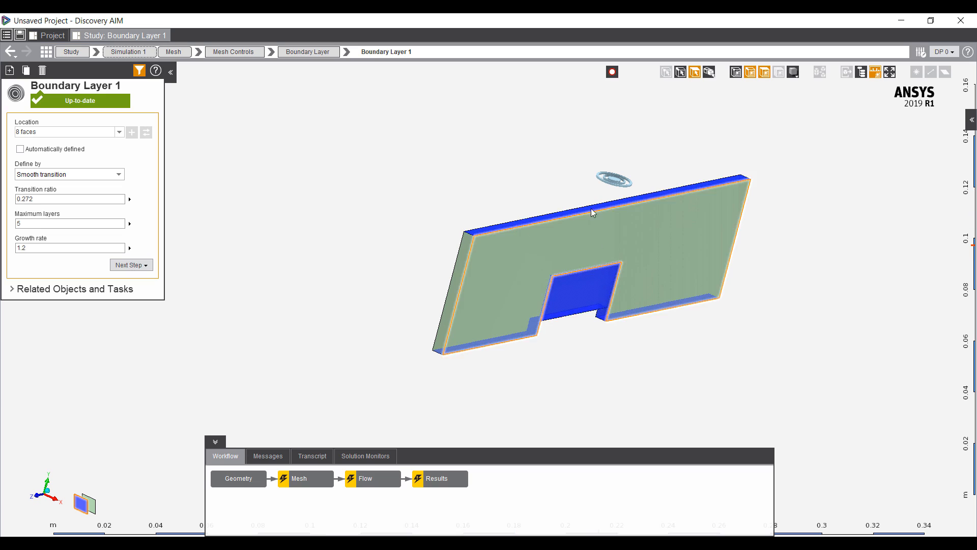
left_click(366, 478)
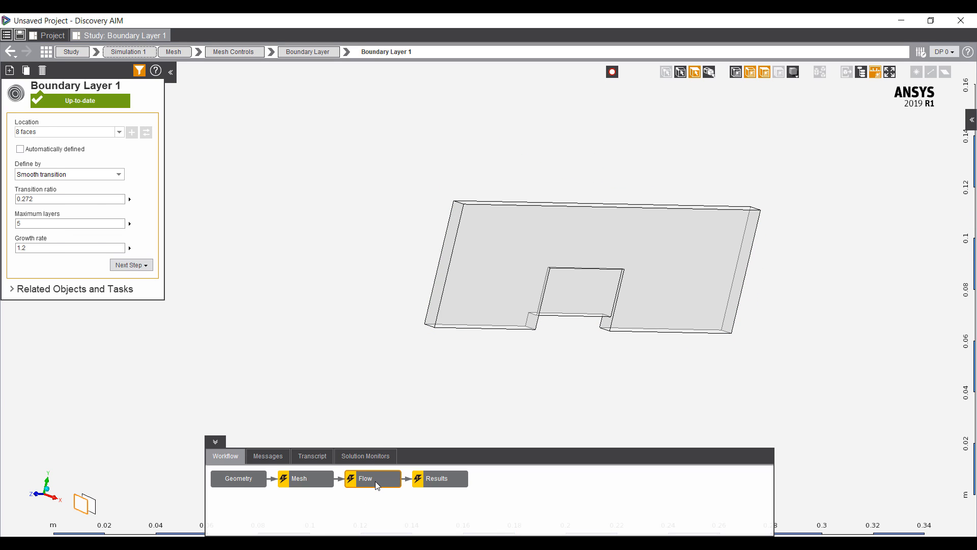
- Add a Symmetry condition on the two large side faces of the air domain
left_click(366, 478)
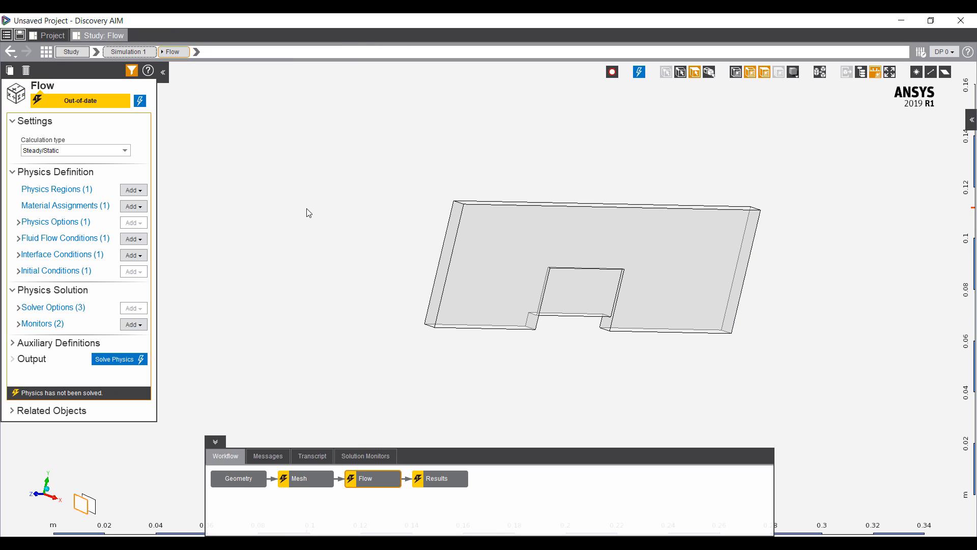
left_click(597, 244)
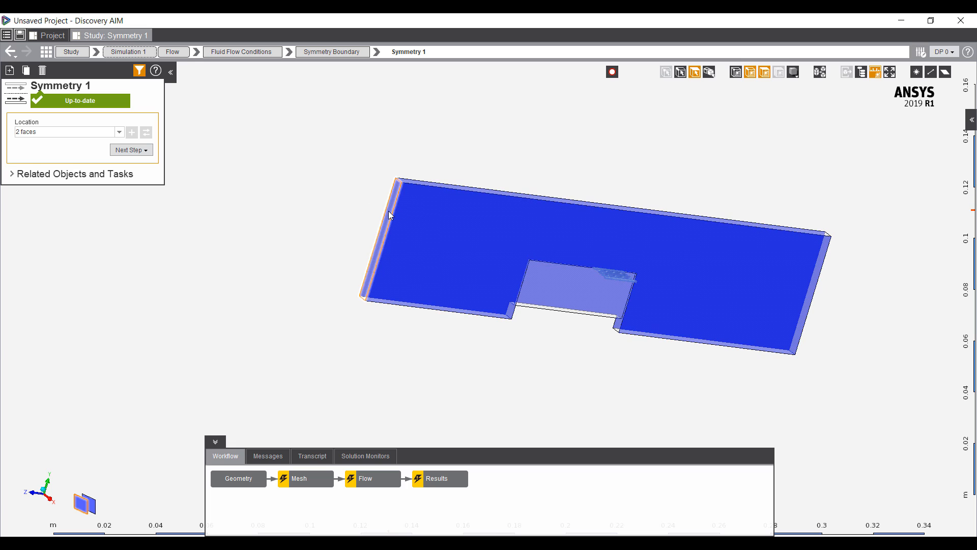
right_click(389, 215)
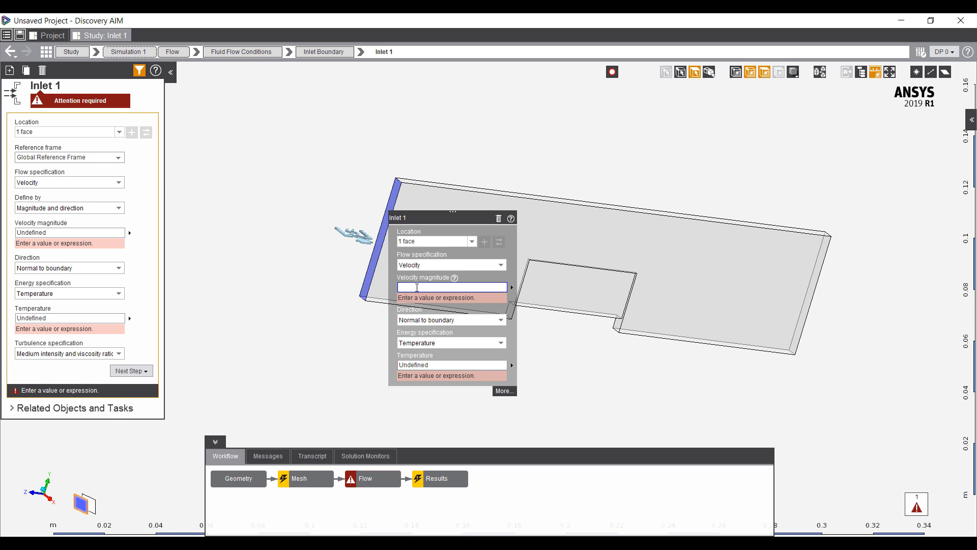
- Give the left-face inlet 1 m/s velocity magnitude and 20 C temperature
type("20 C")
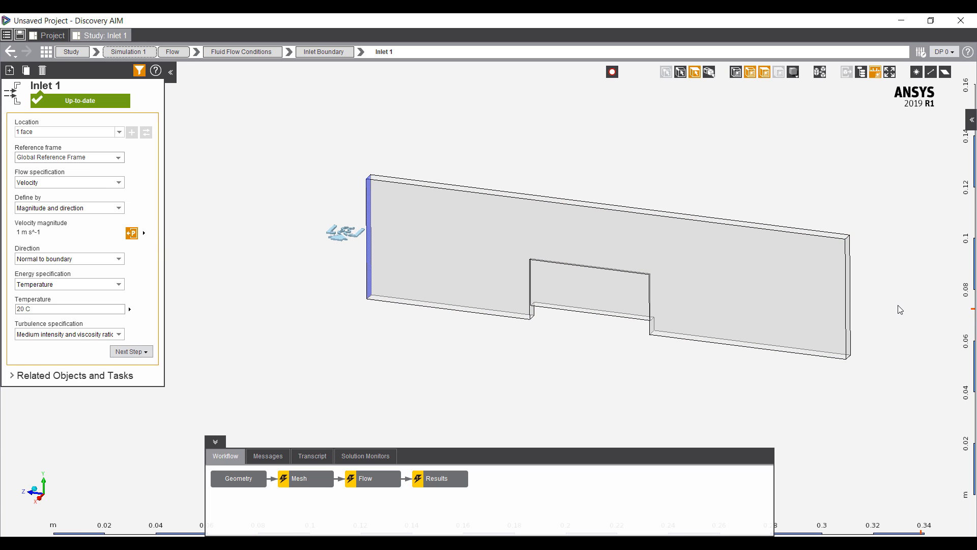
left_click(817, 308)
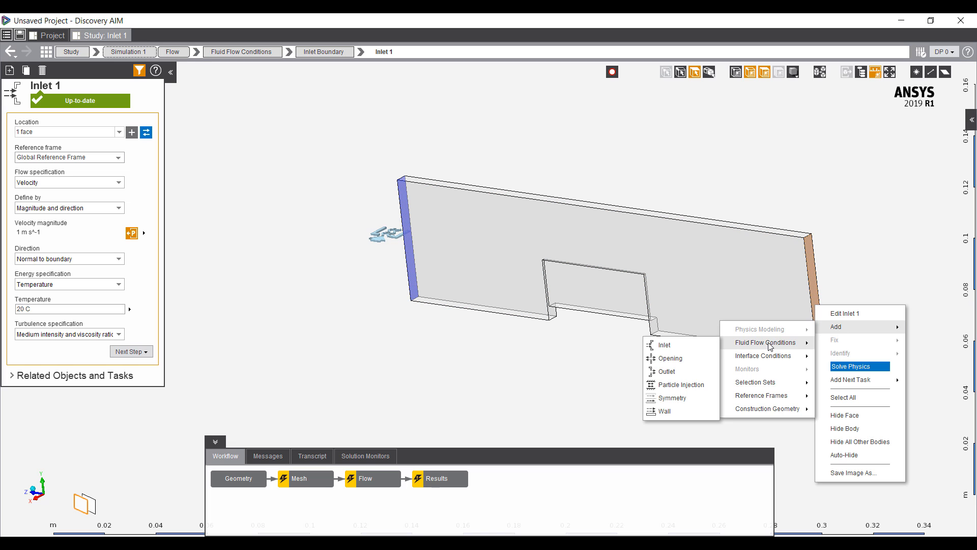
mouse_move(716, 350)
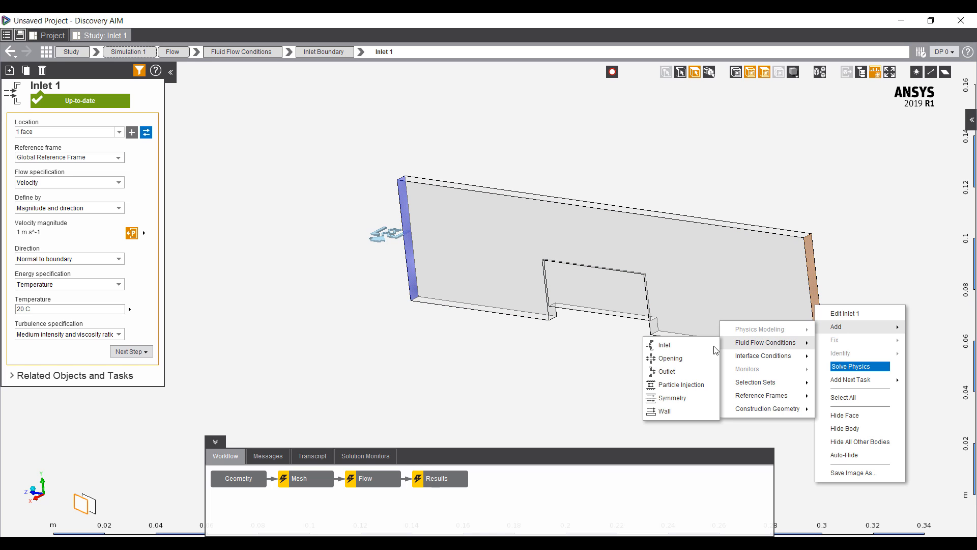
- Add an outlet on the right end face with 0 Pa gauge static pressure
left_click(666, 371)
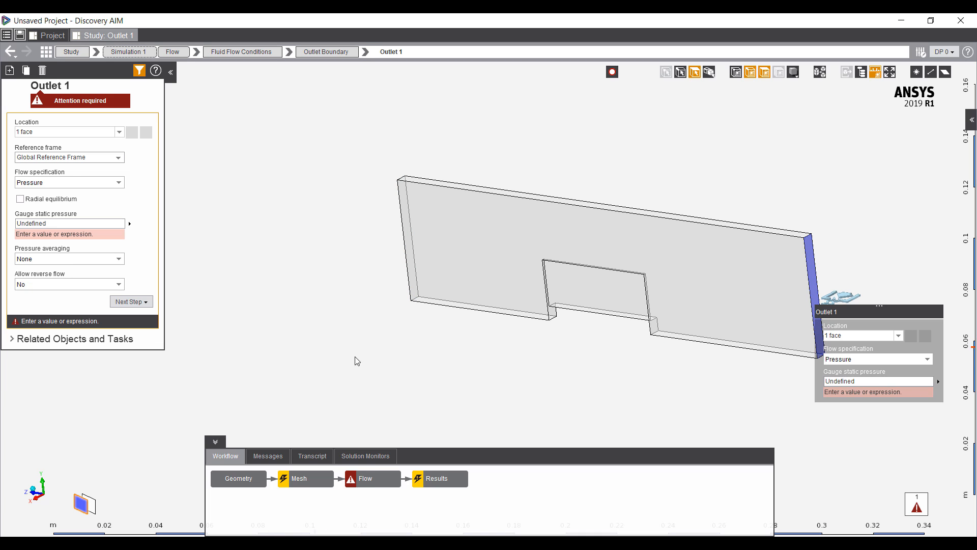
left_click(875, 381)
type("0 Pa")
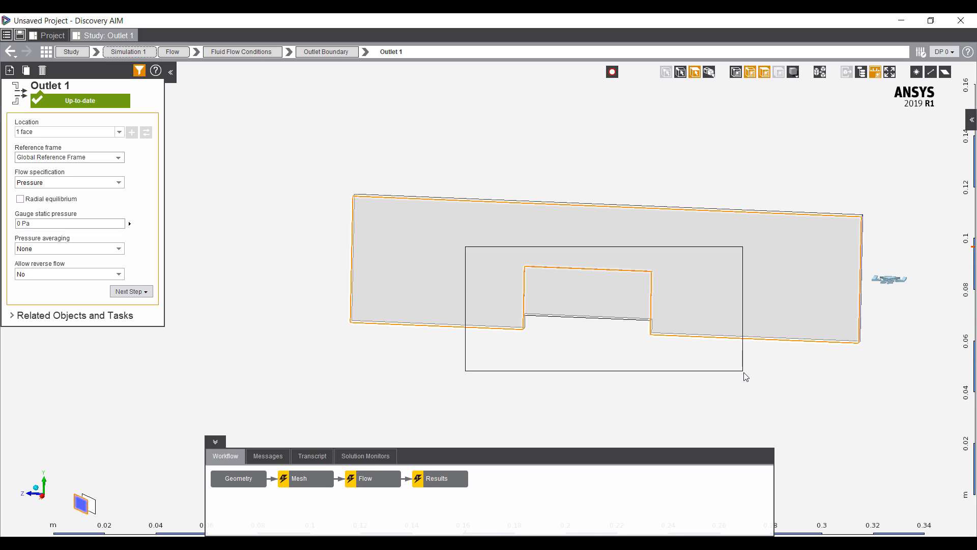
right_click(586, 296)
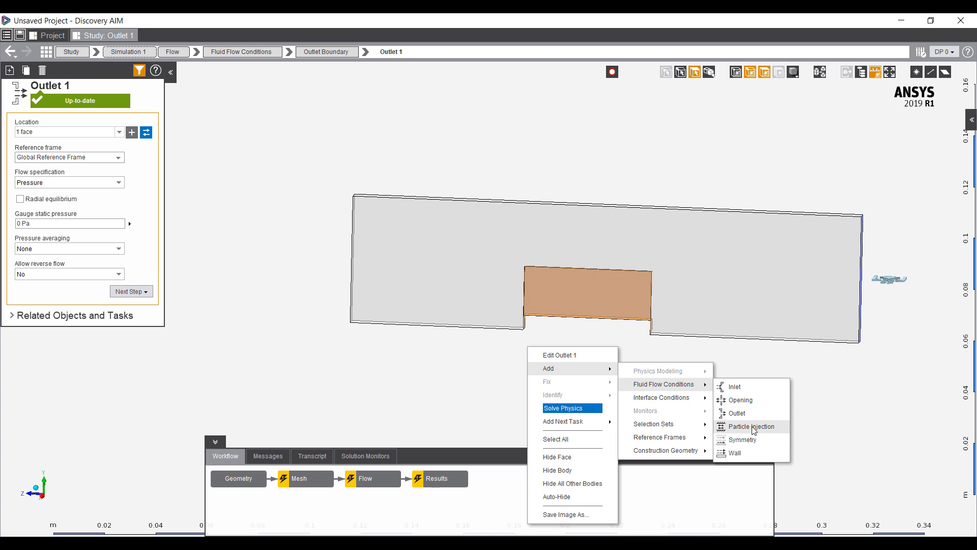
- Add a wall named HeatSink on the five heat sink faces with a fixed 50 [C] temperature
left_click(735, 452)
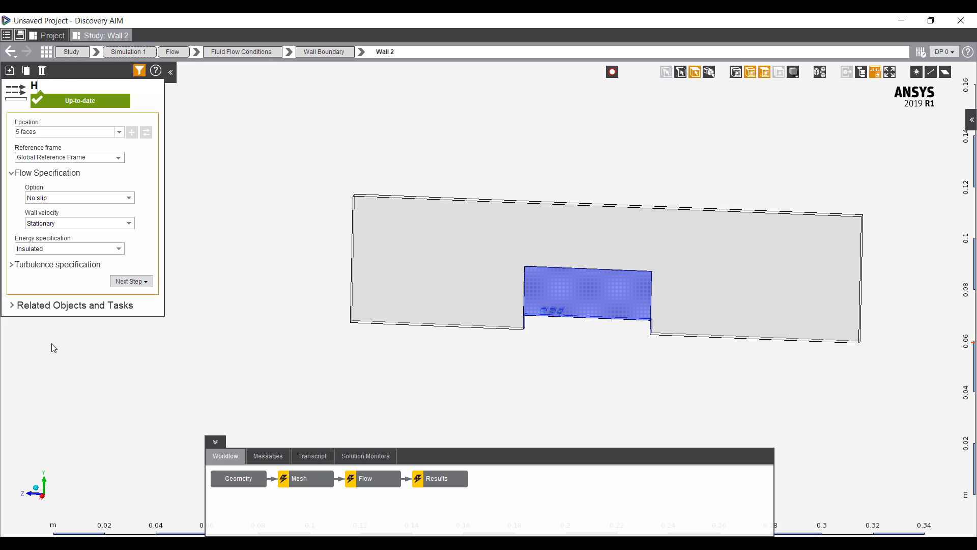
type("HeatSink")
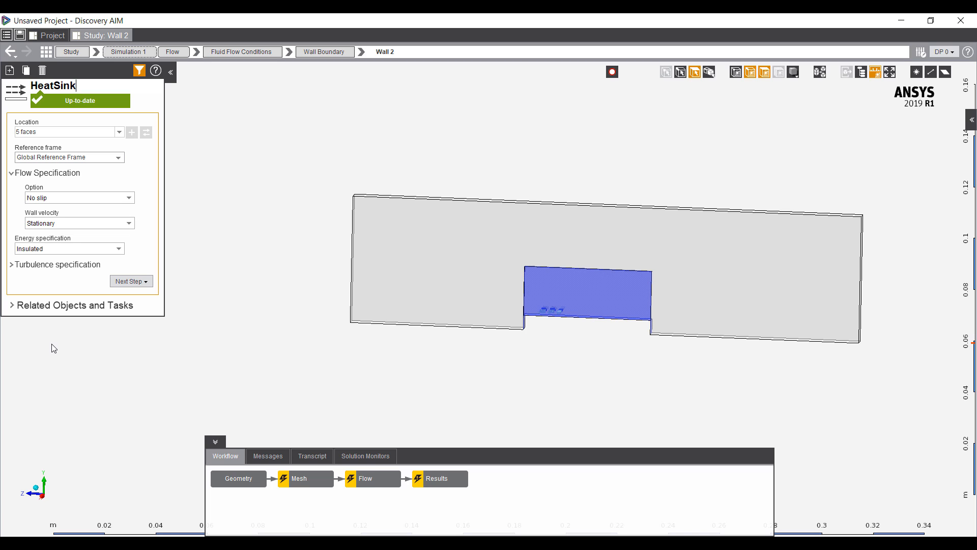
left_click(117, 248)
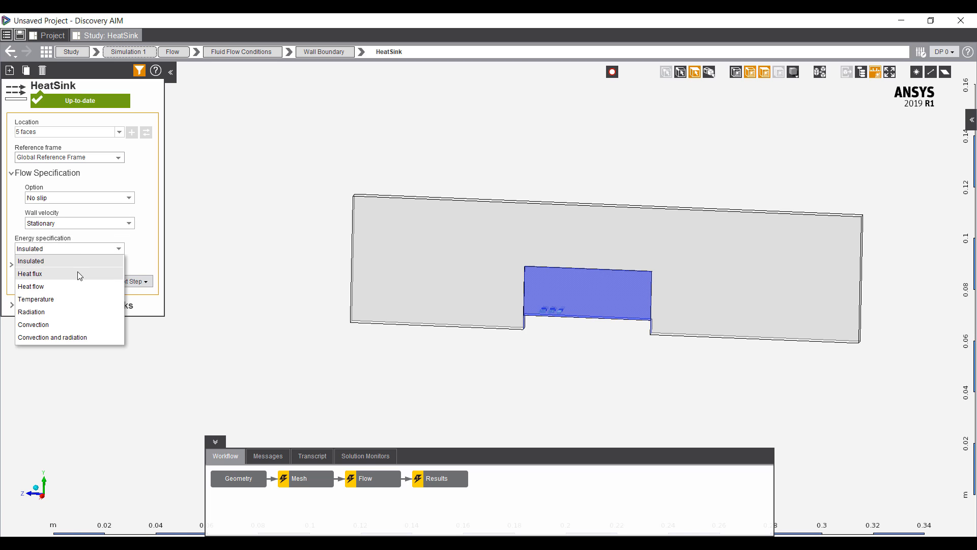
left_click(36, 299)
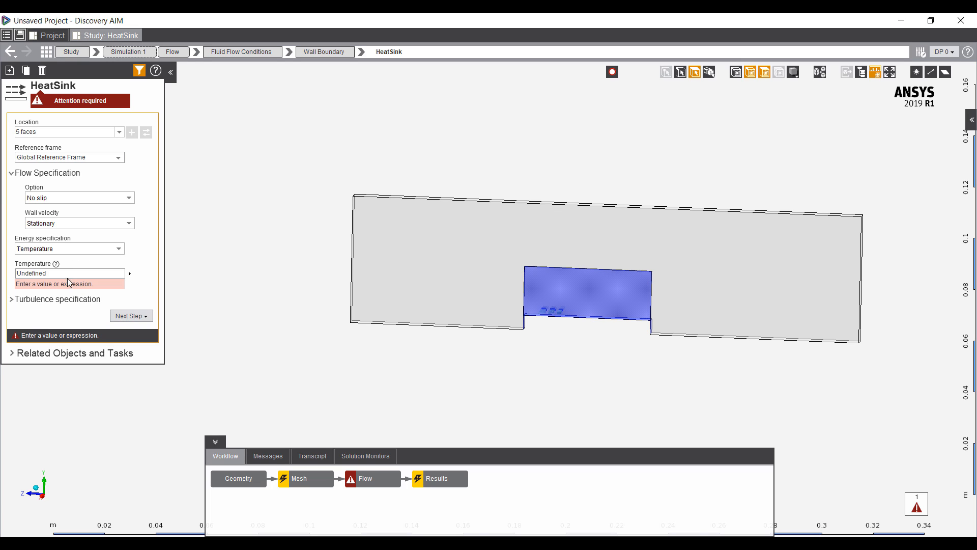
type("50 [C]")
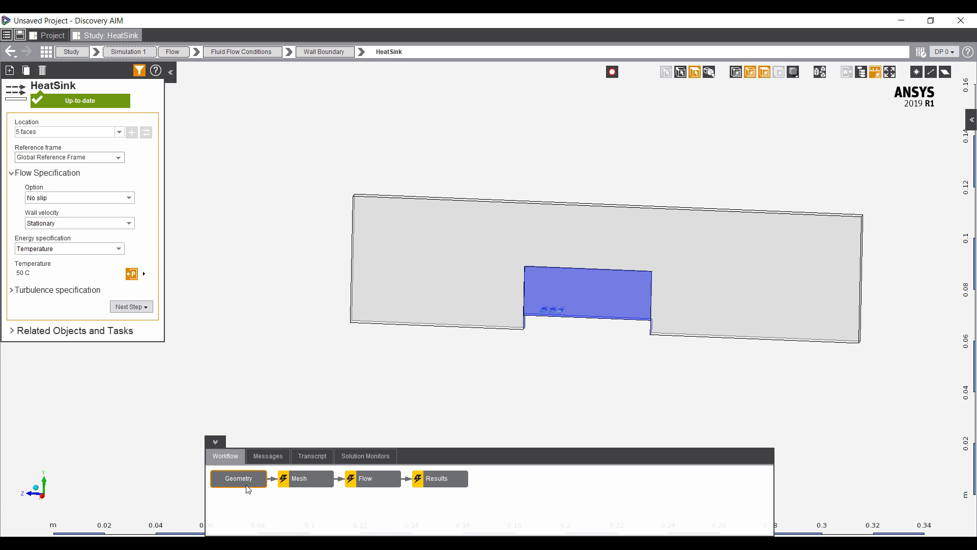
- Update Geometry Import Source 1 from SpaceClaim so the AirGap dimension (4) appears
left_click(238, 478)
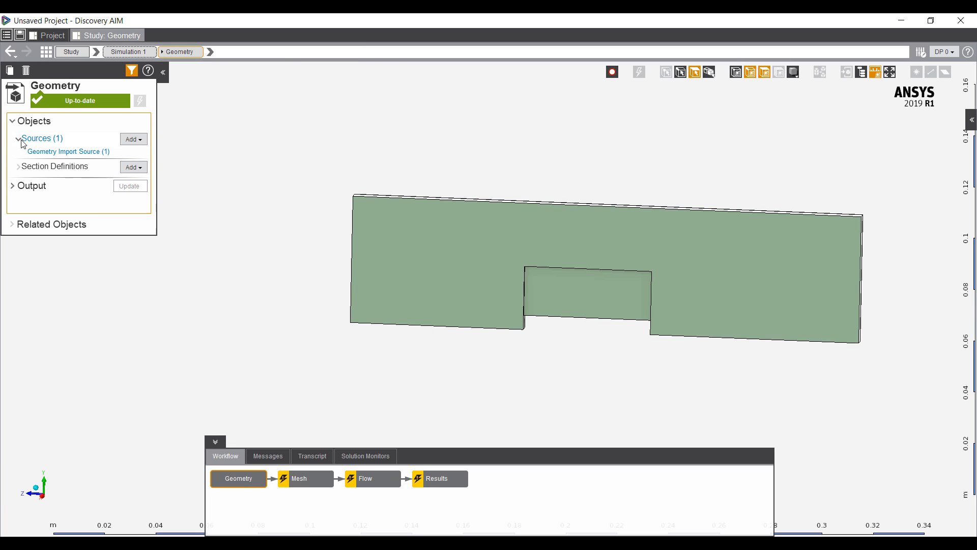
left_click(69, 152)
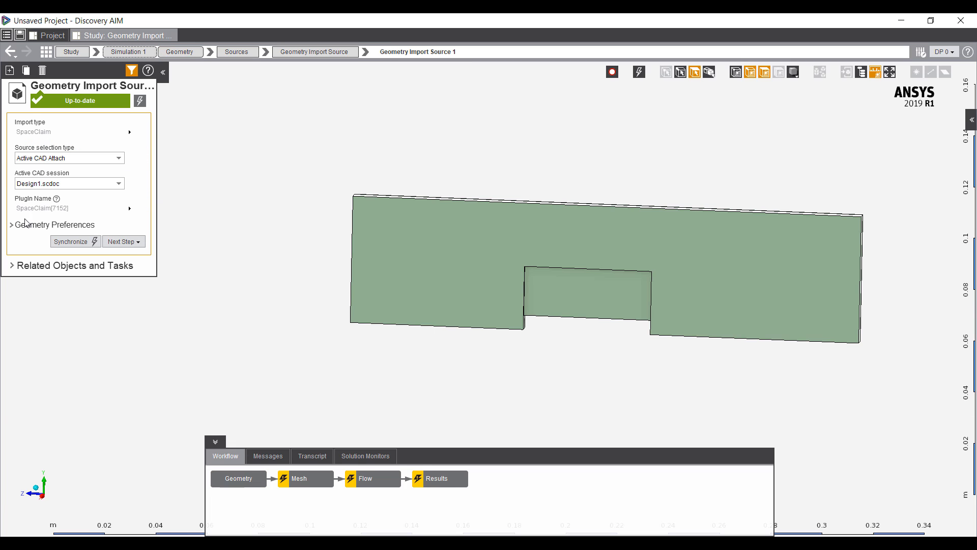
left_click(56, 225)
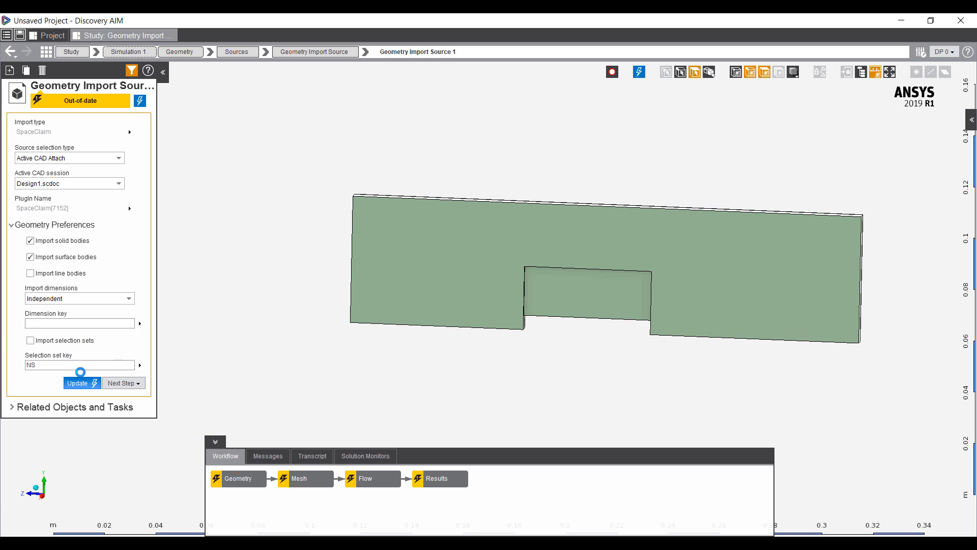
left_click(81, 383)
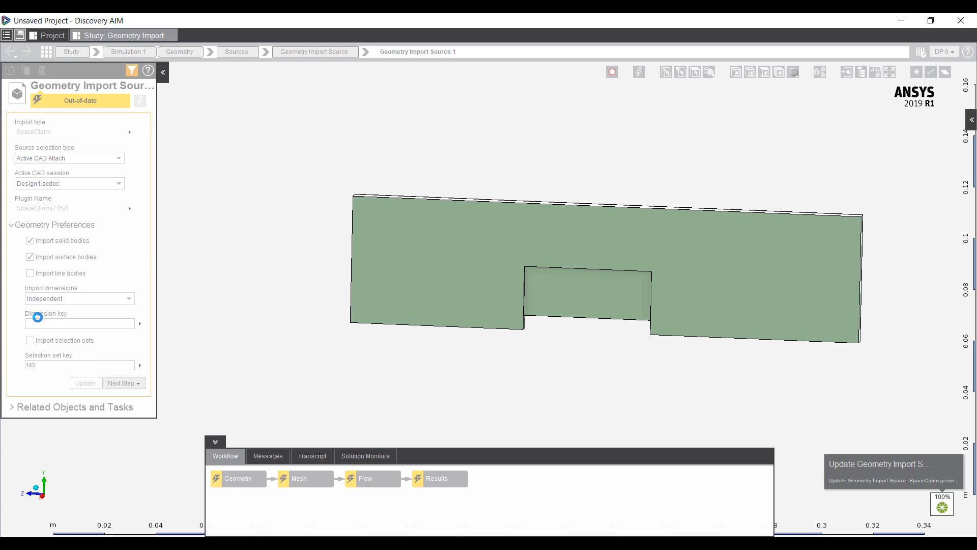
left_click(85, 382)
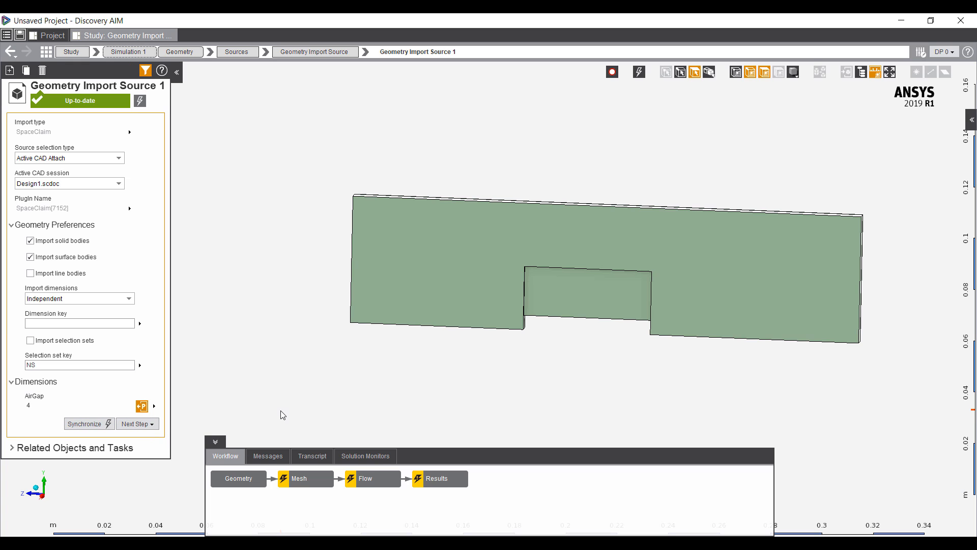
mouse_move(396, 452)
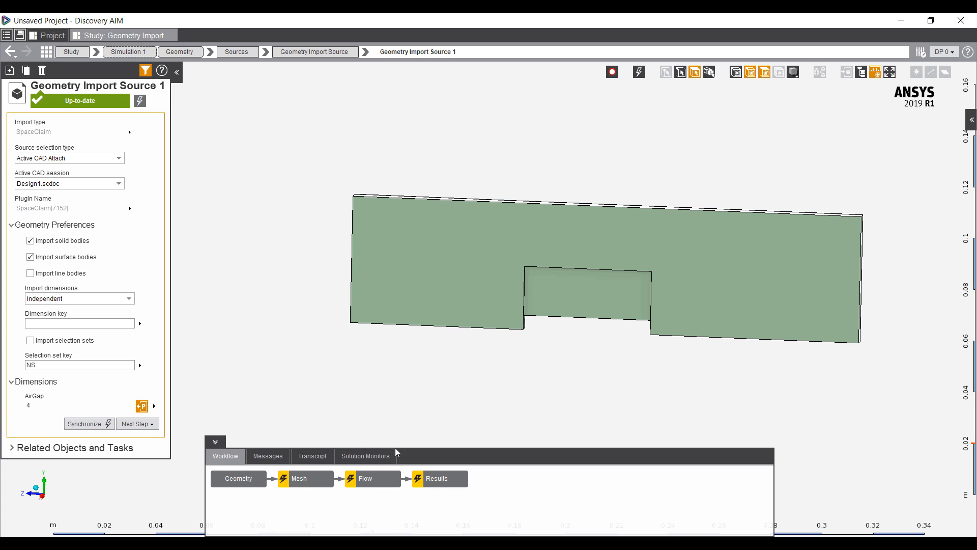
mouse_move(353, 335)
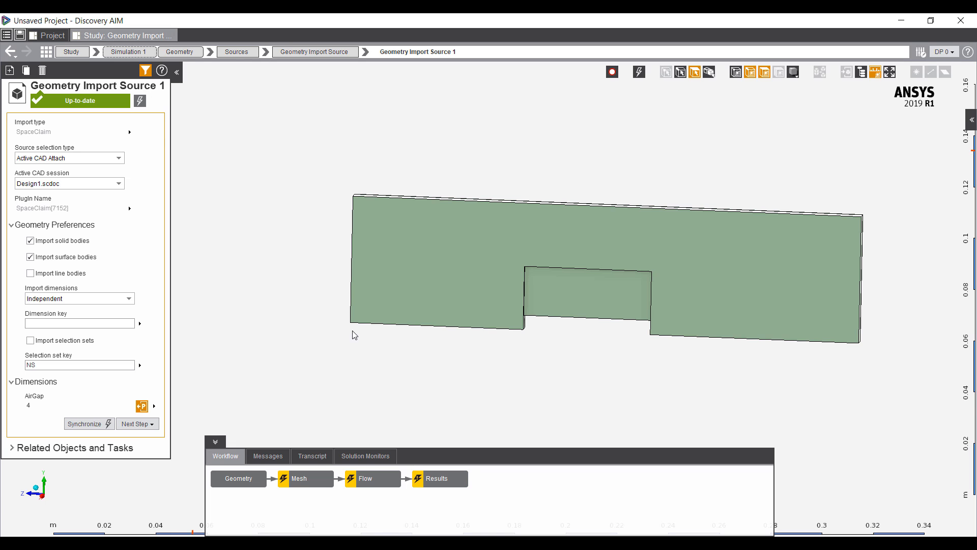
- Run Evaluate Results to solve the flow, then open the Results task with its vector result
right_click(436, 478)
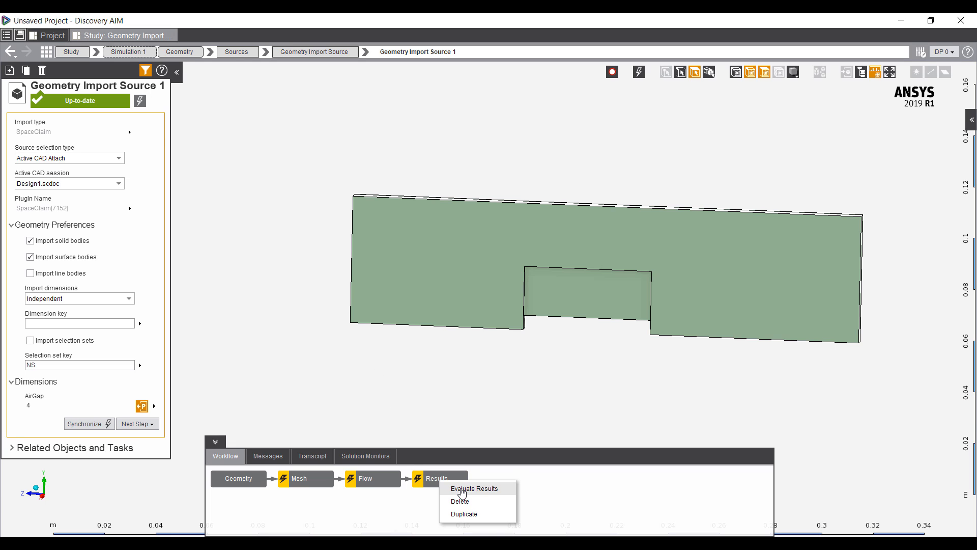
left_click(474, 488)
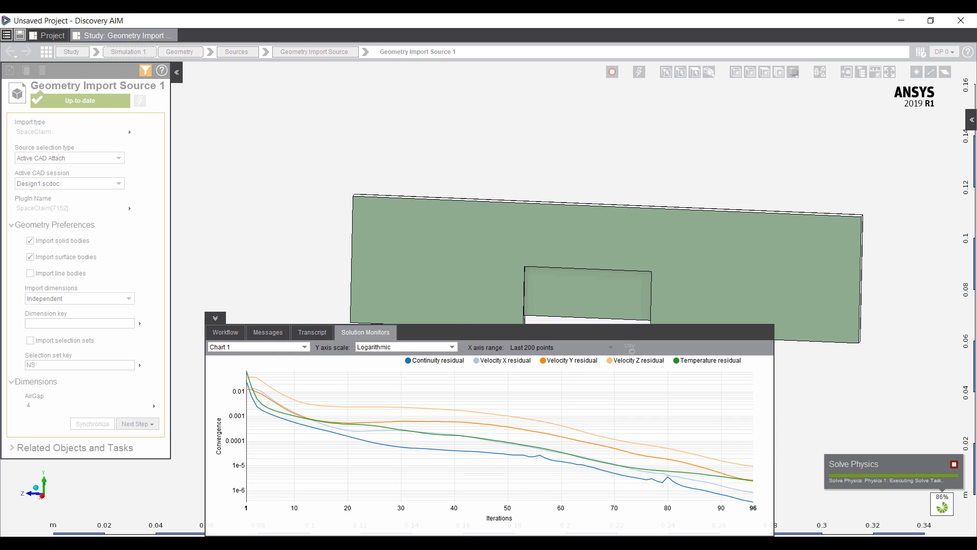
left_click(224, 333)
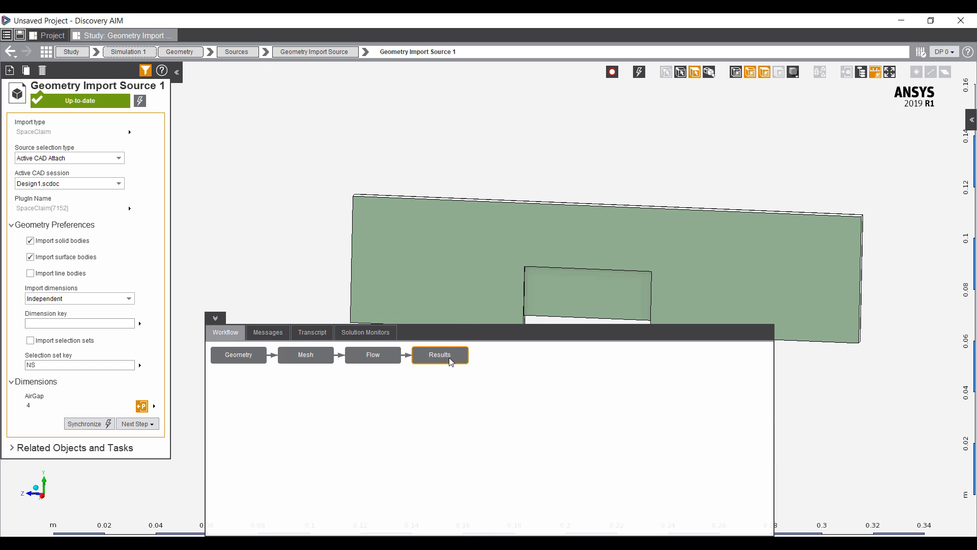
left_click(439, 355)
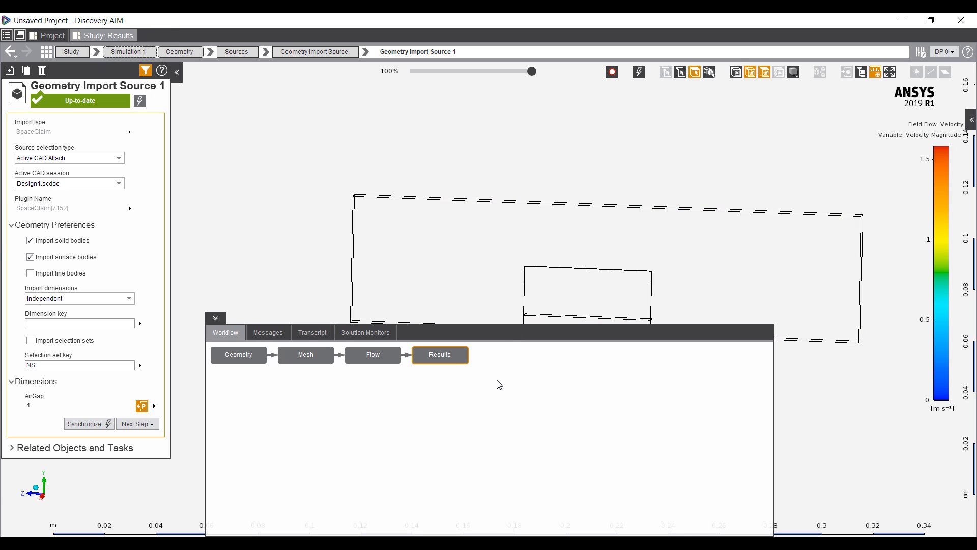
left_click(440, 354)
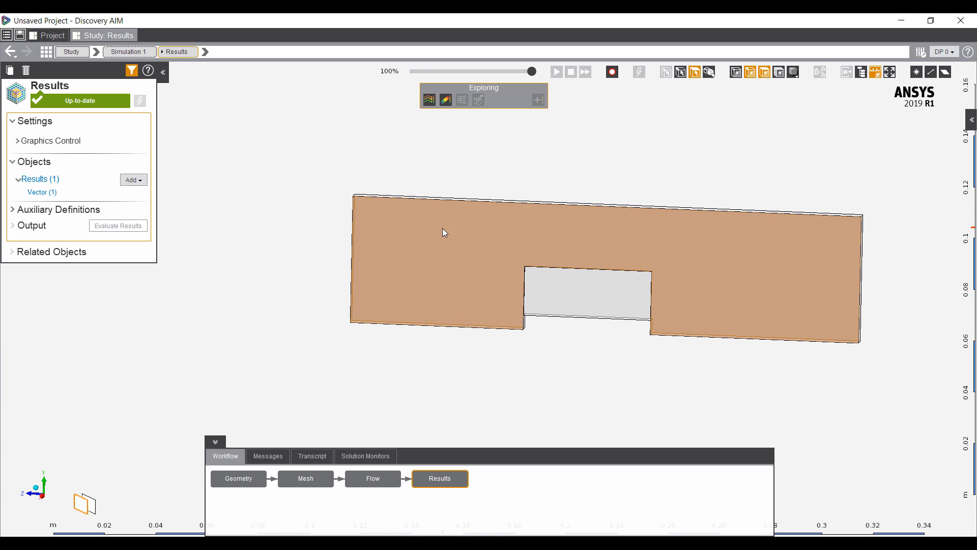
- Add a Pressure contour on the domain face, spanning about -0.52 to 1.12 Pa
left_click(542, 261)
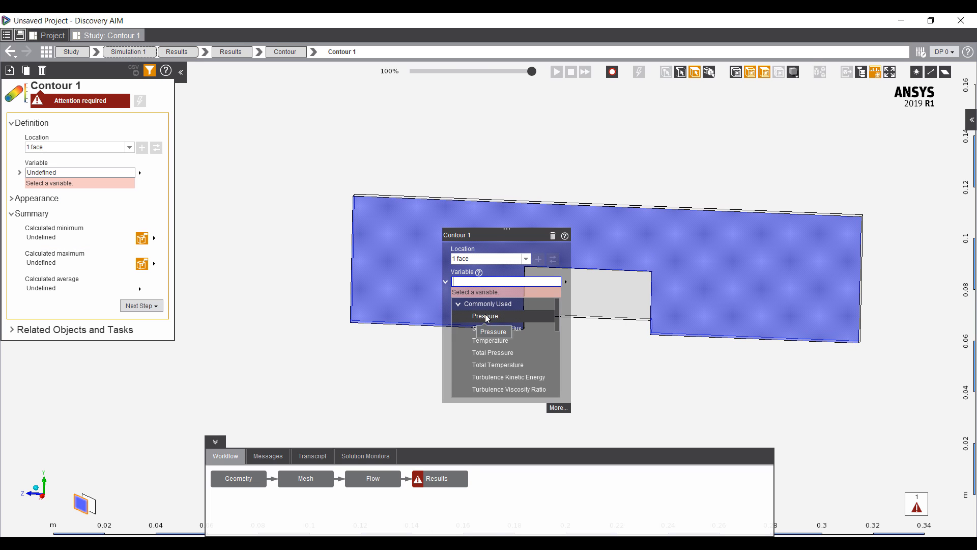
left_click(485, 316)
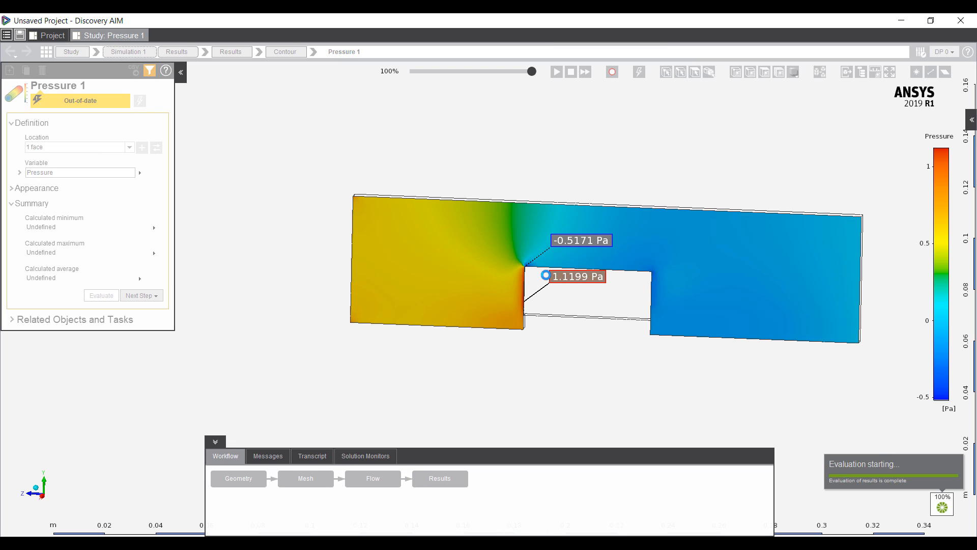
left_click(101, 295)
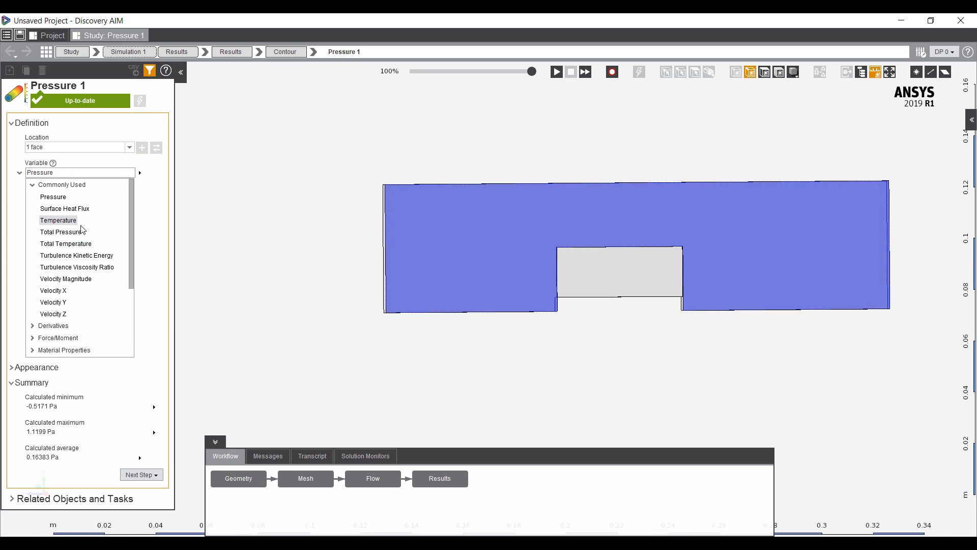
left_click(58, 219)
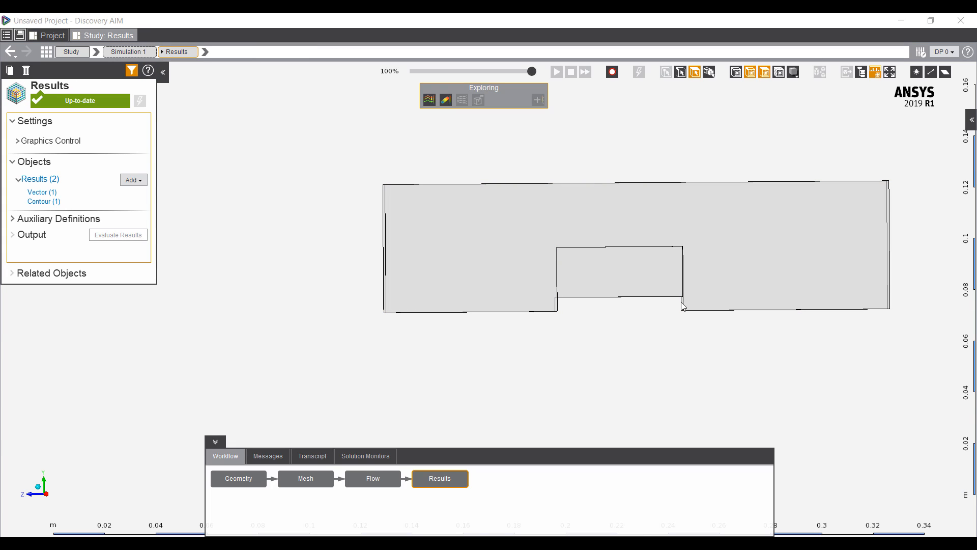
- Add a user-defined Average(SurfaceHeatFlux)/(Average(Temperature)-20[C]) expression for HeatSink, evaluate to 19.281, then parameterize it
left_click(132, 179)
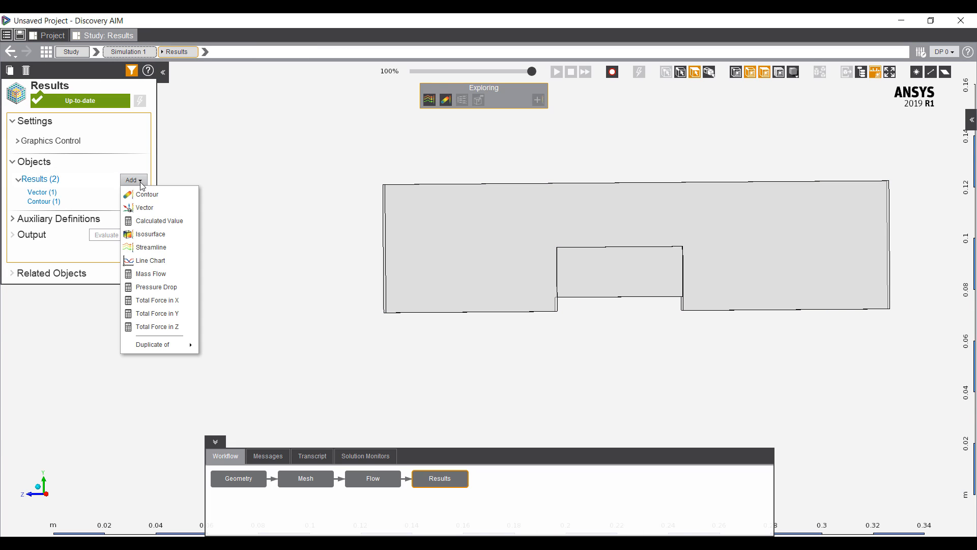
mouse_move(159, 220)
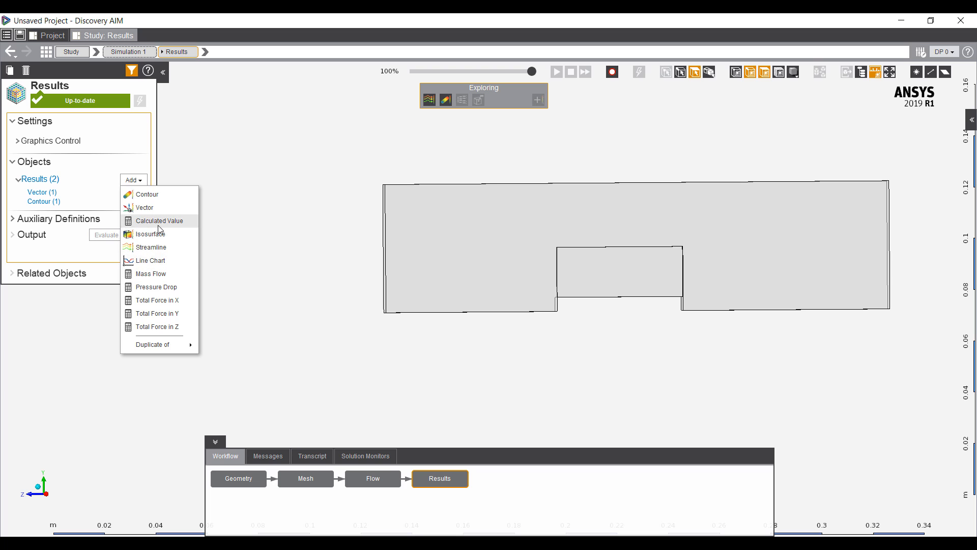
left_click(161, 220)
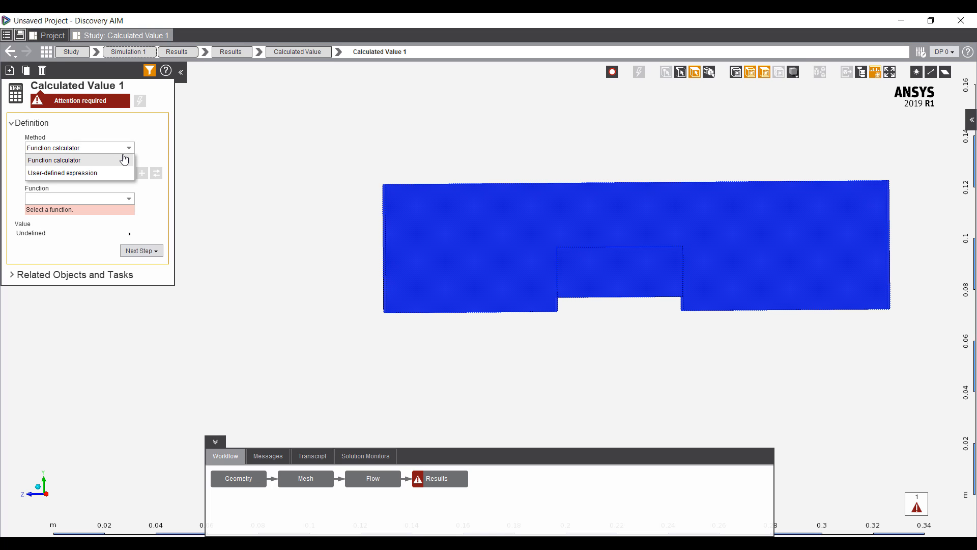
left_click(62, 172)
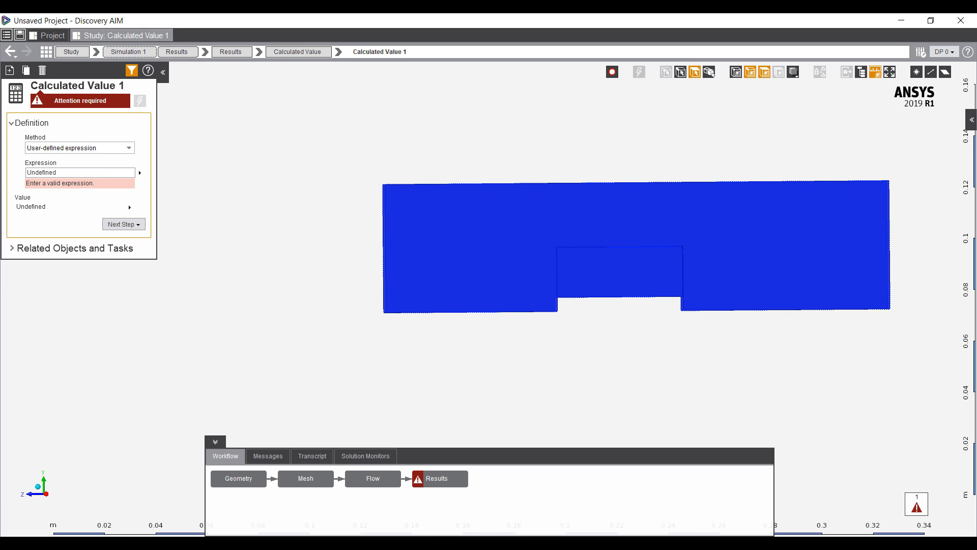
mouse_move(345, 314)
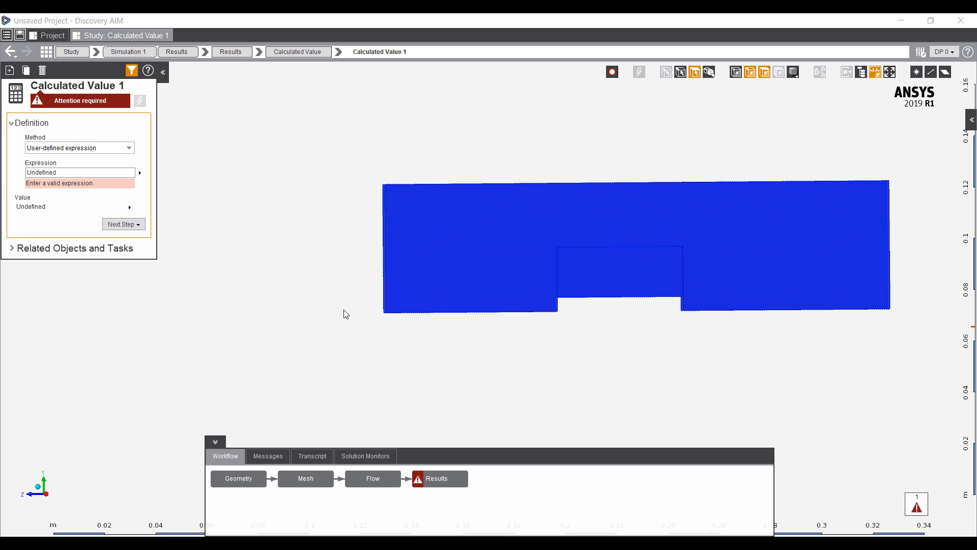
type("Average(SurfaceHeatFlux,GetBoundary(\"@HeatSink\"),\"Area\")/(Average(Temperature,GetBoundary(\"@HeatSink\"),\"Area\")-20[C])")
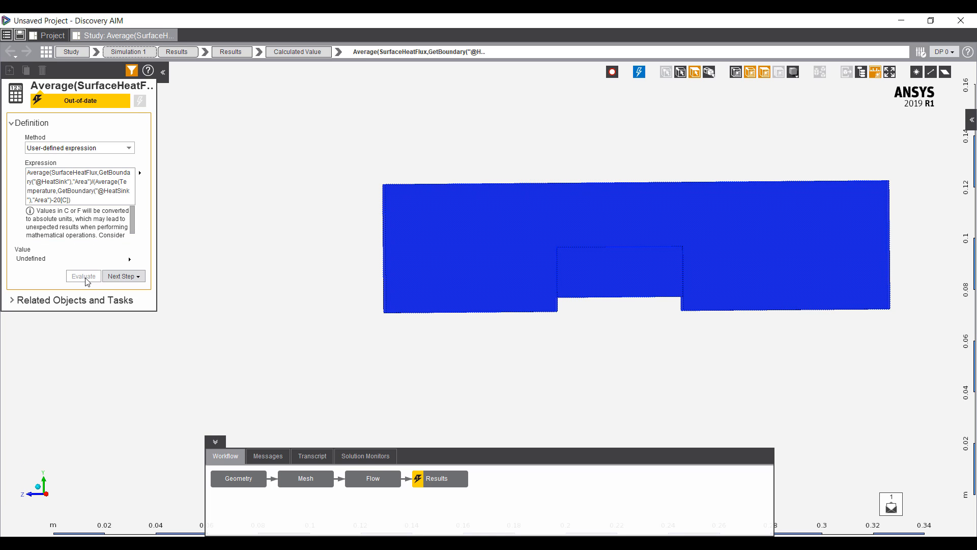
left_click(82, 276)
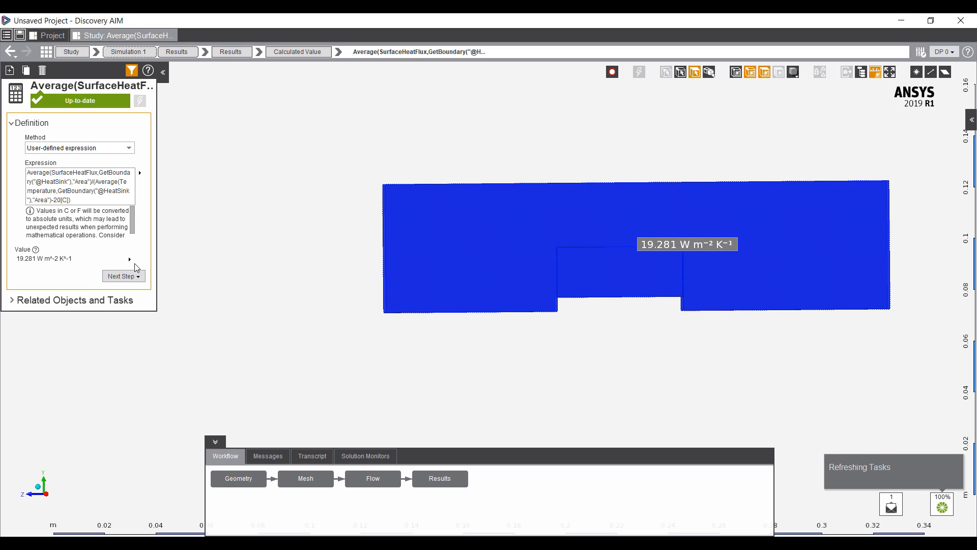
left_click(129, 259)
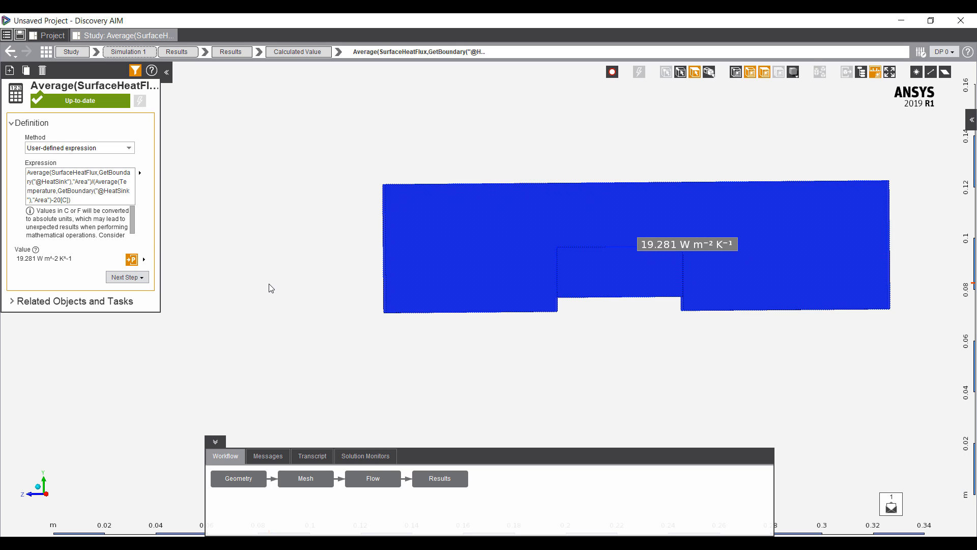
mouse_move(180, 260)
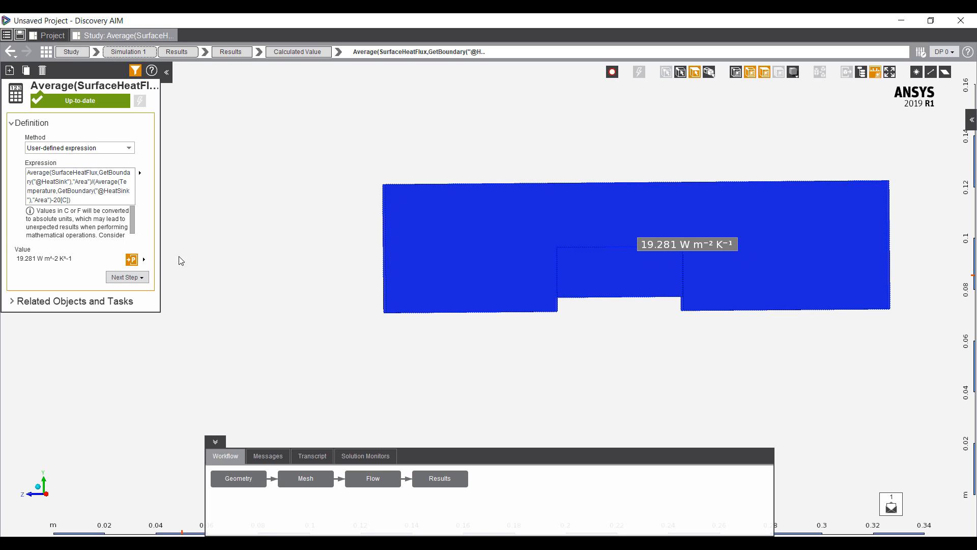
- Attach Response Surface Optimization under Parameter Set and open its Design of Experiments (P1–P4)
left_click(52, 35)
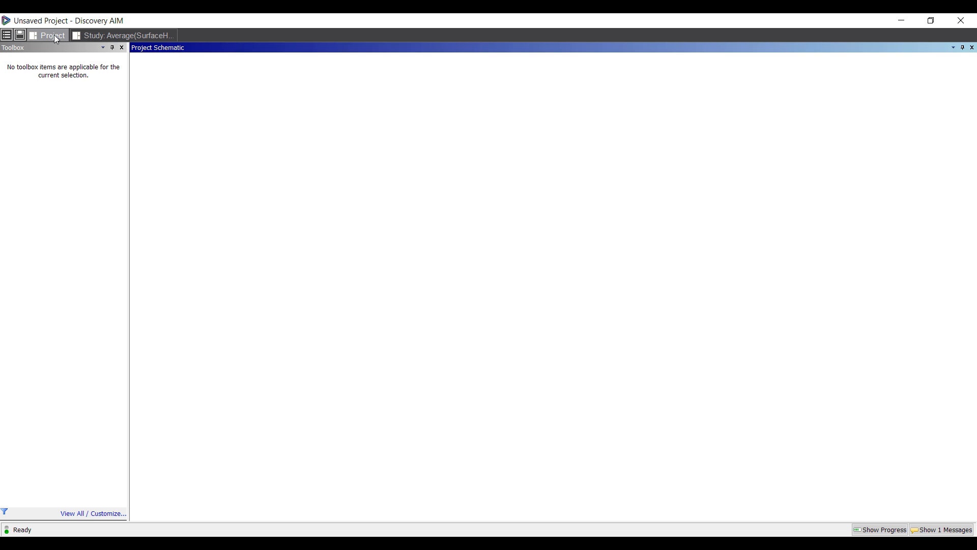
left_click(51, 35)
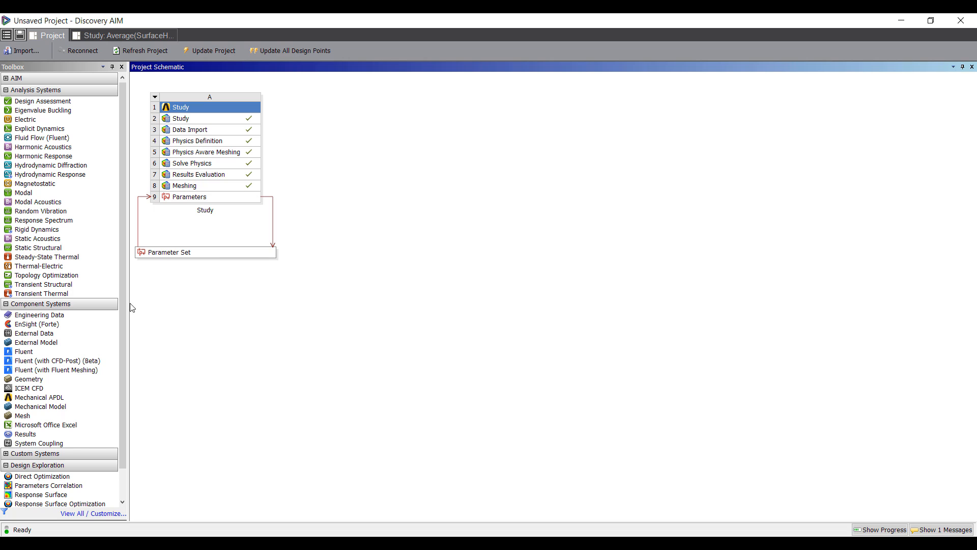
scroll("down", 3)
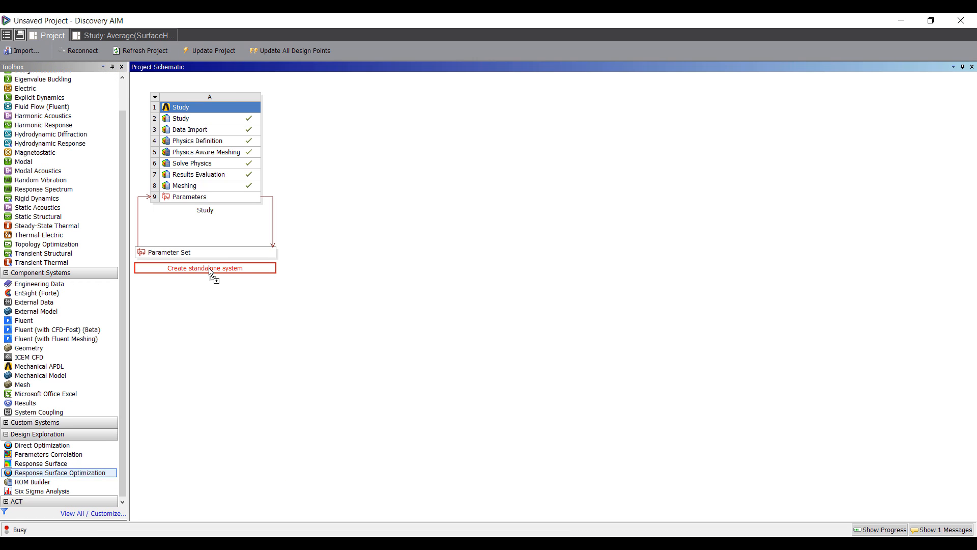
left_click(204, 268)
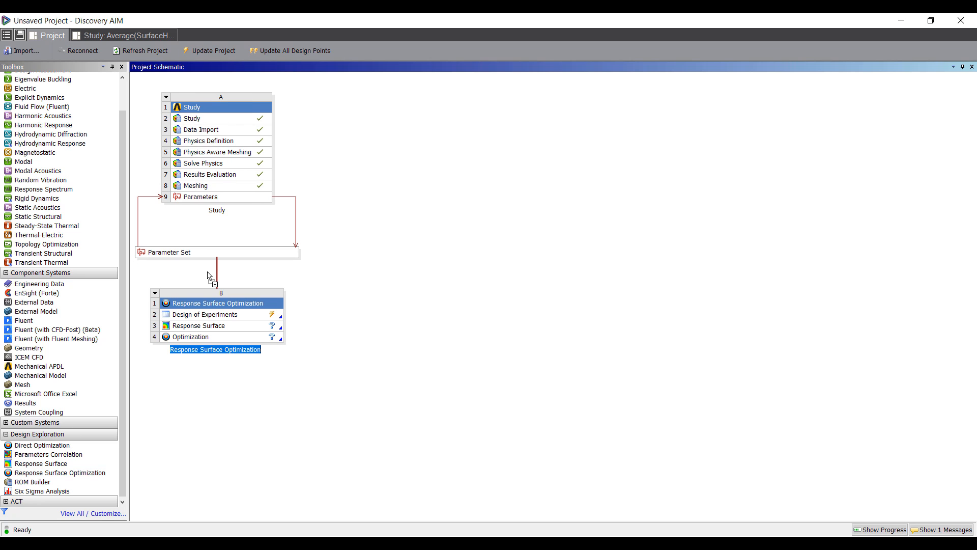
double_click(204, 314)
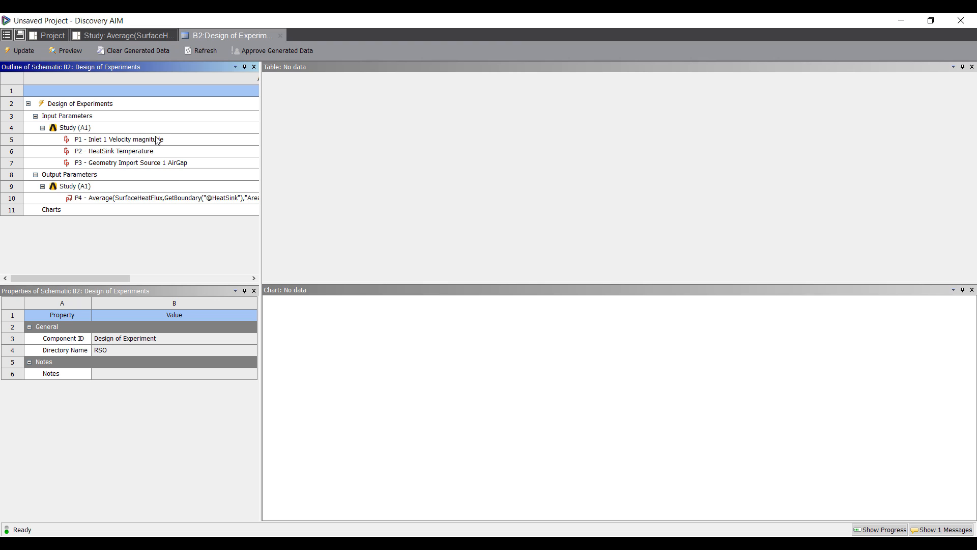
- Bound inlet velocity 1–10, heat-sink temperature lower bound 50, air gap 1–5, then return to Study
left_click(118, 139)
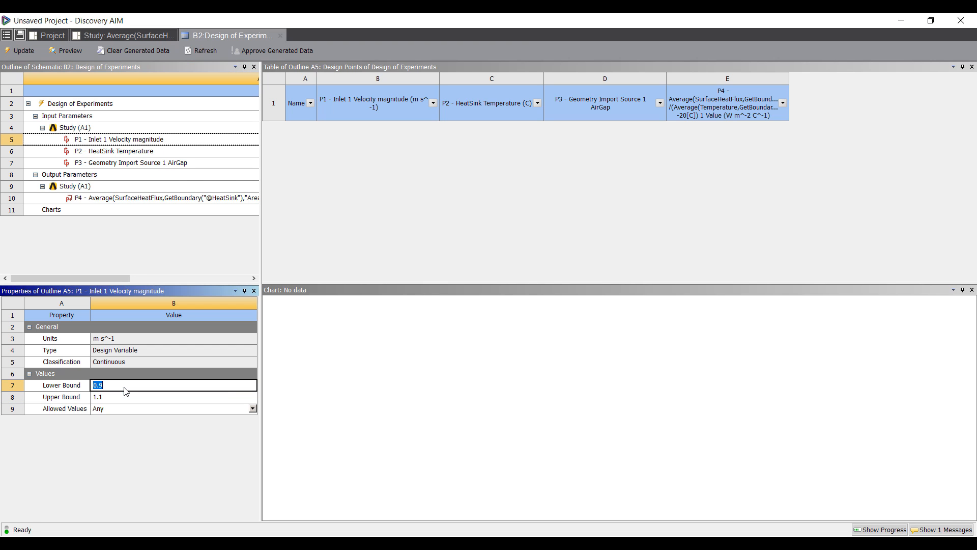
type("1")
left_click(174, 397)
type("10")
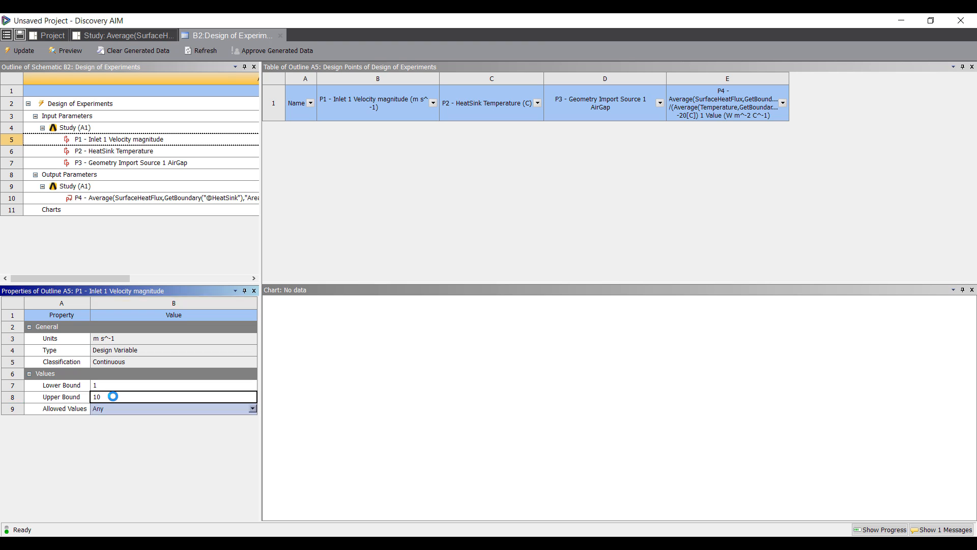
left_click(114, 151)
type("8")
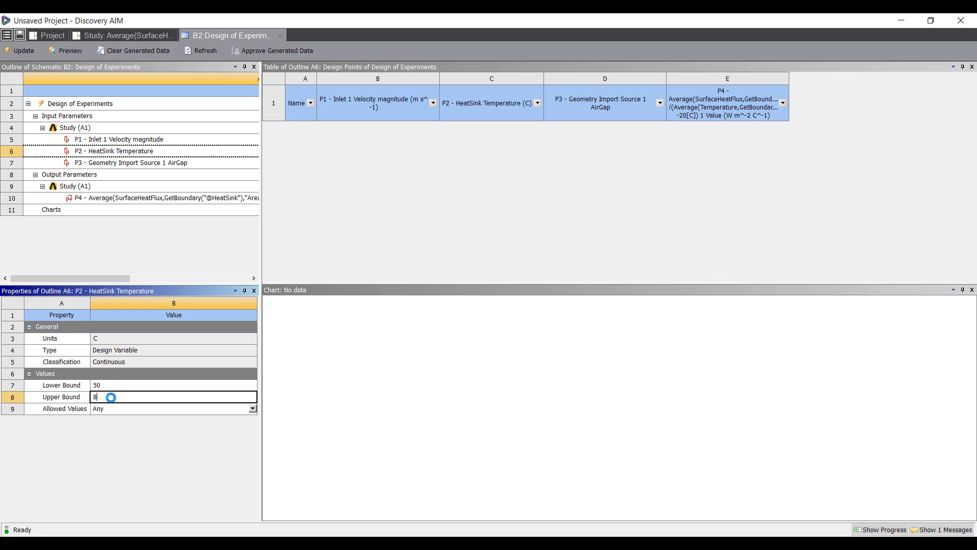
left_click(131, 163)
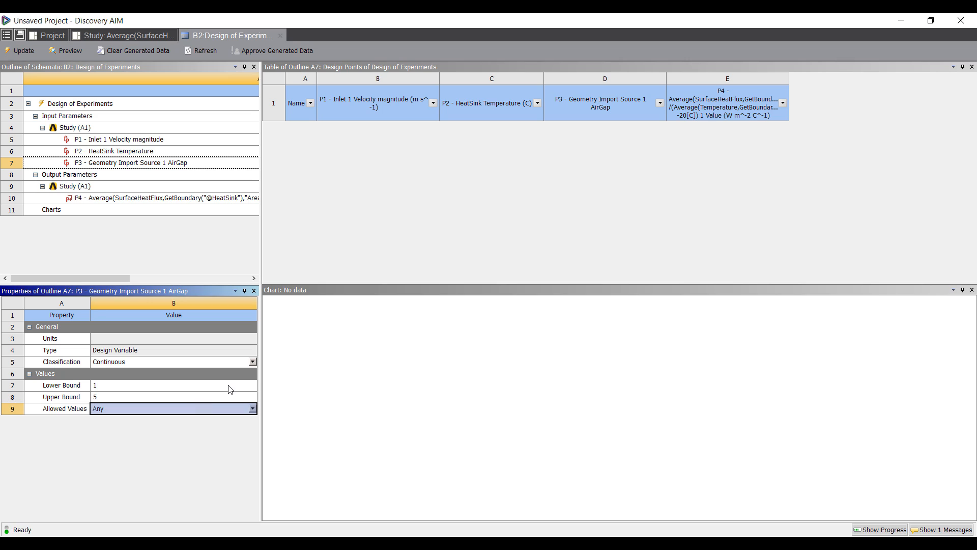
mouse_move(144, 110)
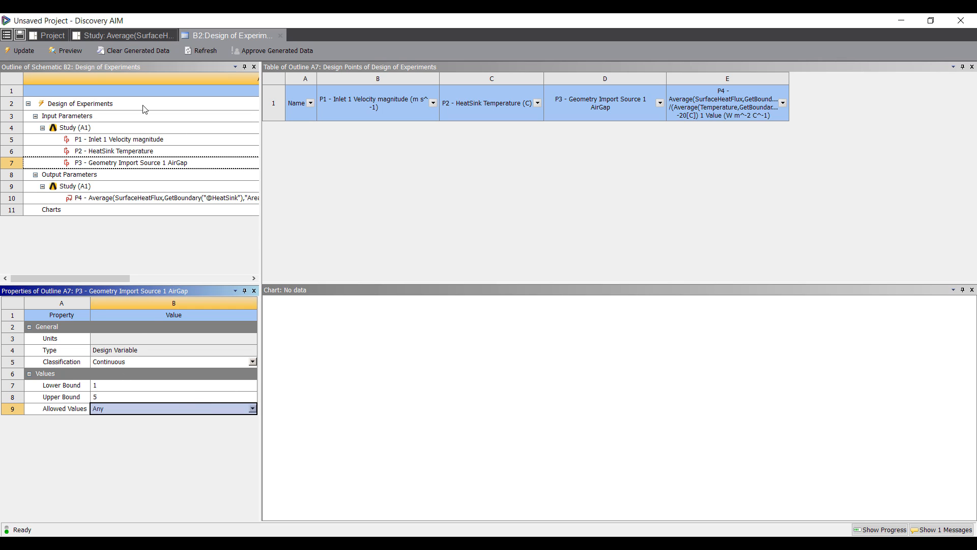
left_click(63, 50)
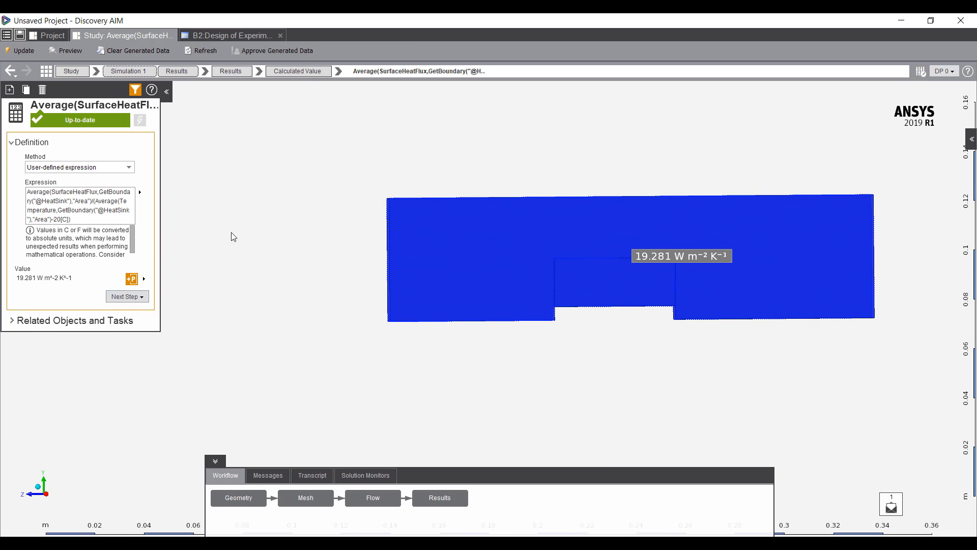
- Set the Flow solver settings to run on 4 processes on the local computer
left_click(372, 497)
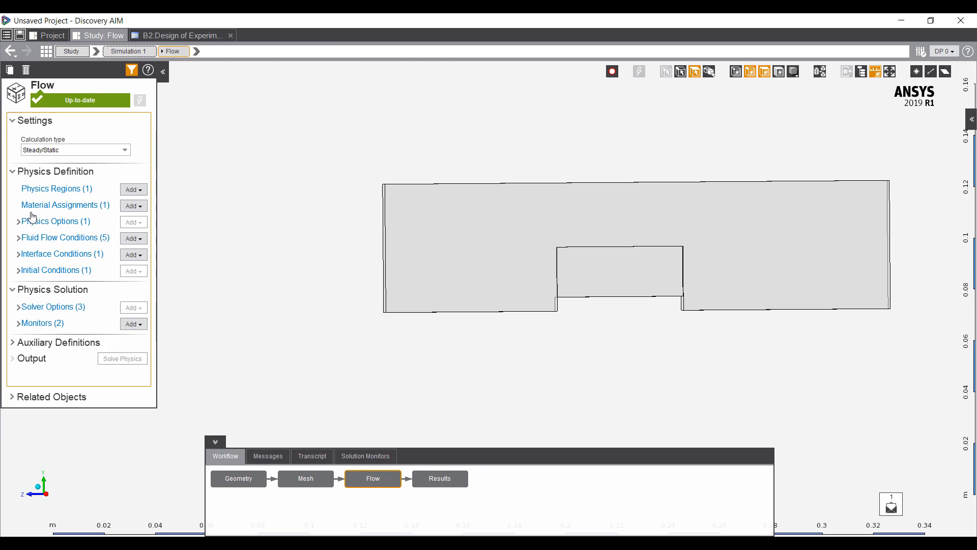
left_click(20, 306)
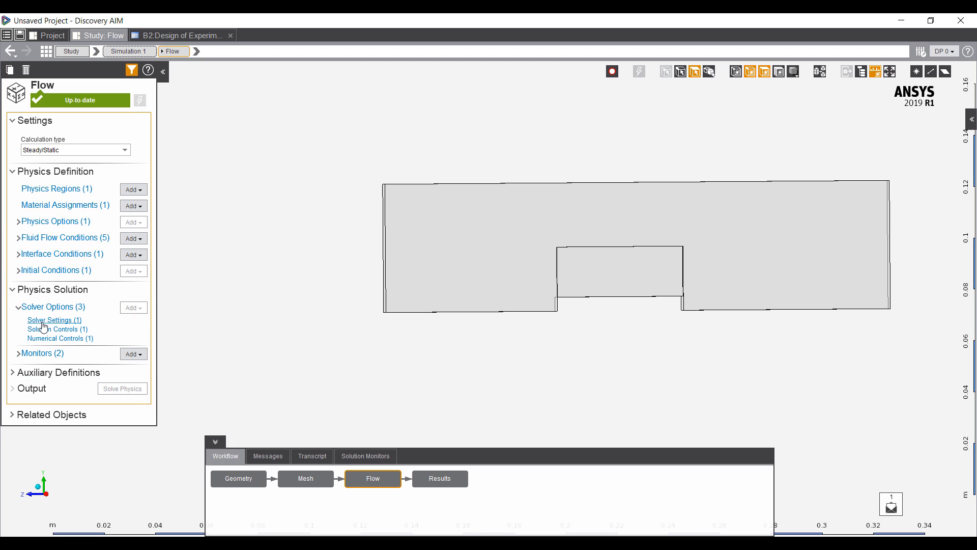
left_click(54, 320)
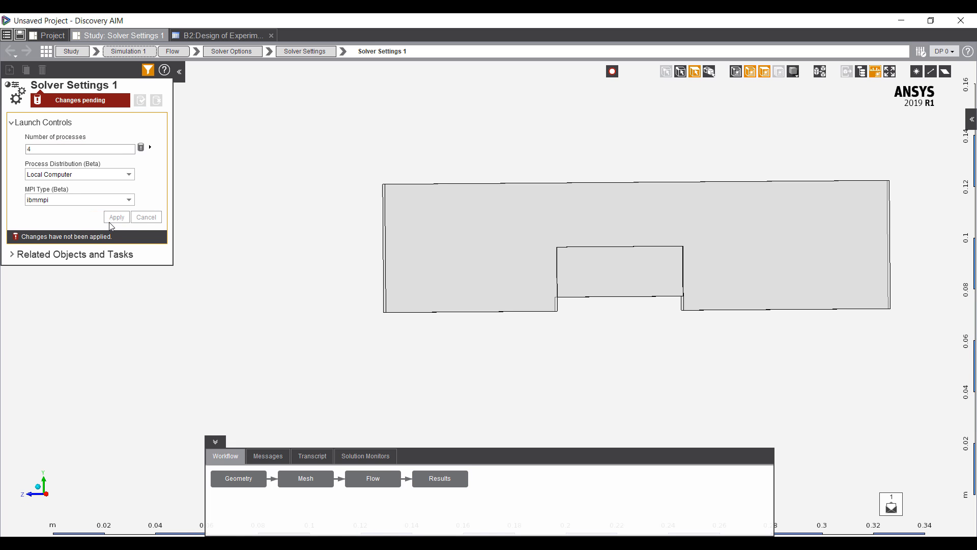
left_click(116, 216)
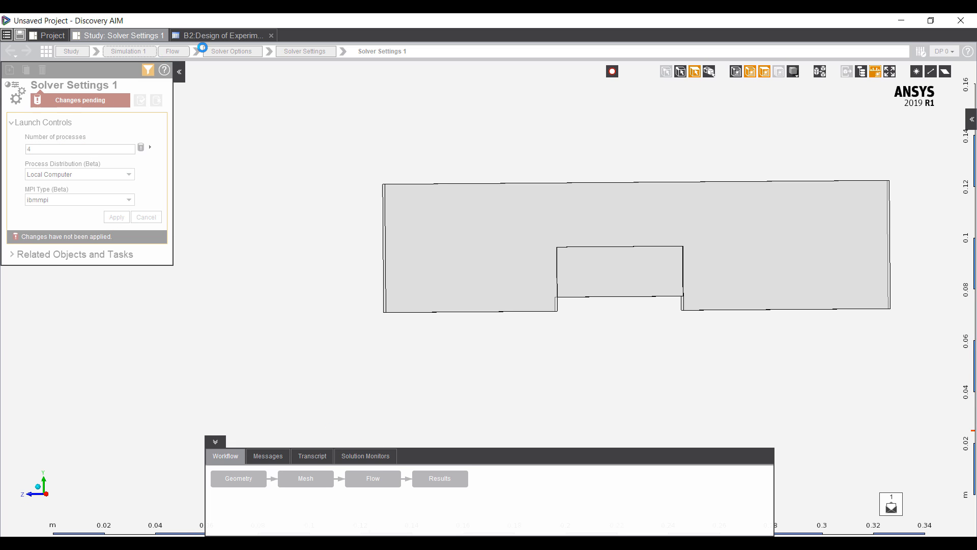
mouse_move(293, 301)
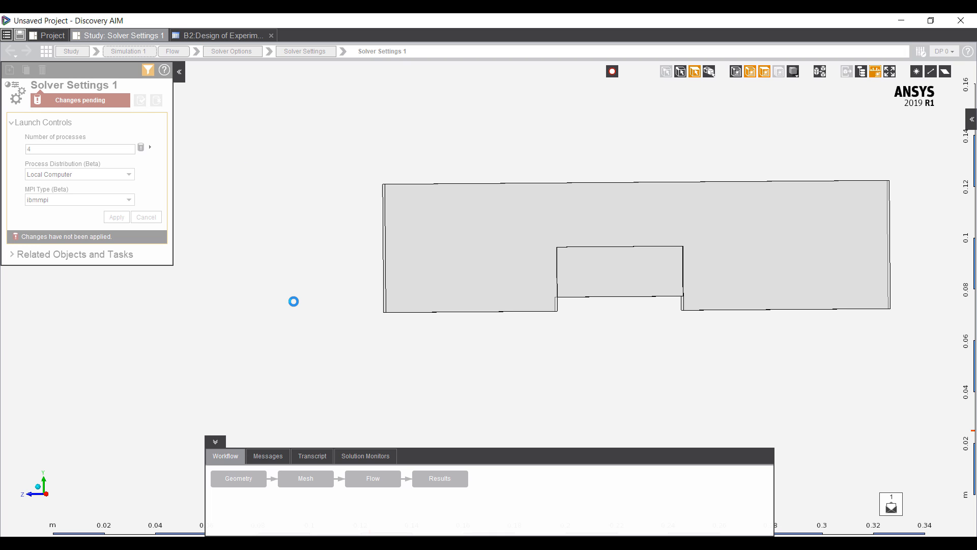
- Update the B2 Design of Experiments and dismiss the Solution Convergence Warning
left_click(222, 36)
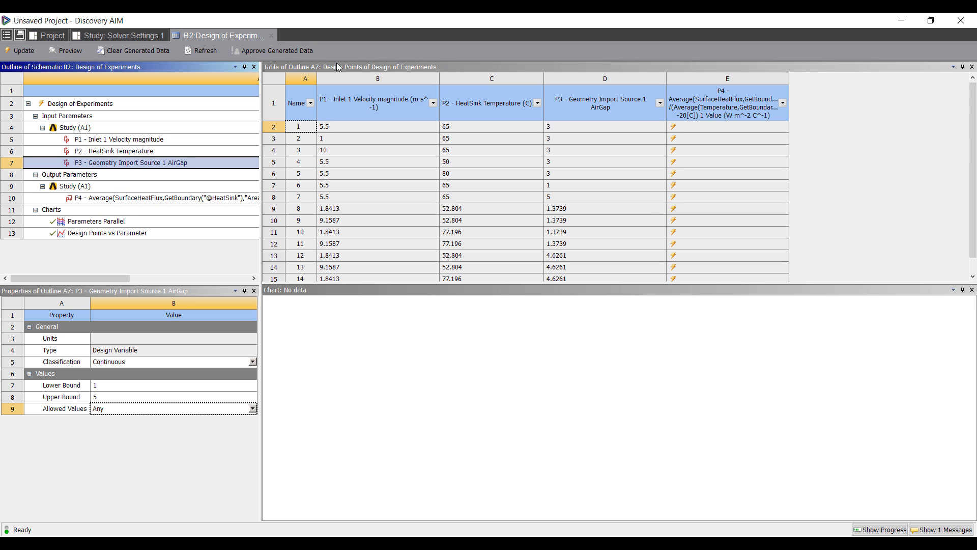
left_click(23, 51)
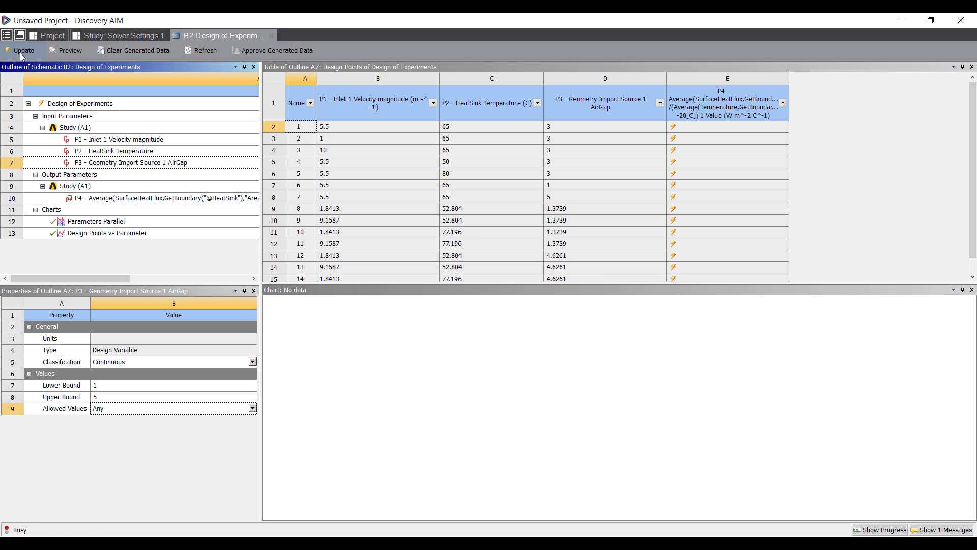
left_click(22, 51)
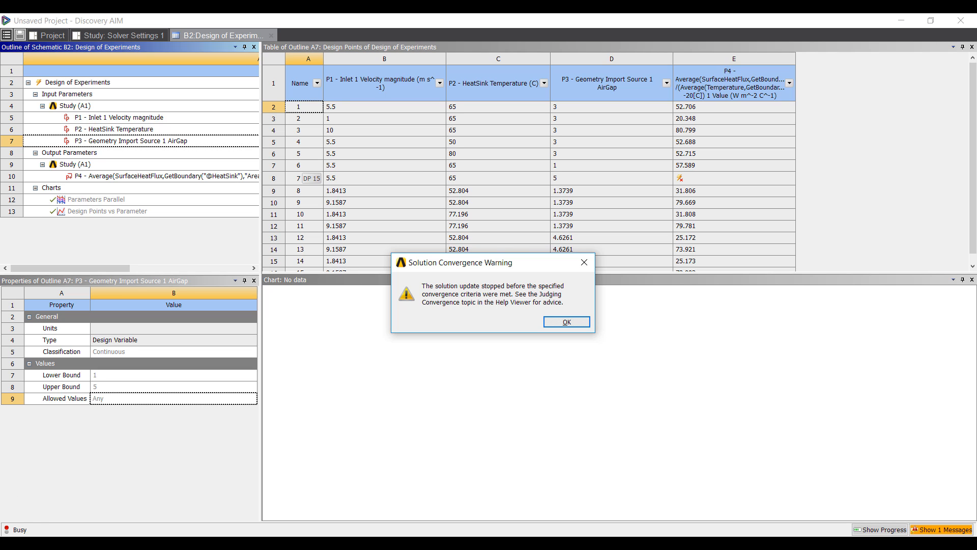
left_click(565, 322)
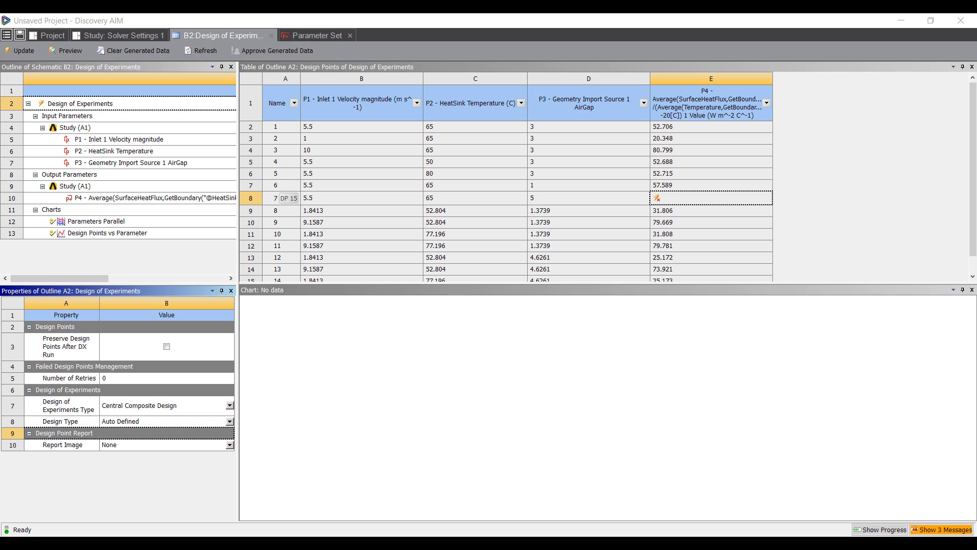
mouse_move(317, 192)
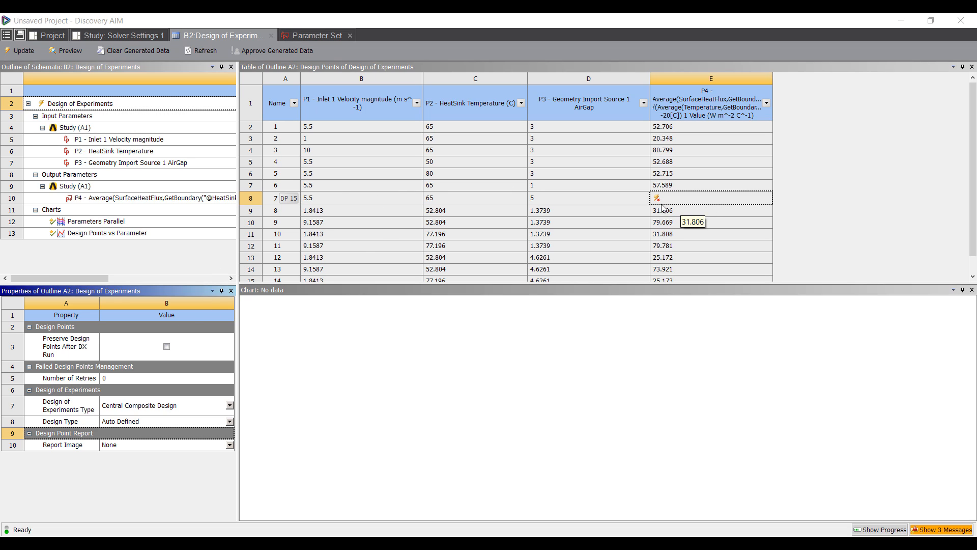
- Update design point DP 15 (5.5, 65 C, gap 5) and check its P4 of 51.032
left_click(47, 35)
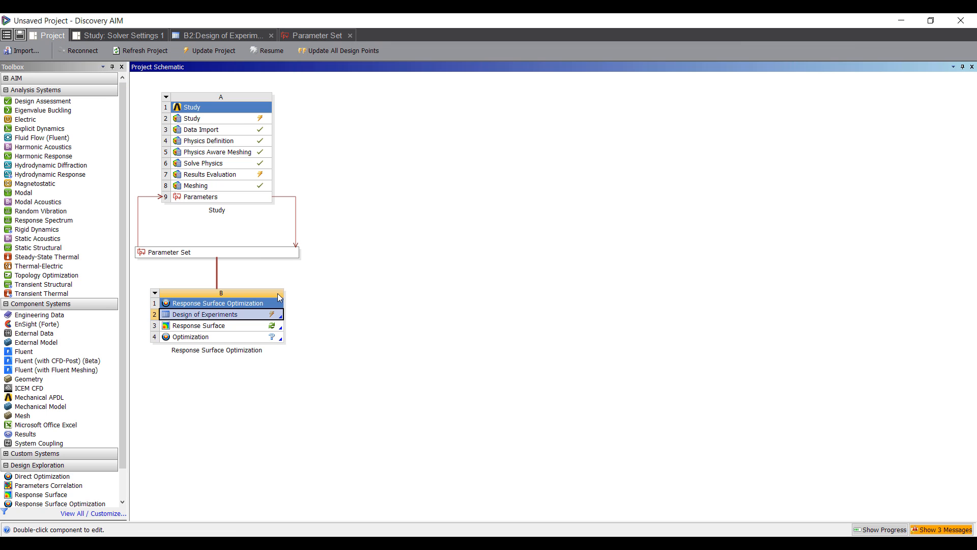
left_click(317, 36)
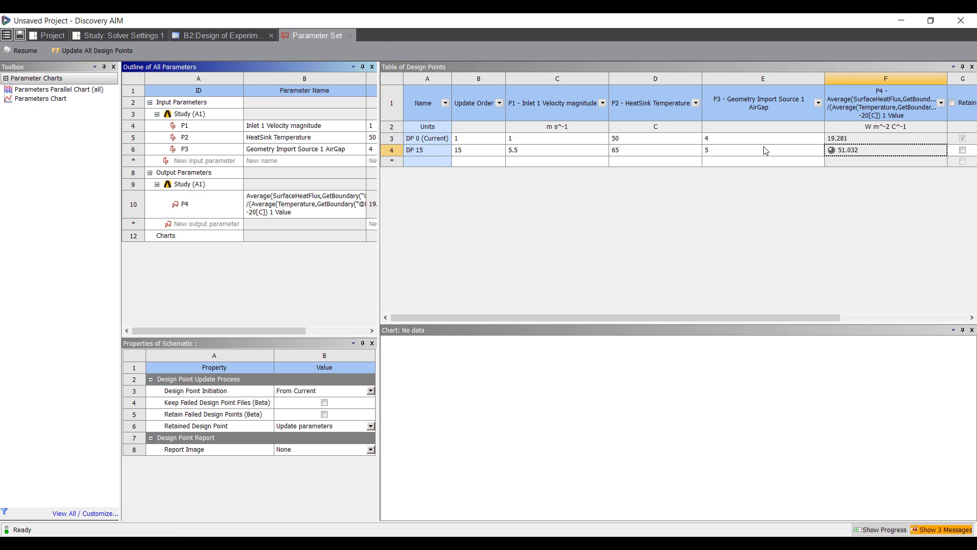
left_click(885, 149)
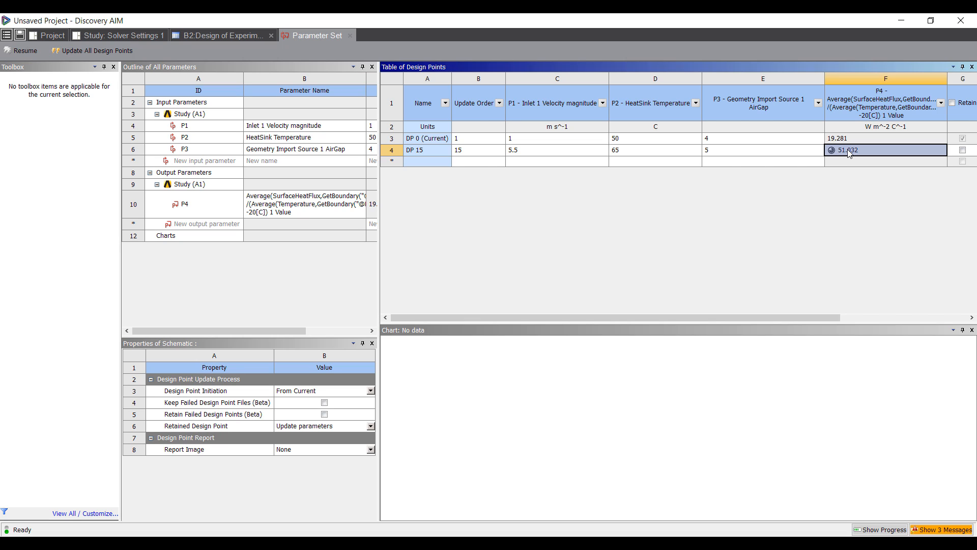
mouse_move(847, 153)
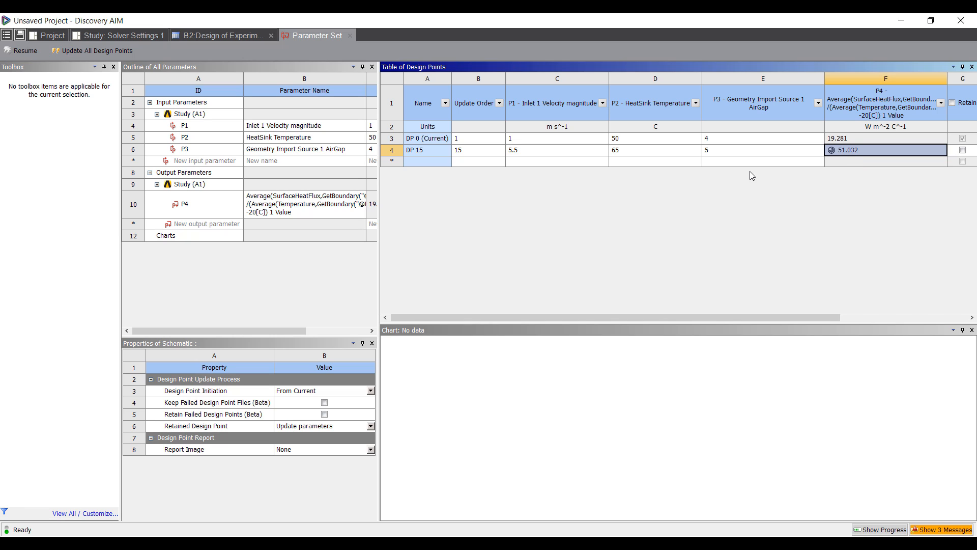
mouse_move(845, 160)
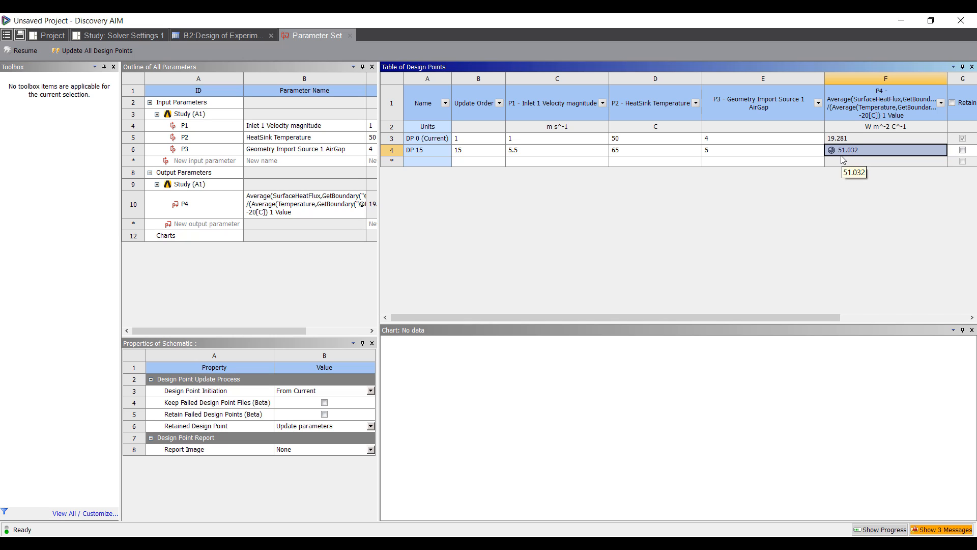
mouse_move(849, 185)
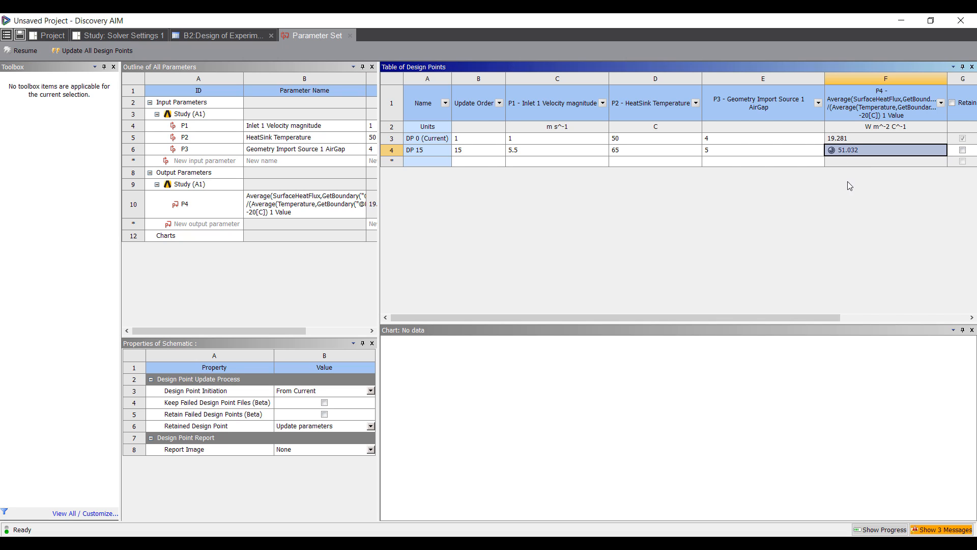
mouse_move(871, 236)
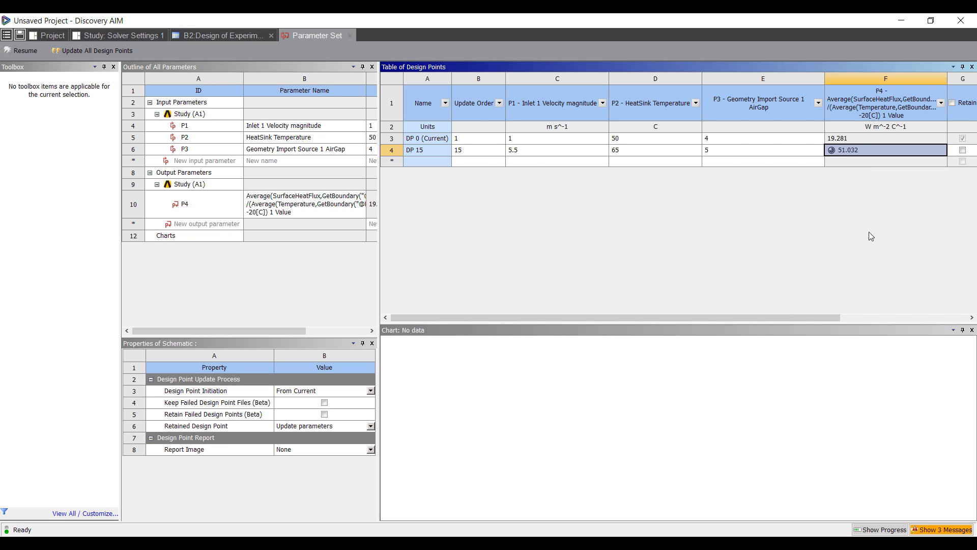
mouse_move(576, 299)
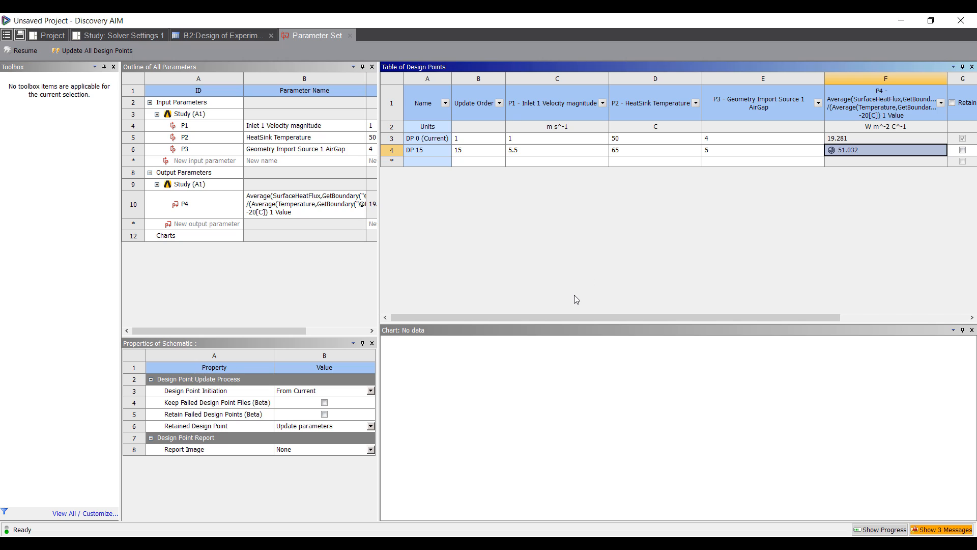
mouse_move(876, 212)
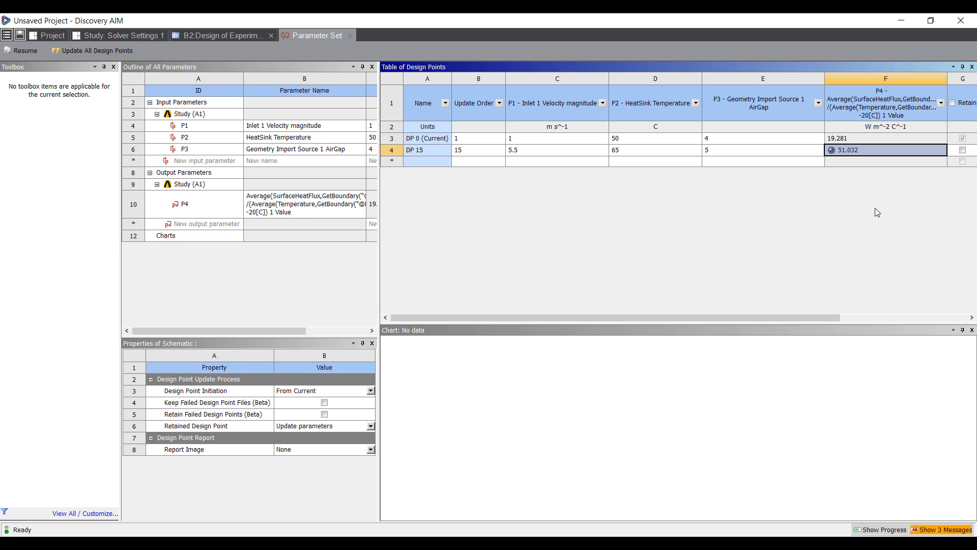
mouse_move(796, 171)
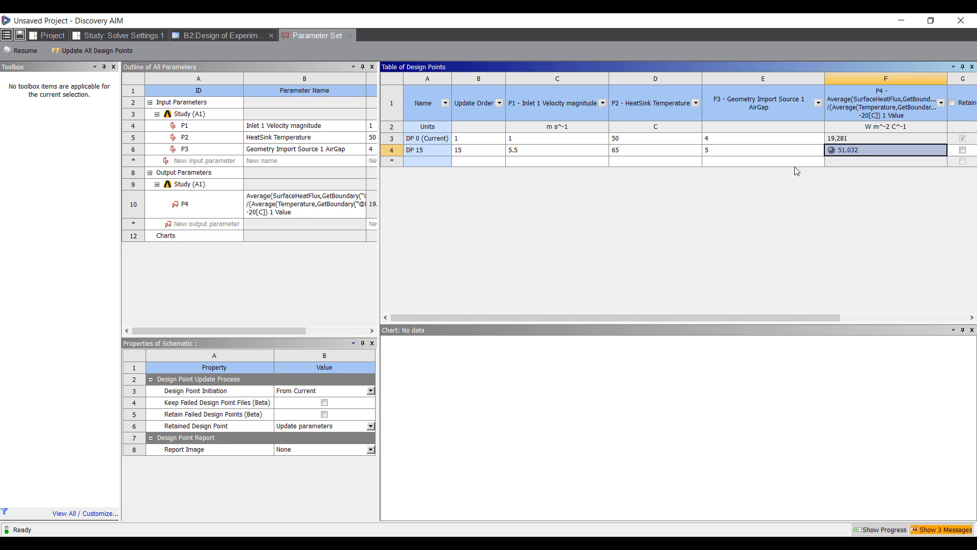
mouse_move(222, 35)
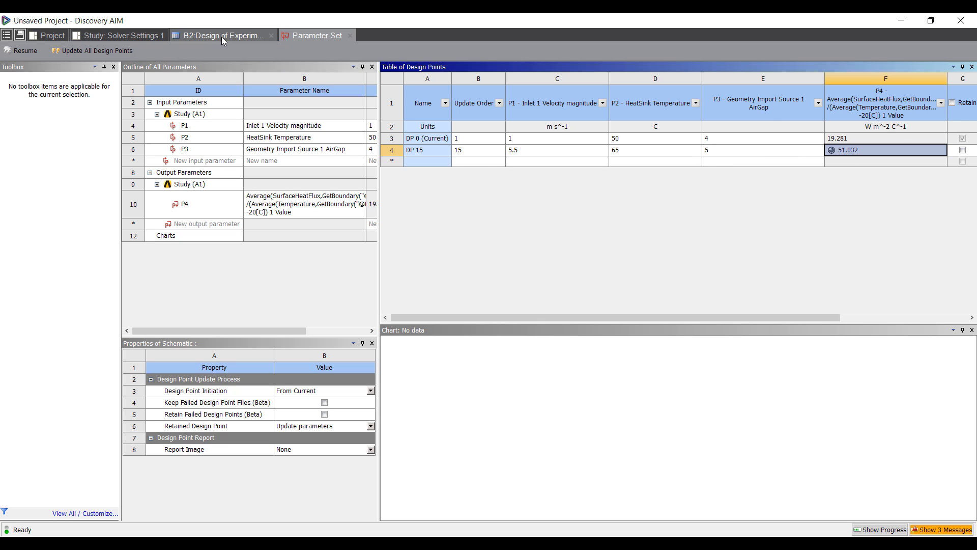
- Switch the DOE type to Custom and enter P4 = 51.032 for design point 7
left_click(223, 35)
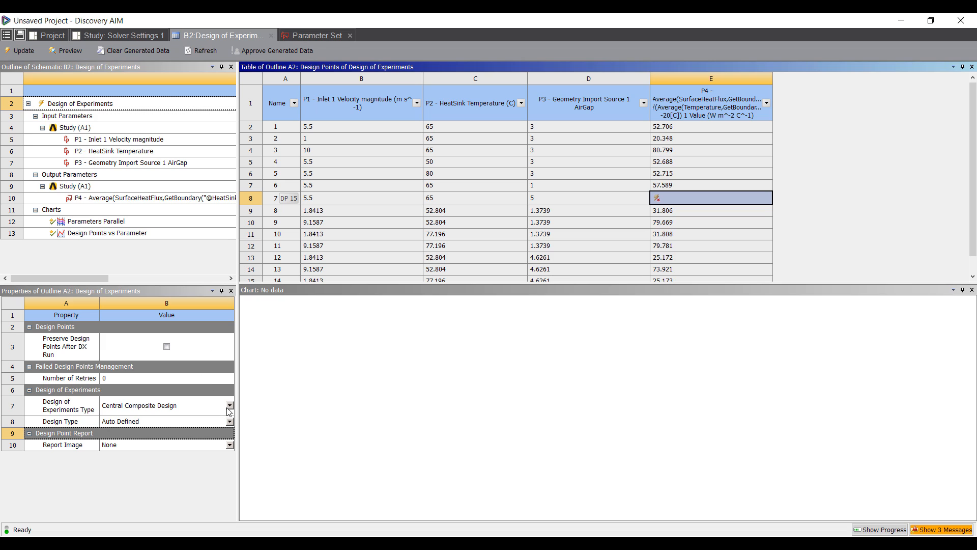
left_click(229, 405)
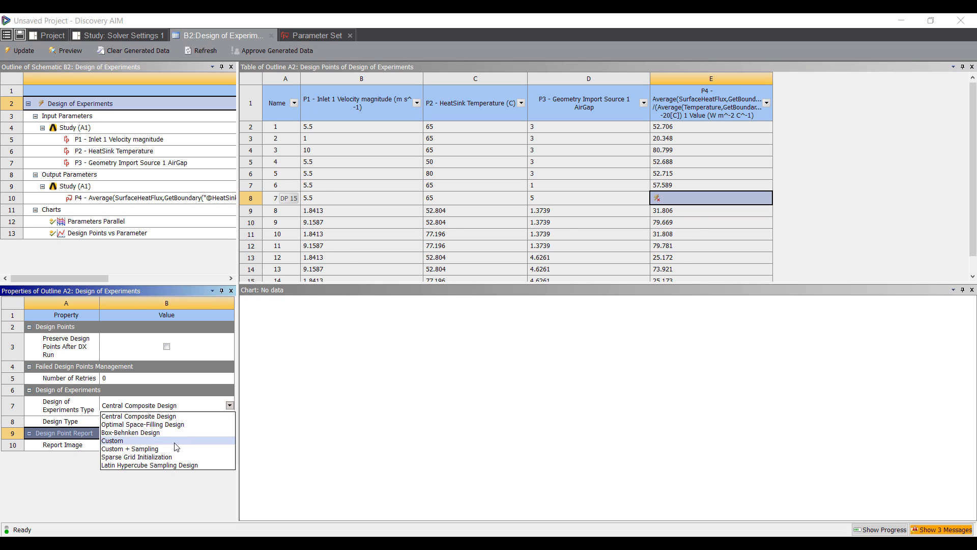
left_click(112, 441)
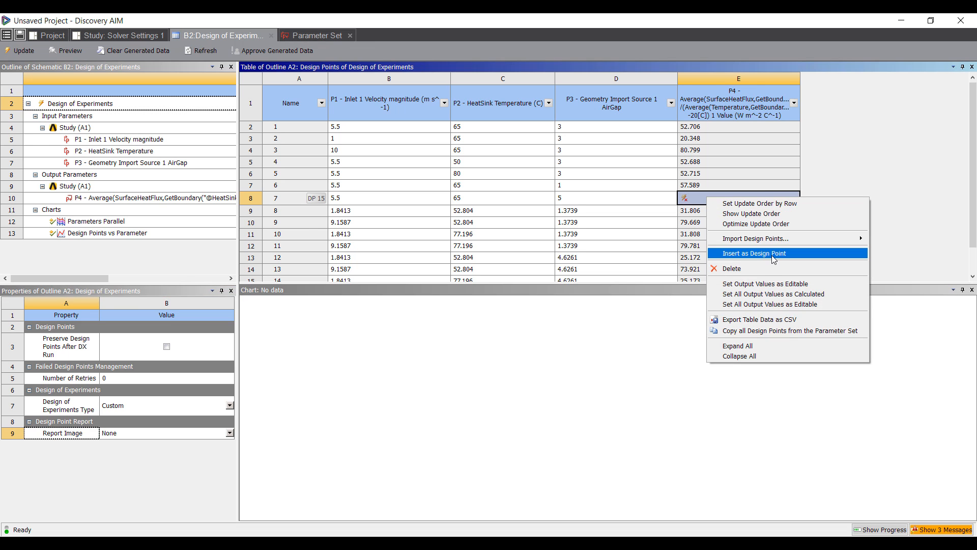
mouse_move(770, 286)
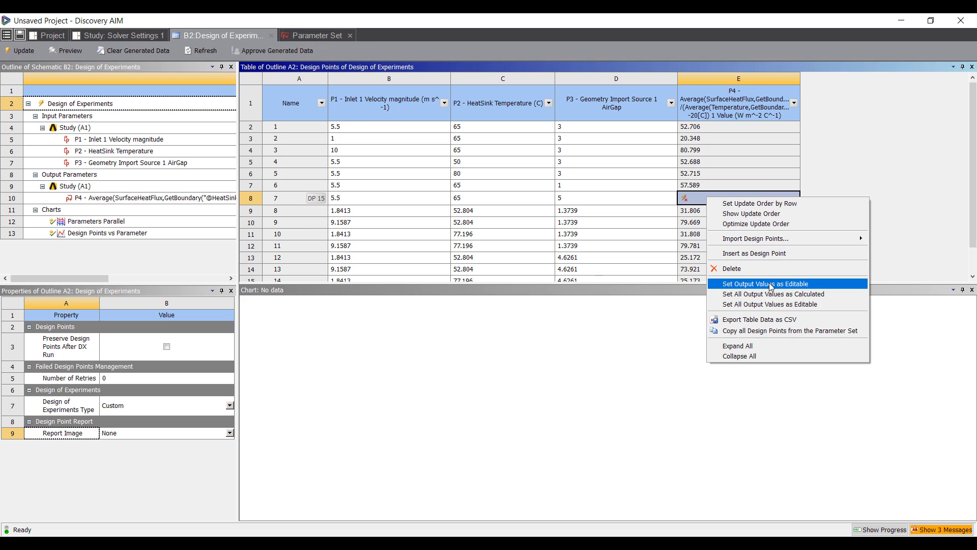
left_click(764, 283)
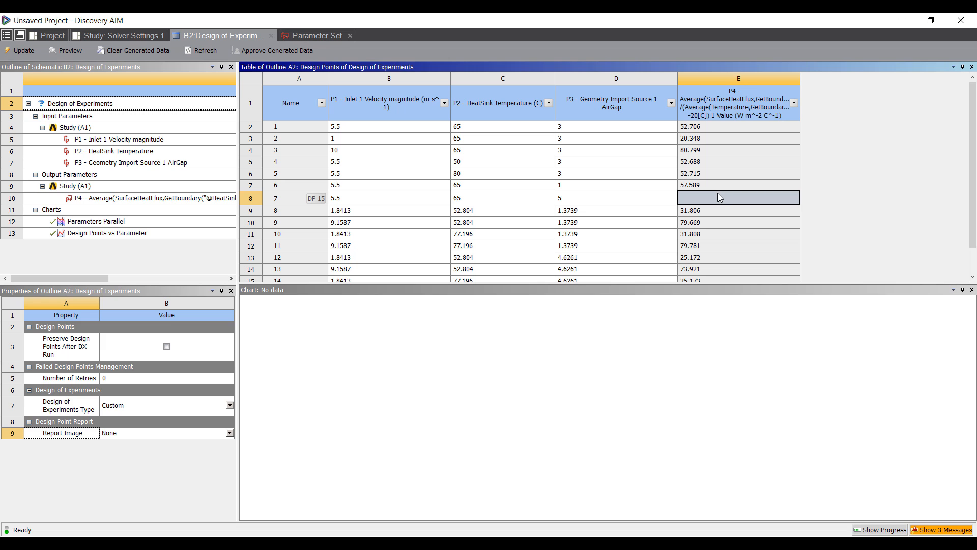
left_click(738, 210)
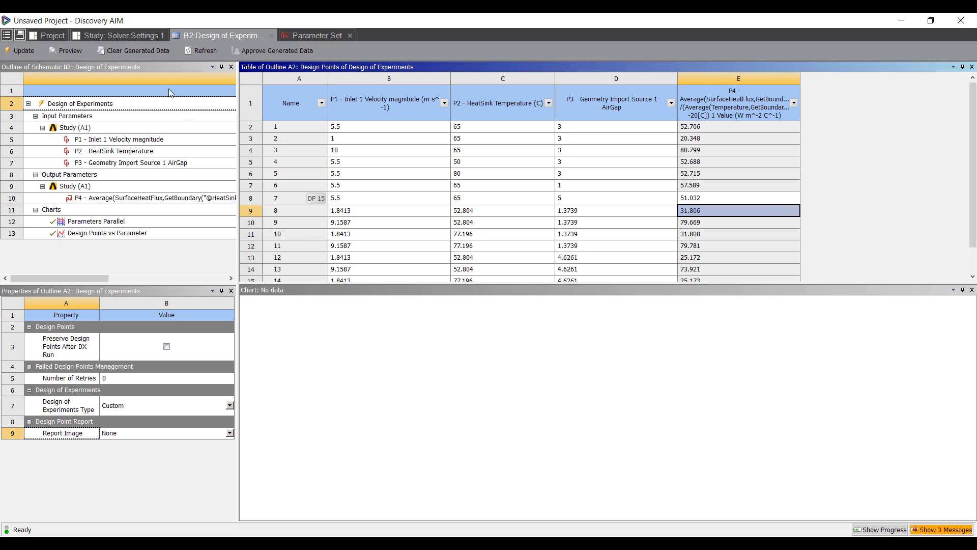
left_click(48, 36)
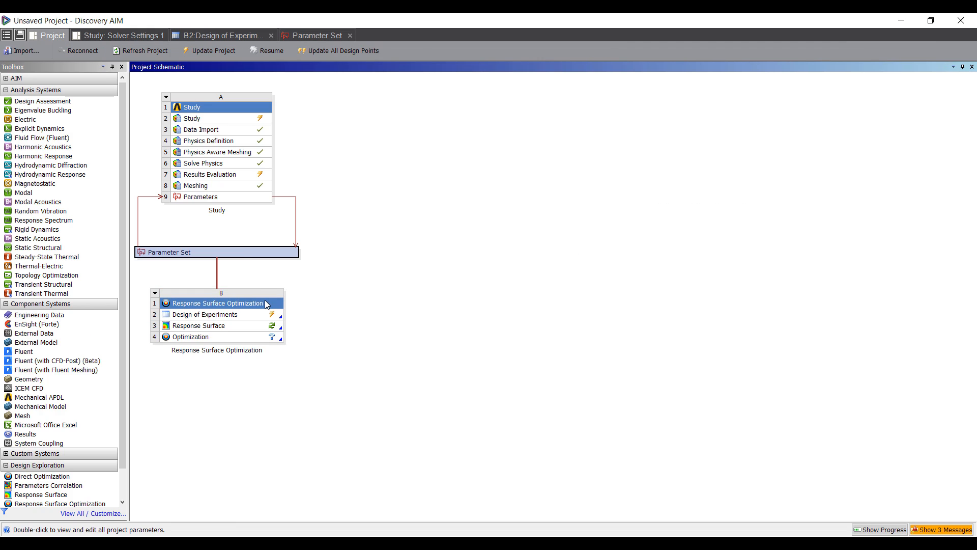
- Update and open the Response Surface, showing P4 range 18.674–86.085 with Genetic Aggregation
right_click(203, 314)
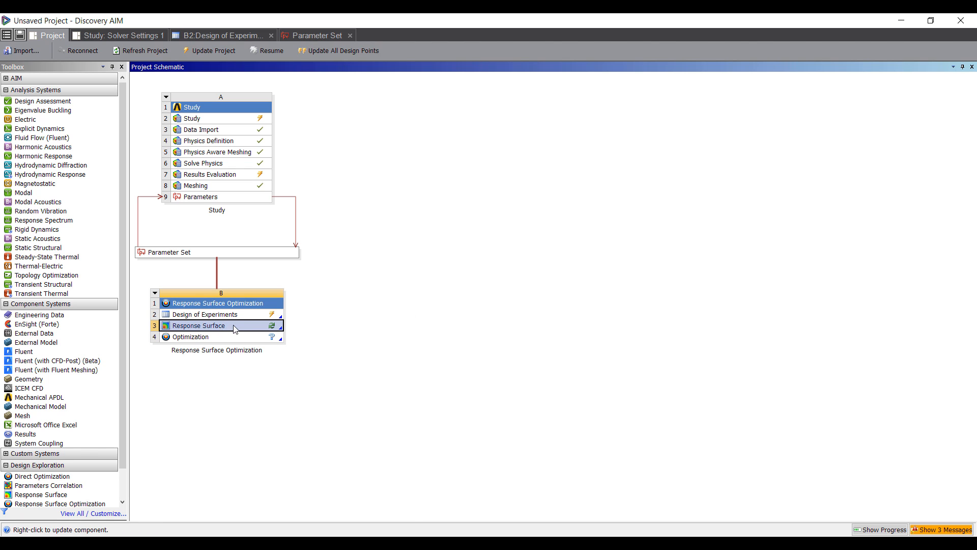
mouse_move(229, 328)
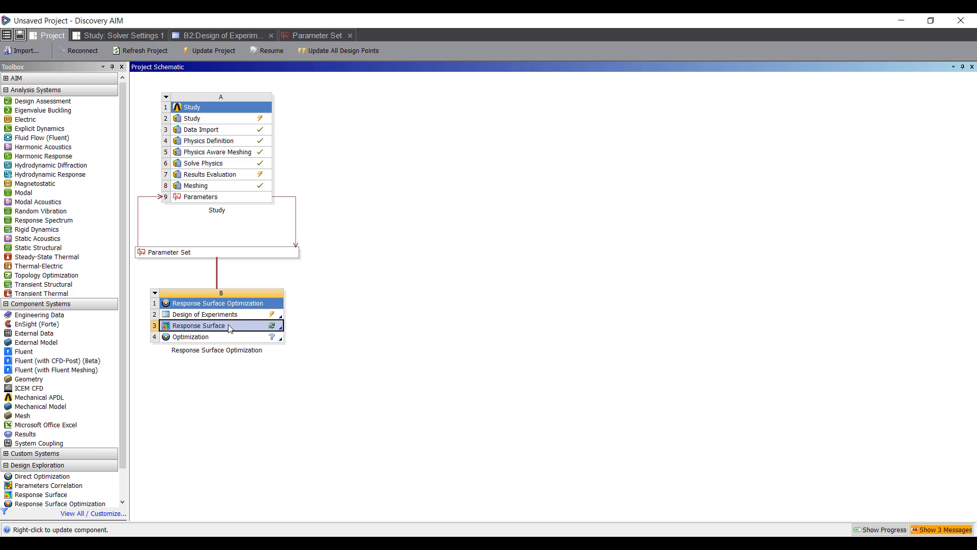
double_click(198, 325)
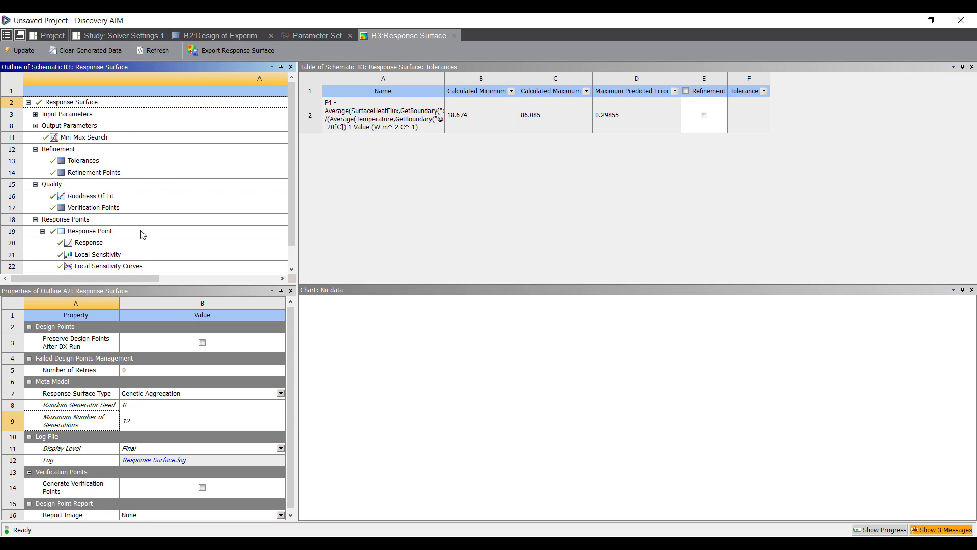
- Show the response chart in 3D with P3 air gap on the Y axis
left_click(87, 242)
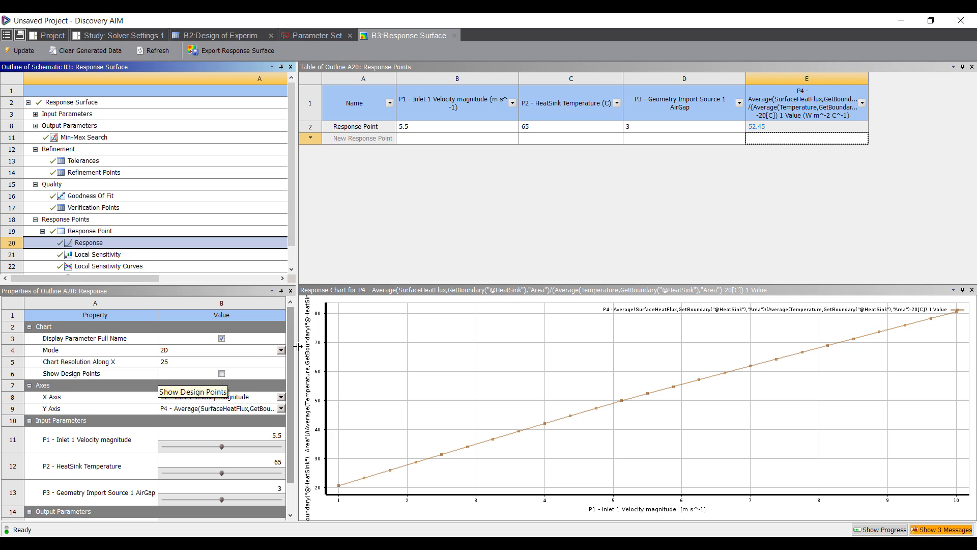
left_click(221, 349)
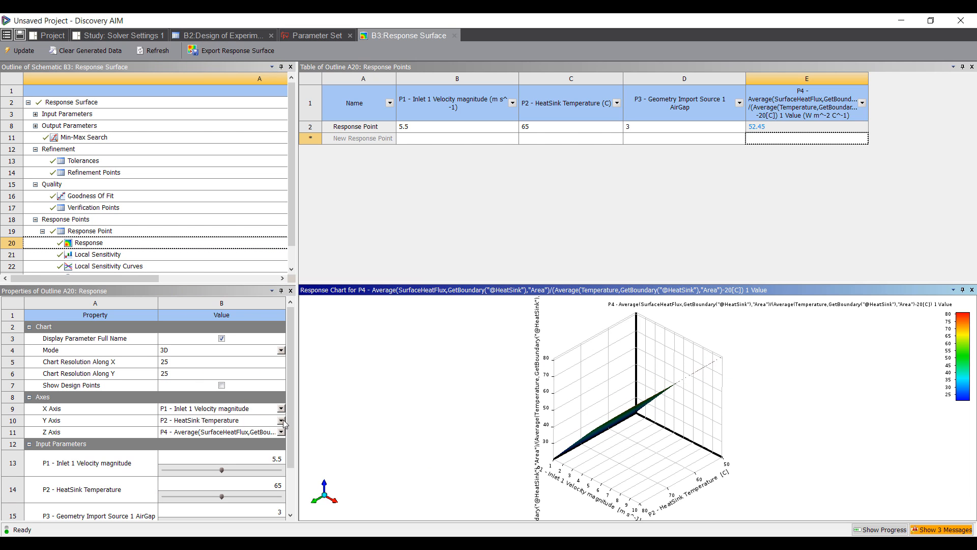
mouse_move(310, 424)
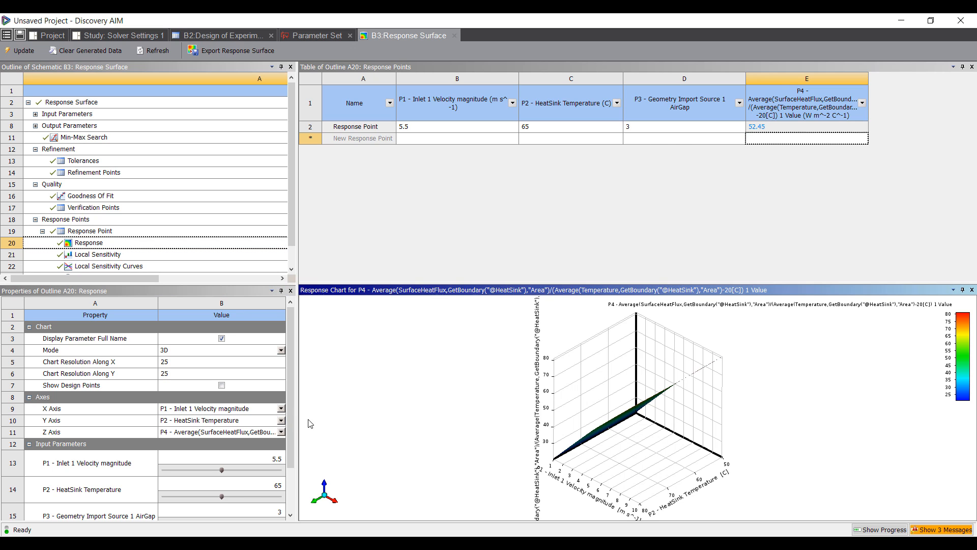
left_click(280, 431)
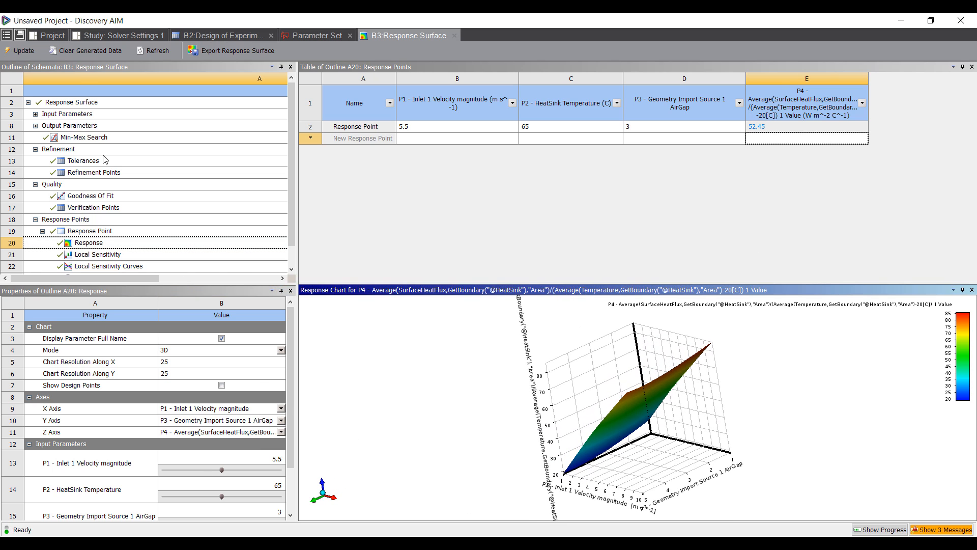
- Review the local sensitivity curves and bar chart, then return to the project schematic
left_click(109, 244)
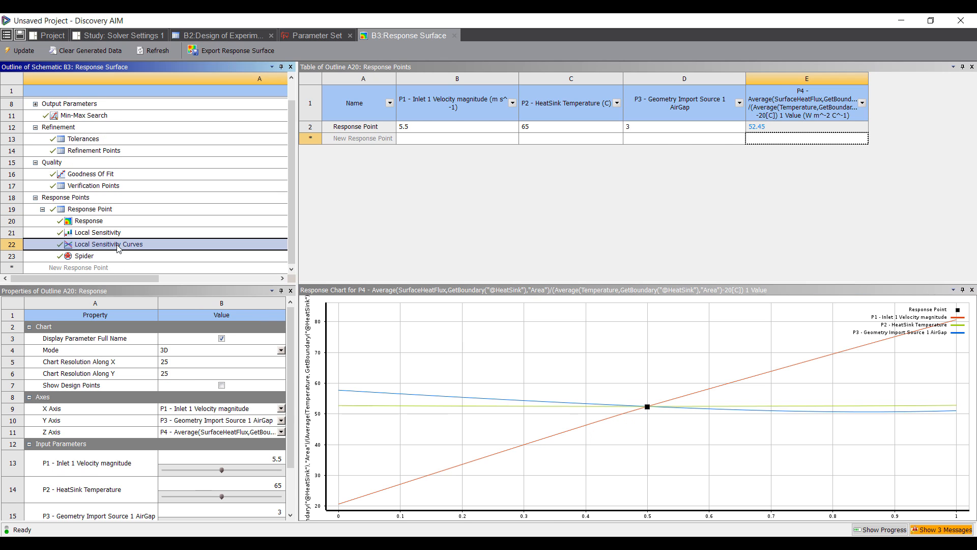
left_click(97, 232)
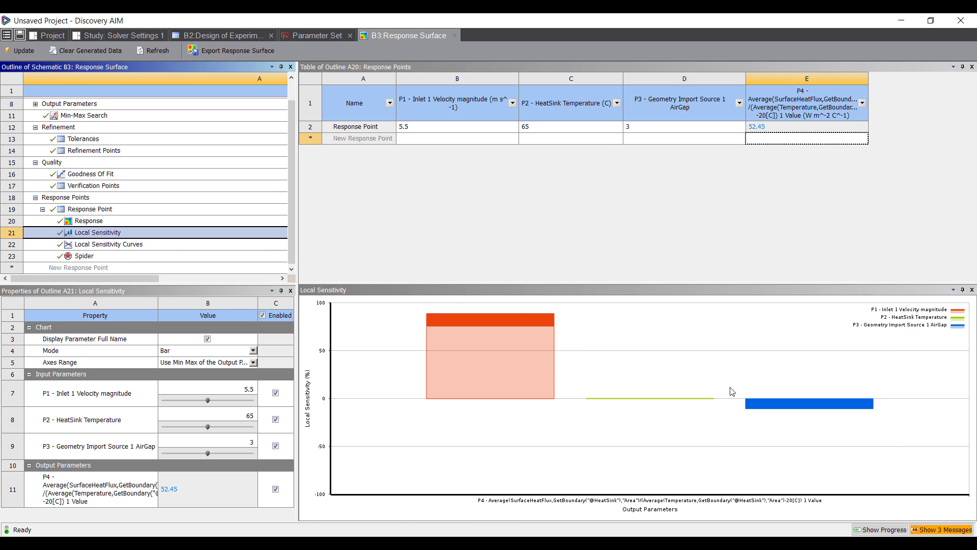
left_click(53, 35)
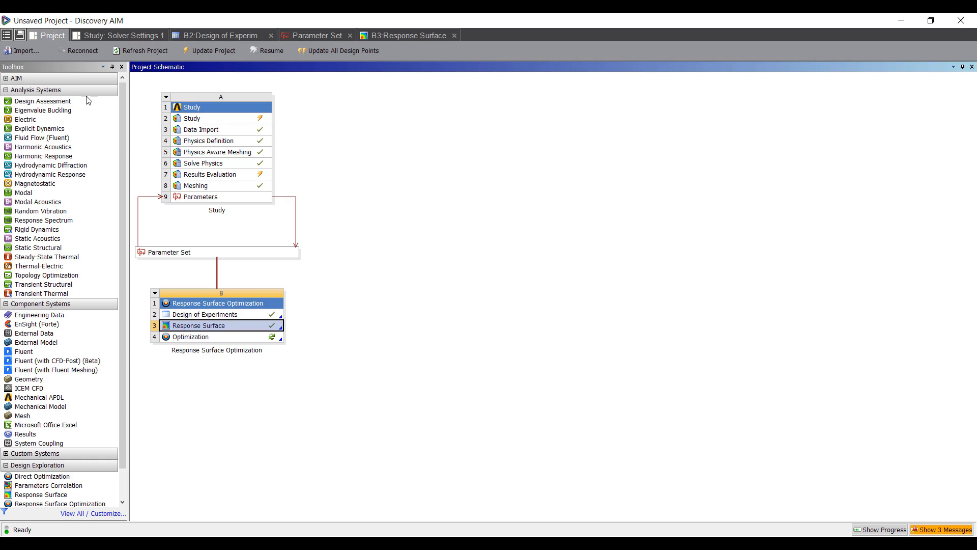
- Set objectives to maximize P4 and minimize inlet velocity P1, then view the MOGA optimization settings
double_click(193, 336)
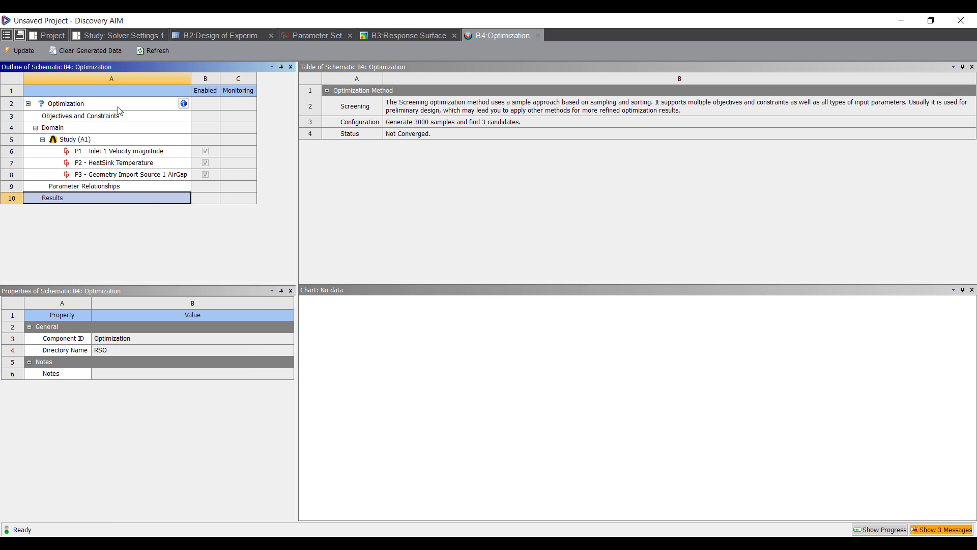
left_click(80, 115)
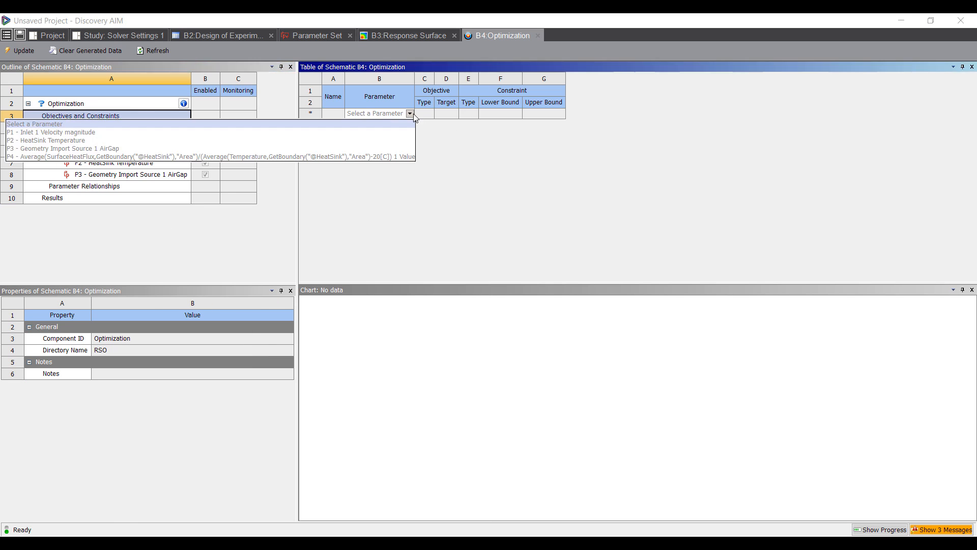
left_click(218, 156)
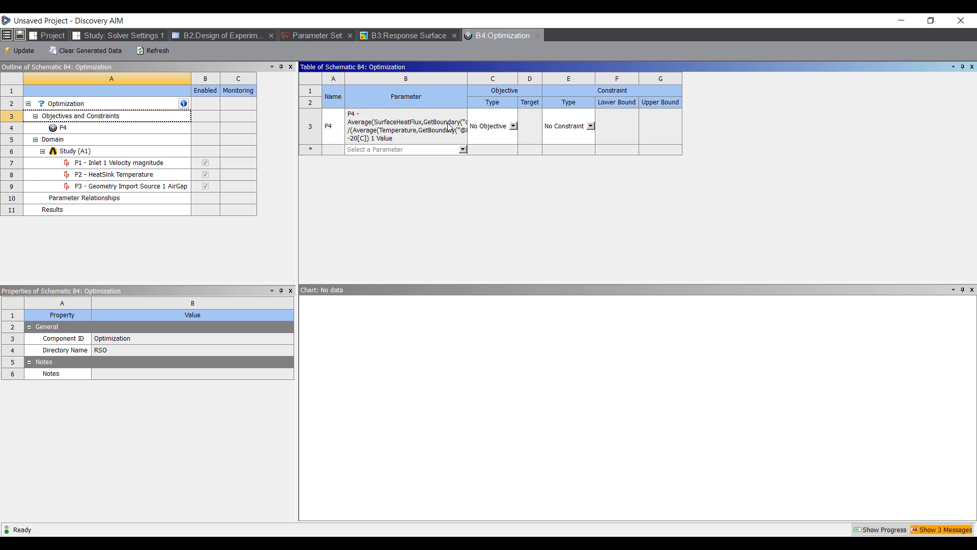
mouse_move(514, 126)
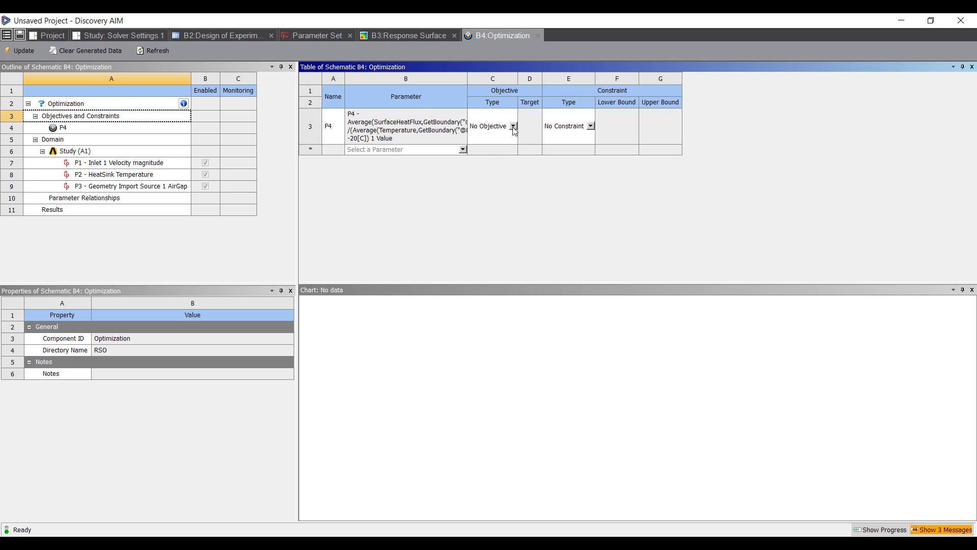
left_click(492, 126)
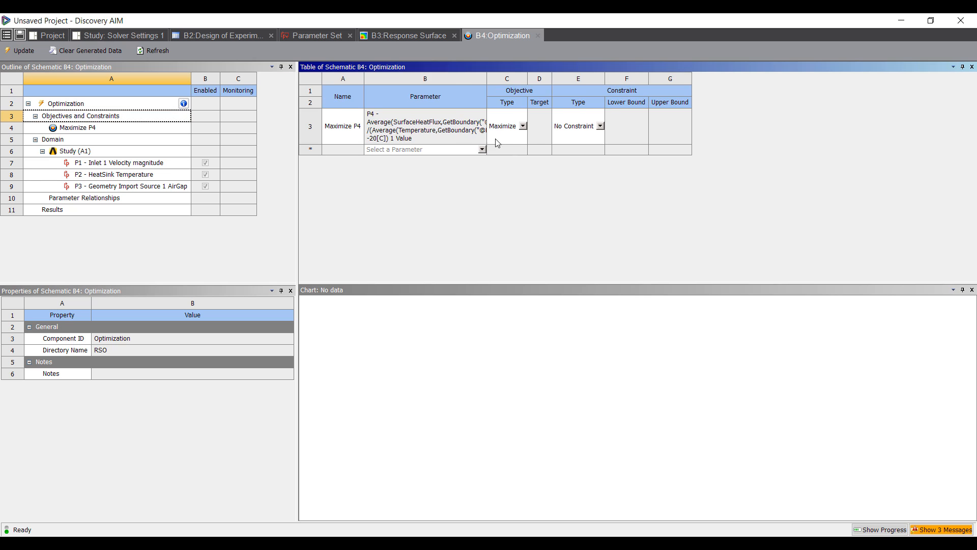
left_click(481, 149)
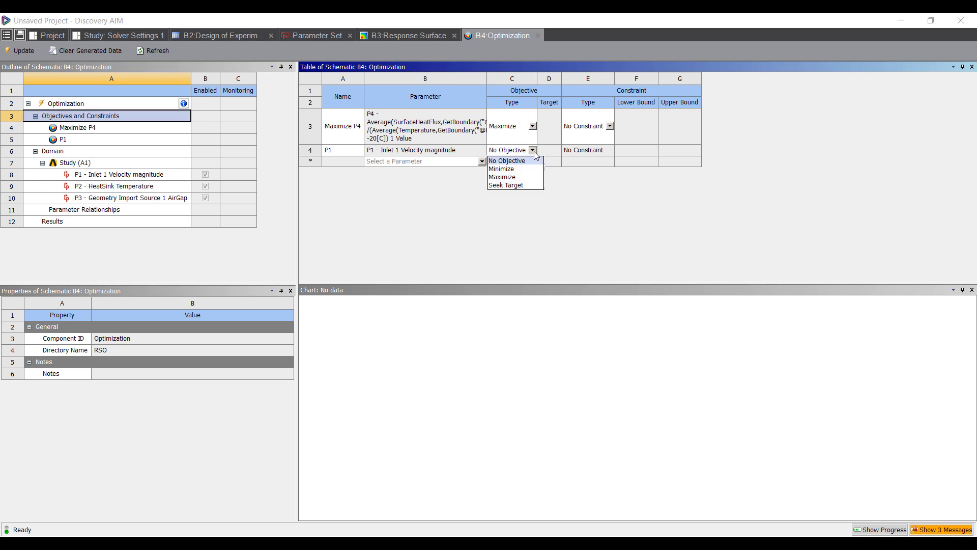
left_click(500, 169)
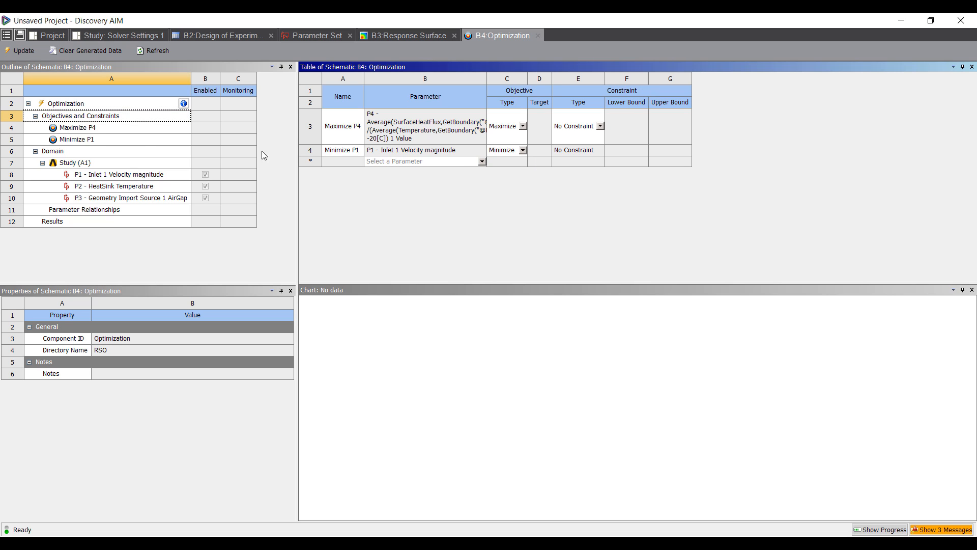
left_click(66, 103)
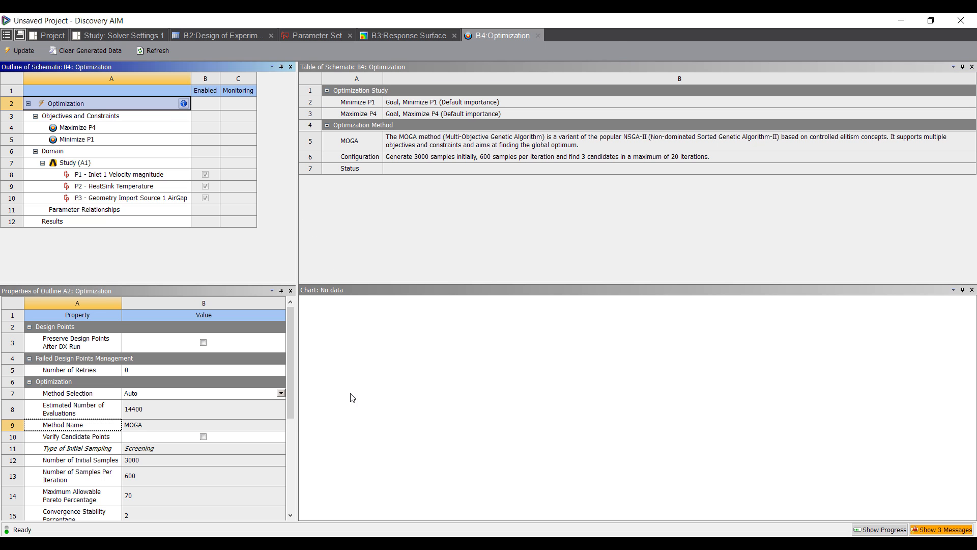
- Set the optimization method manually to Screening and run the update
left_click(281, 393)
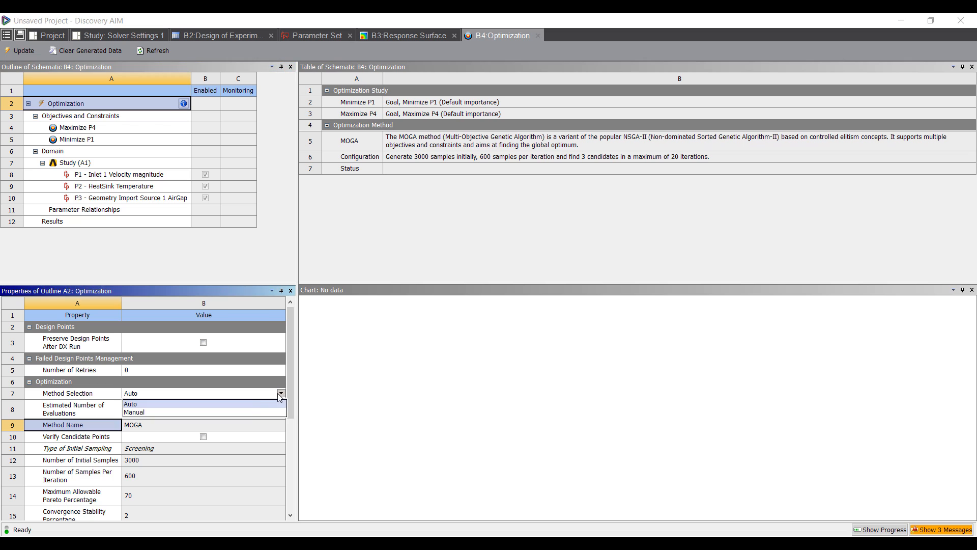
left_click(133, 411)
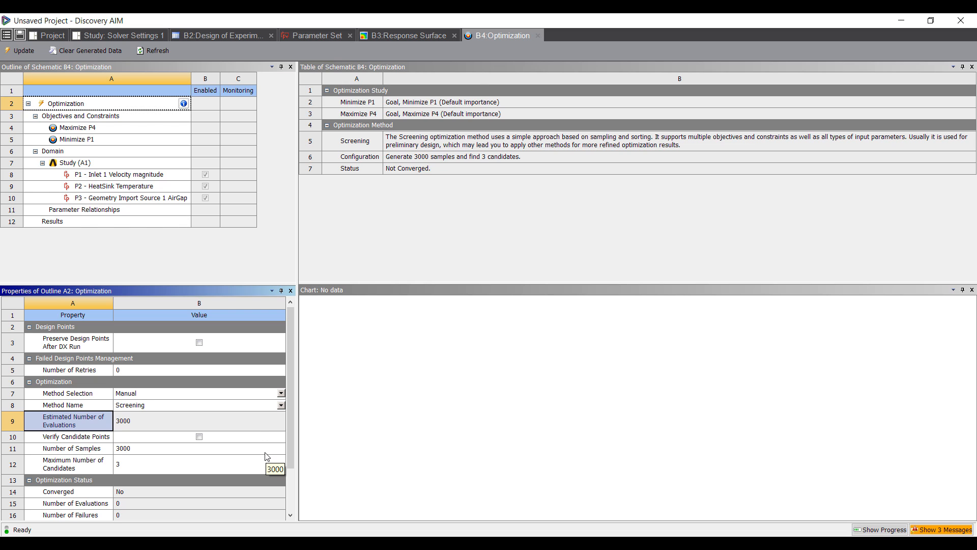
mouse_move(298, 181)
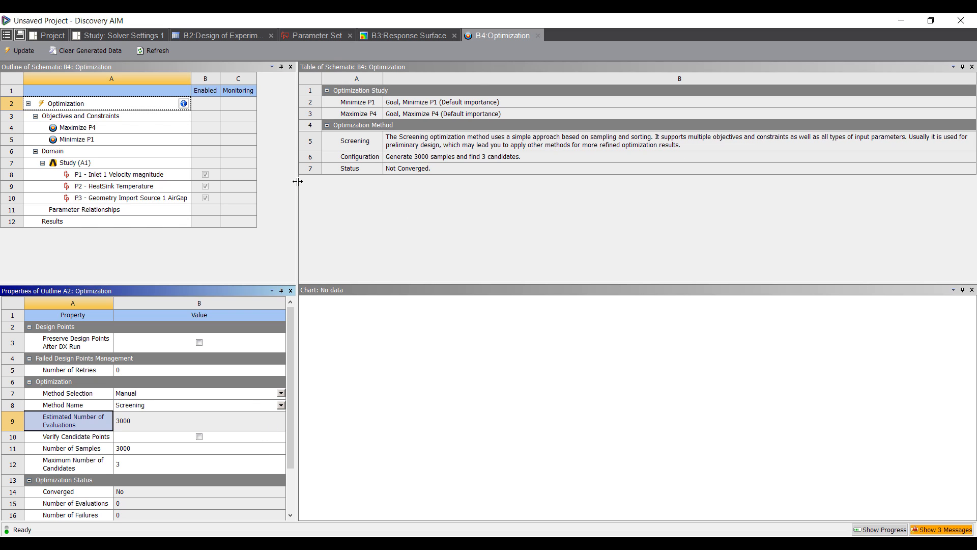
mouse_move(432, 184)
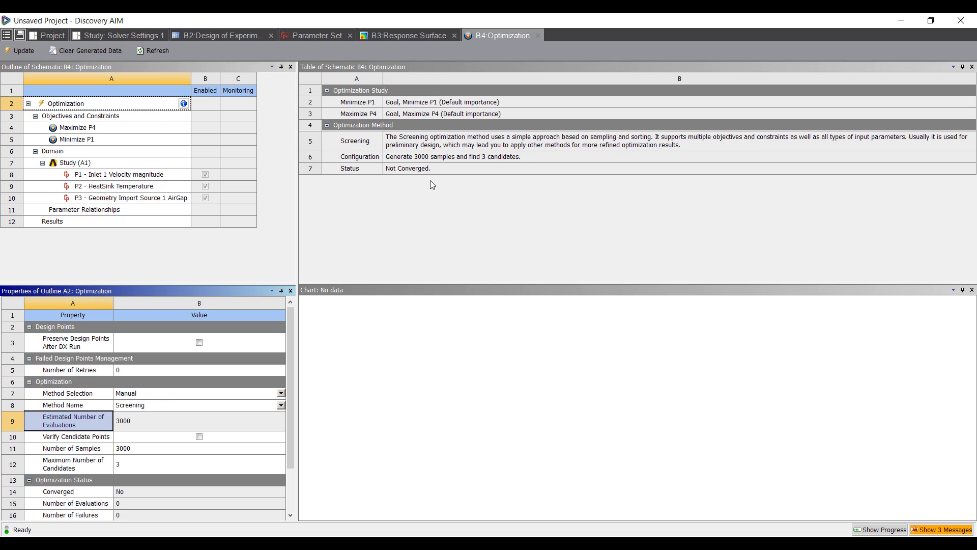
mouse_move(125, 177)
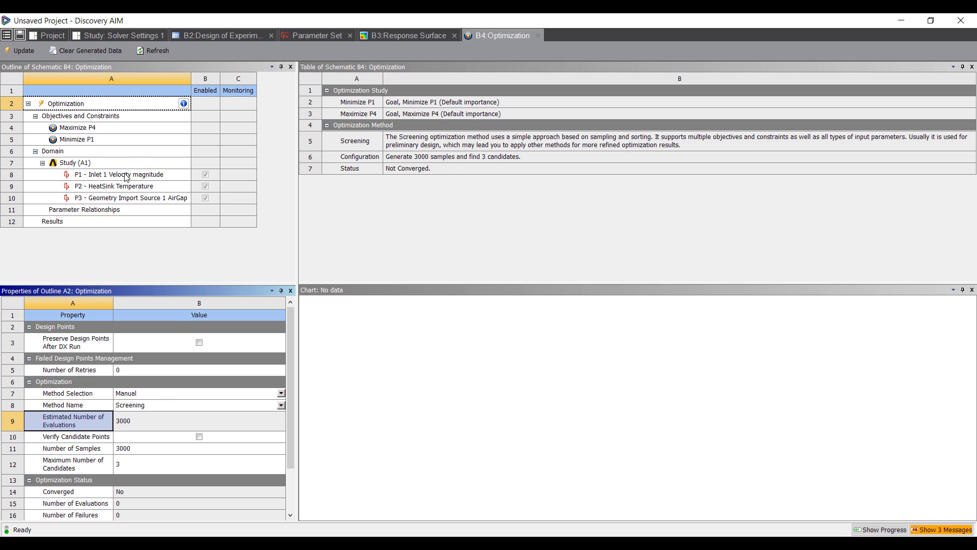
mouse_move(206, 186)
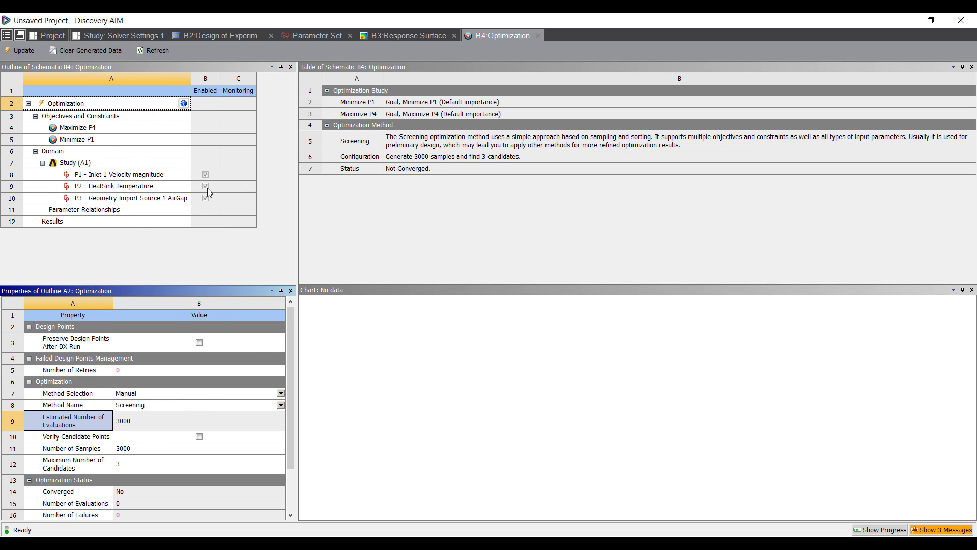
left_click(19, 50)
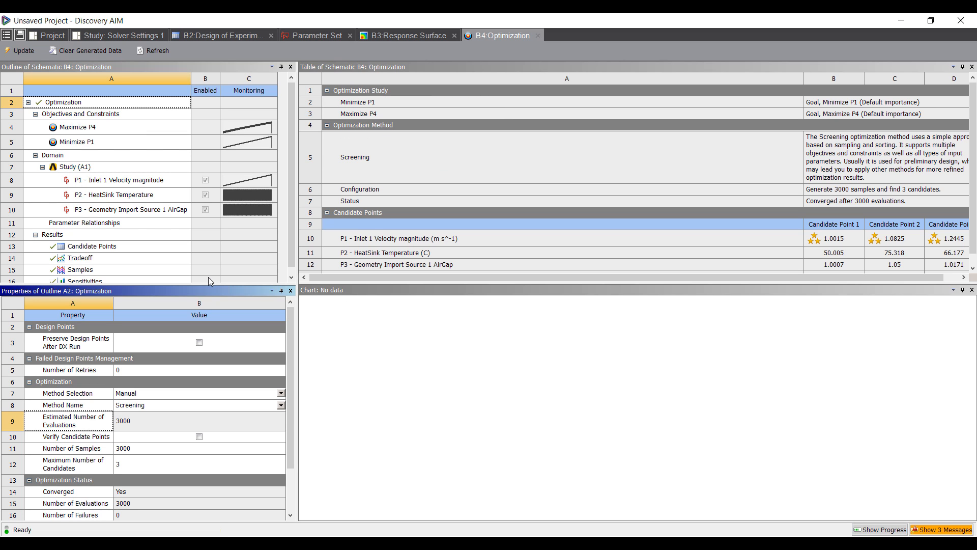
mouse_move(156, 221)
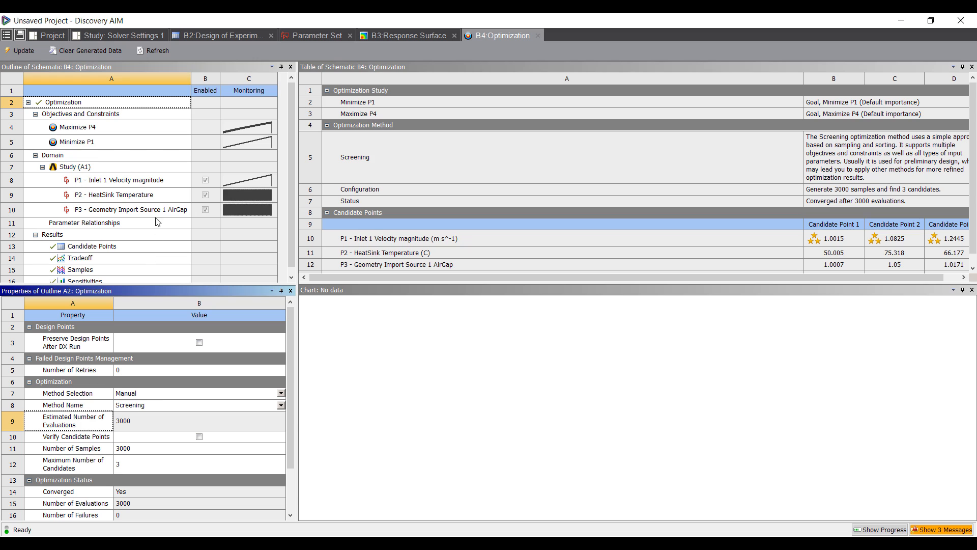
mouse_move(128, 260)
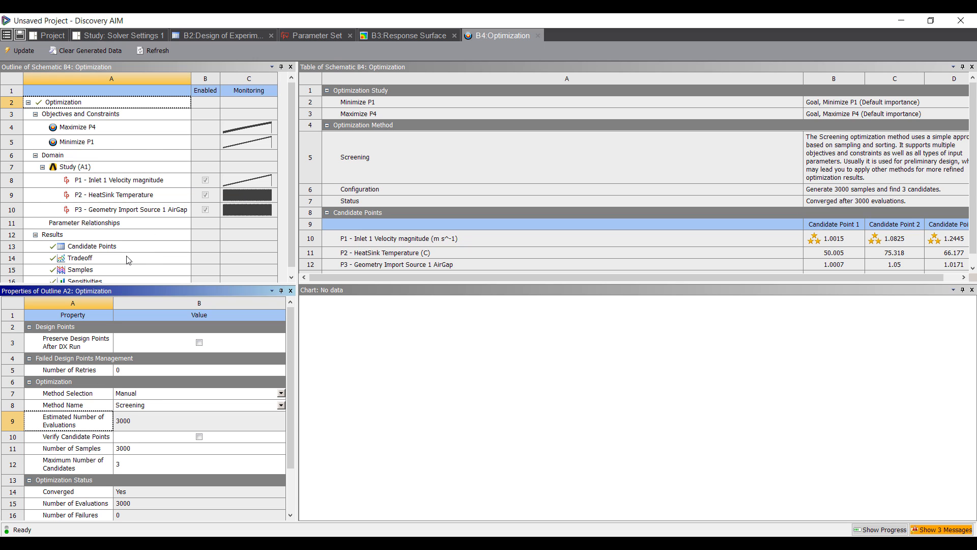
- Open the P4 versus inlet velocity tradeoff chart and inspect two feasible points
left_click(80, 257)
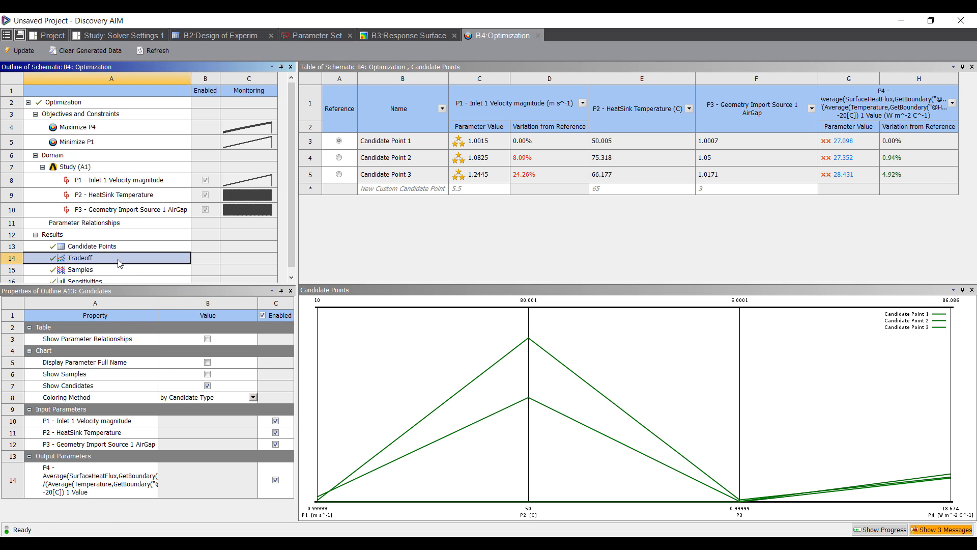
left_click(80, 257)
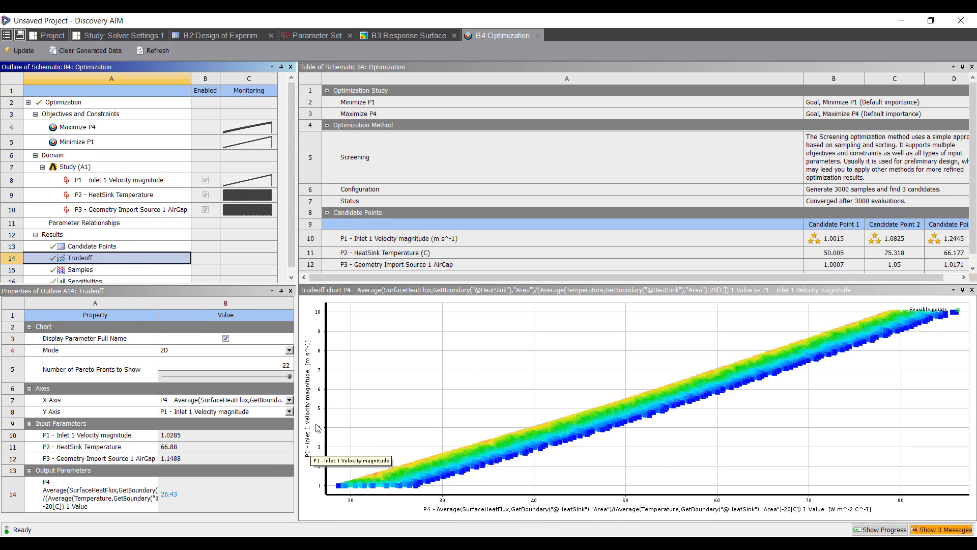
mouse_move(320, 447)
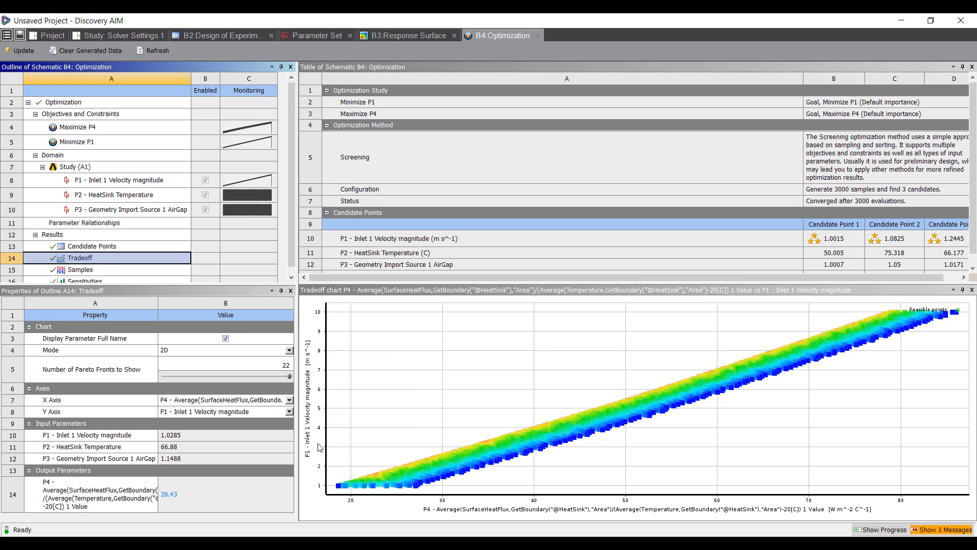
mouse_move(844, 522)
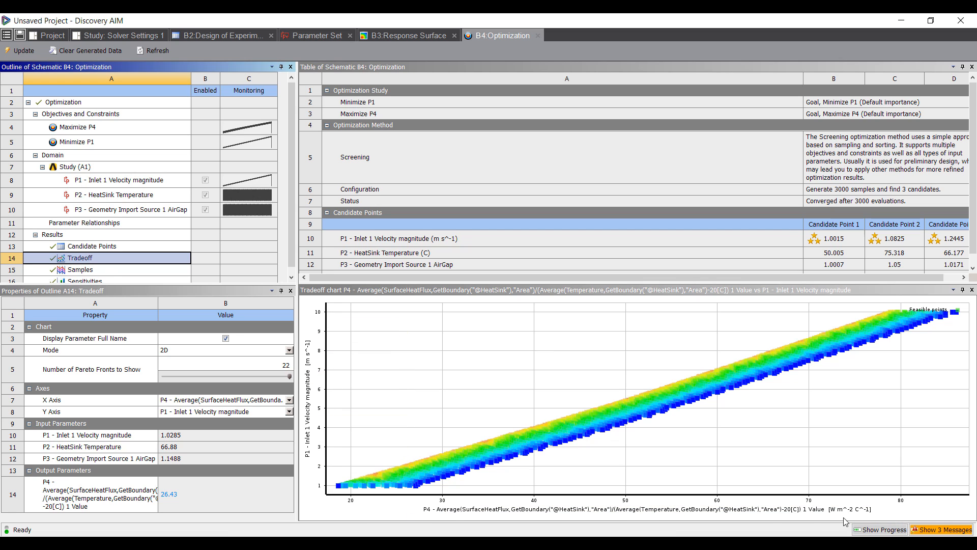
left_click(333, 486)
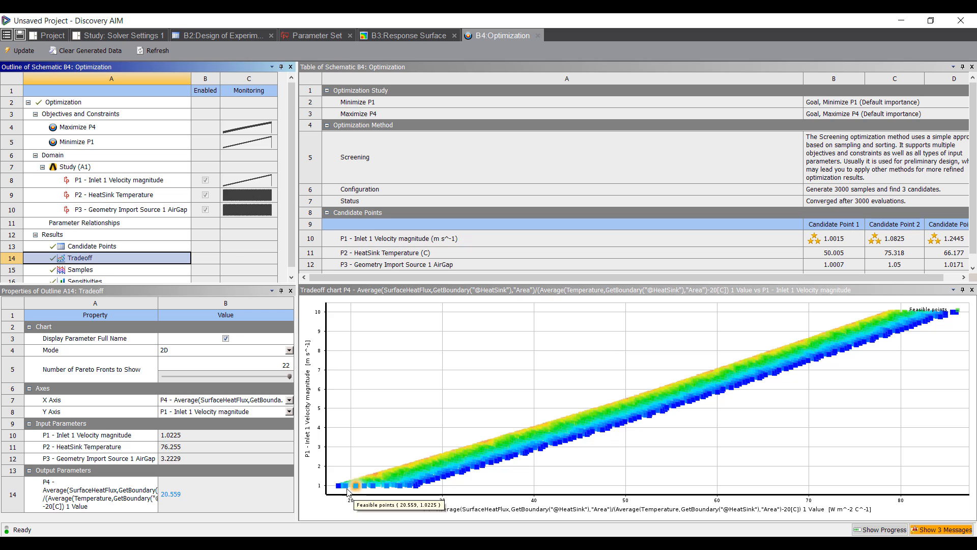
left_click(418, 490)
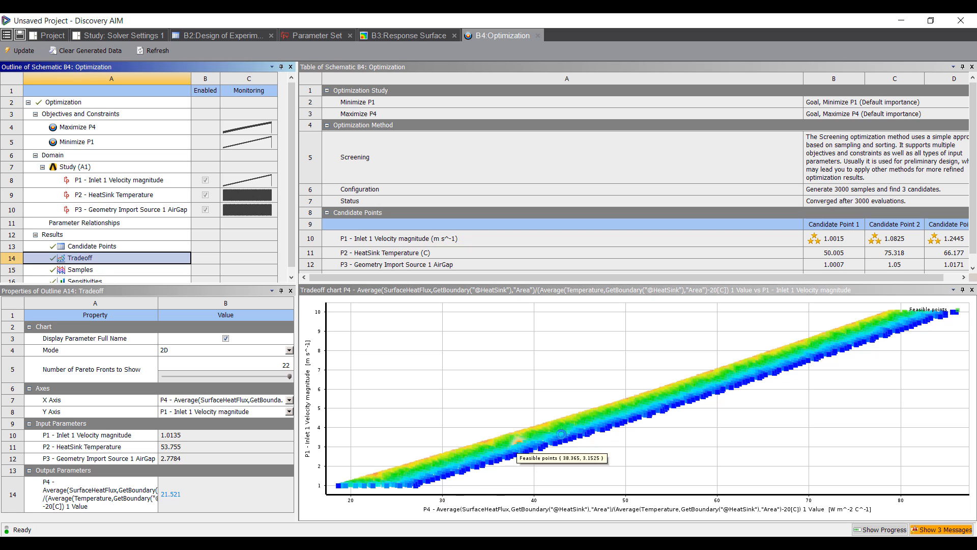
mouse_move(545, 411)
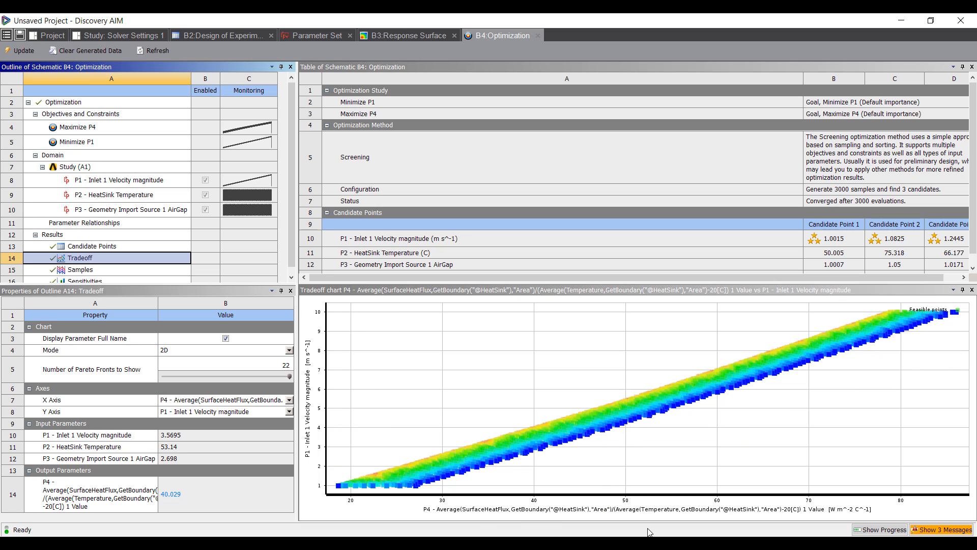
mouse_move(625, 416)
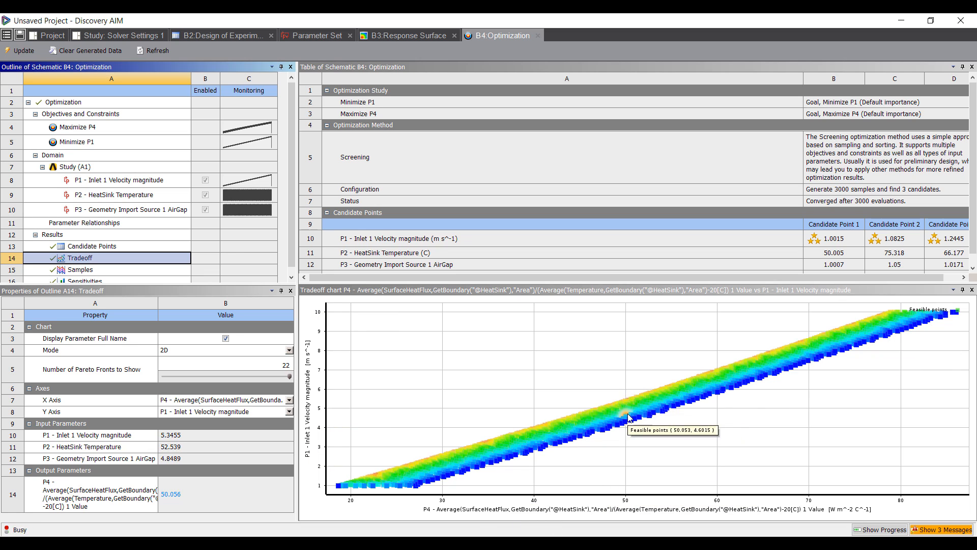
mouse_move(555, 477)
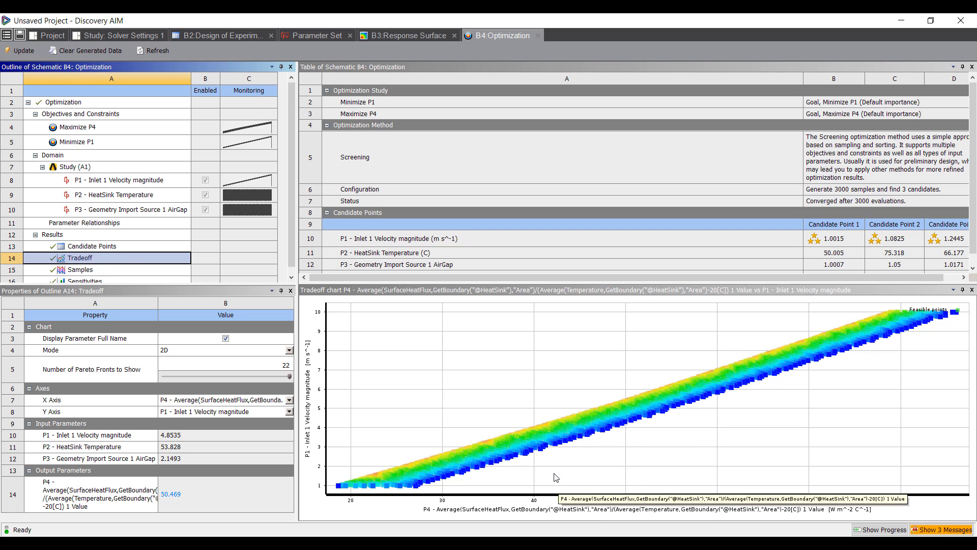
- Check the optimization sensitivities, then show the Response Surface's 3D P4 response chart
left_click(84, 275)
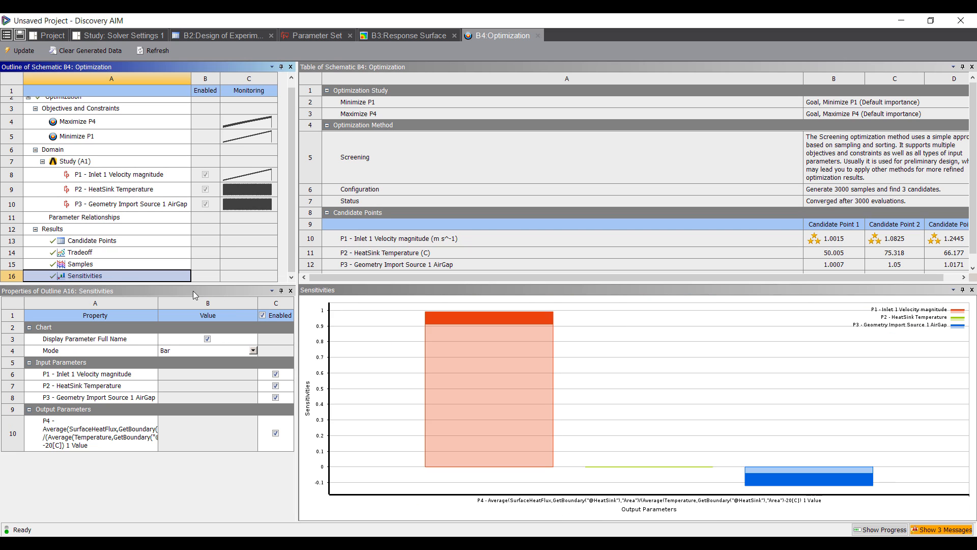
mouse_move(742, 499)
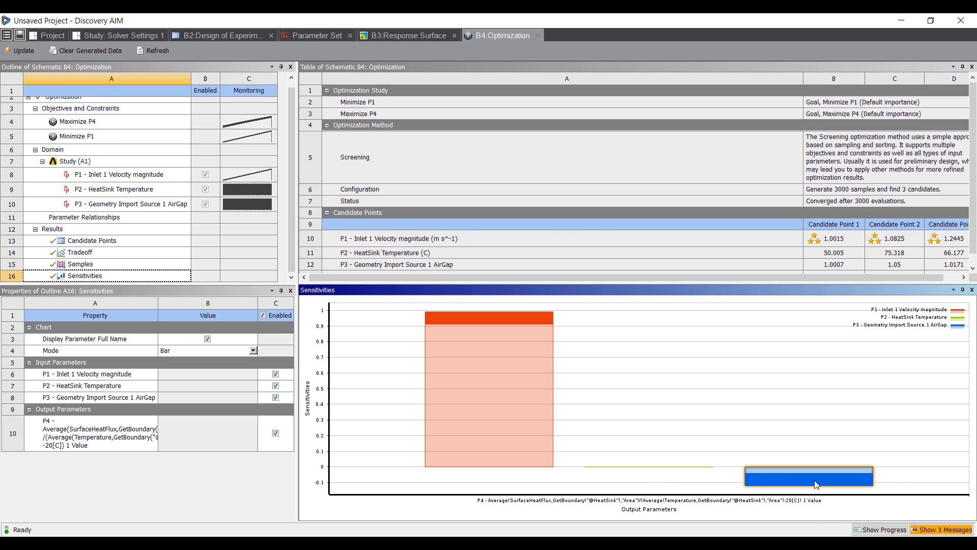
mouse_move(510, 362)
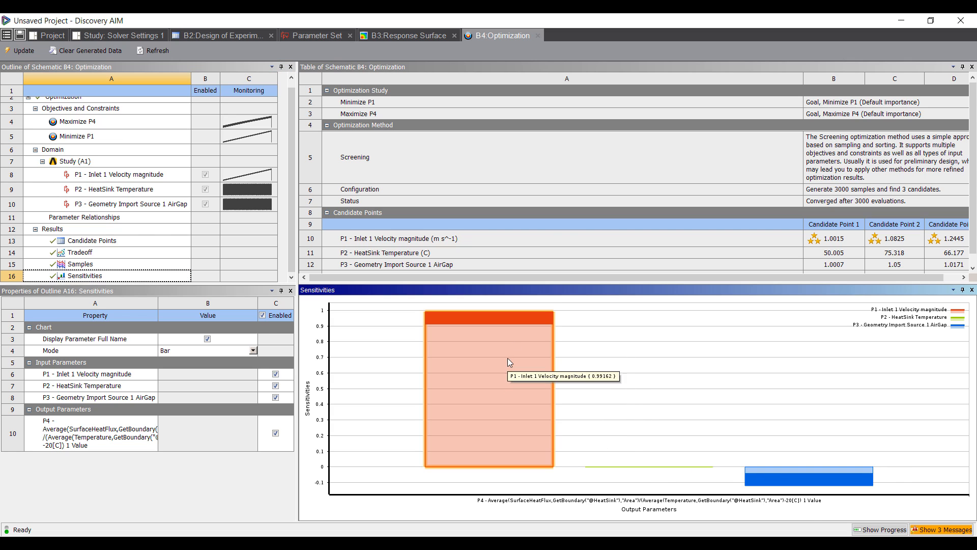
mouse_move(807, 477)
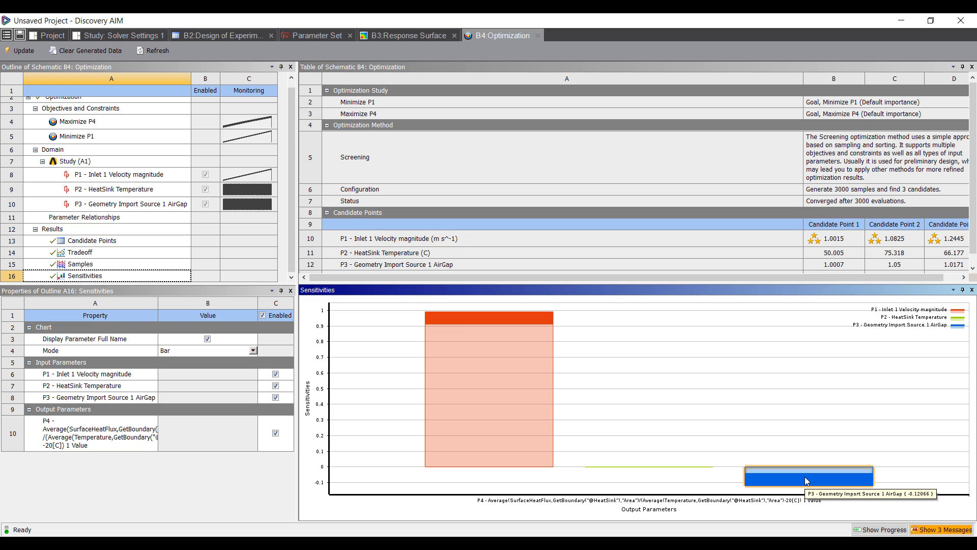
mouse_move(666, 472)
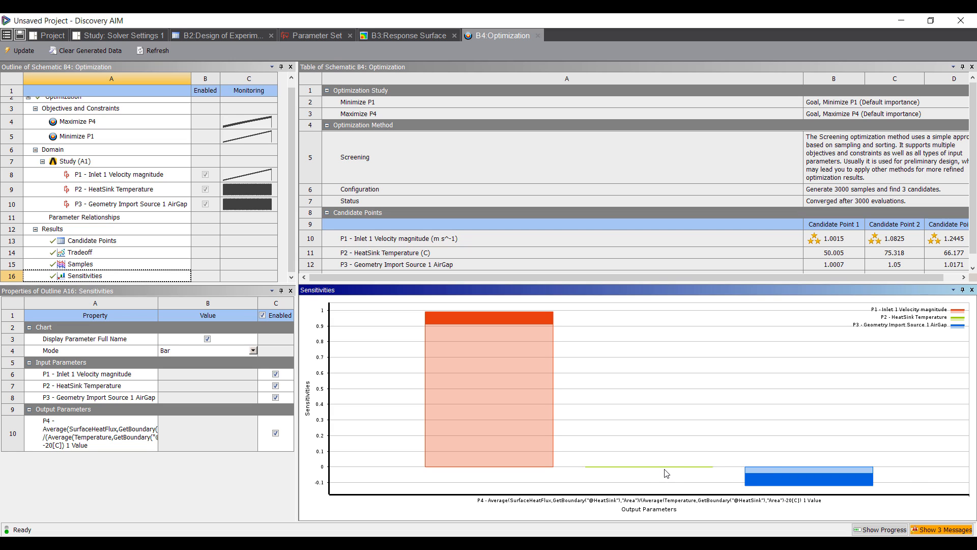
mouse_move(686, 472)
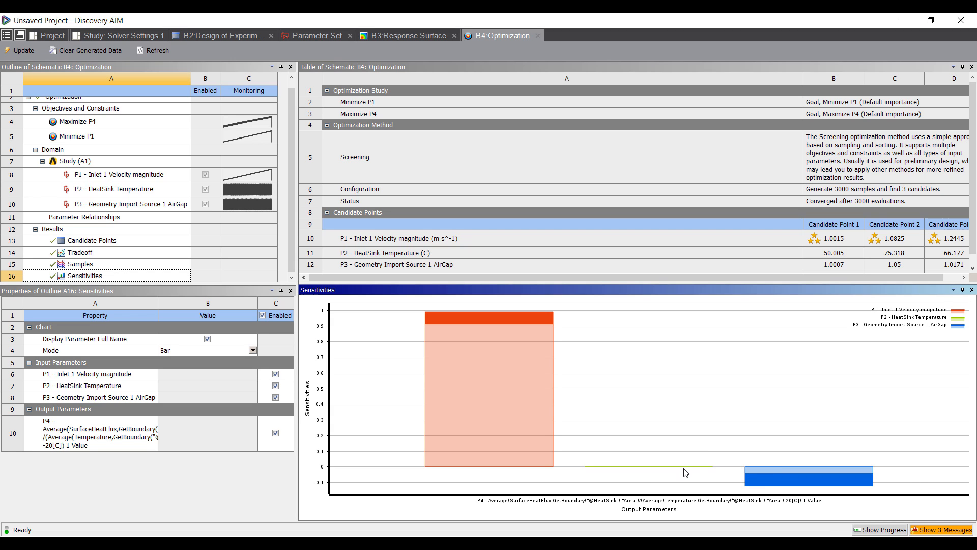
mouse_move(681, 469)
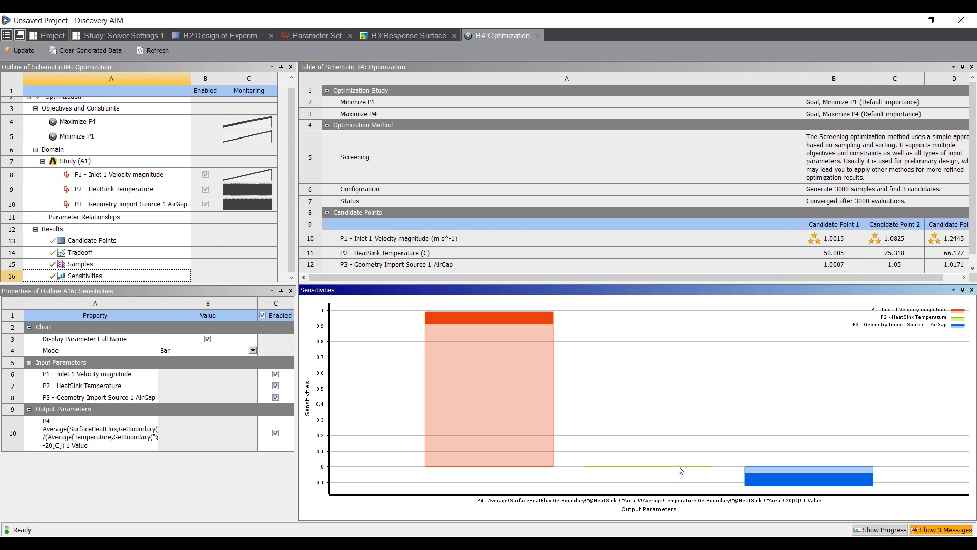
mouse_move(667, 463)
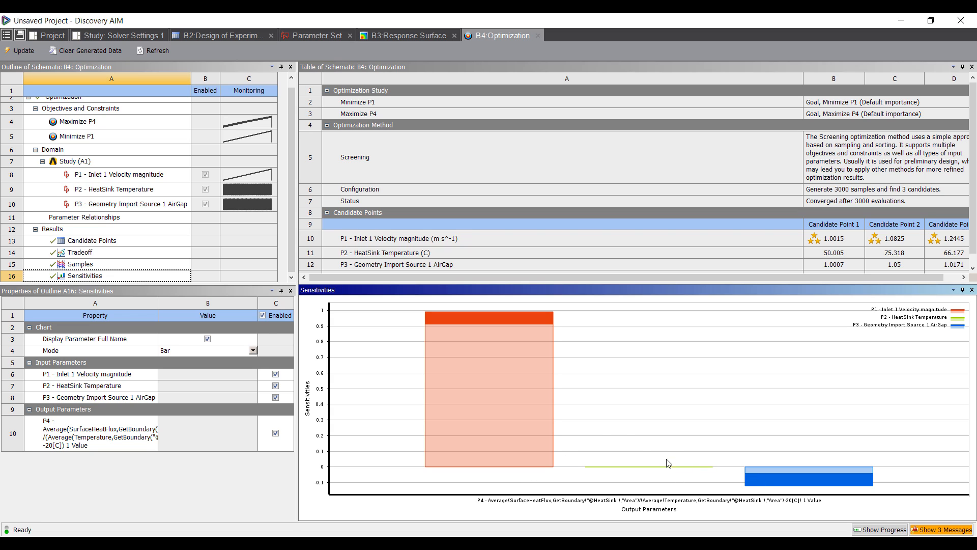
mouse_move(638, 476)
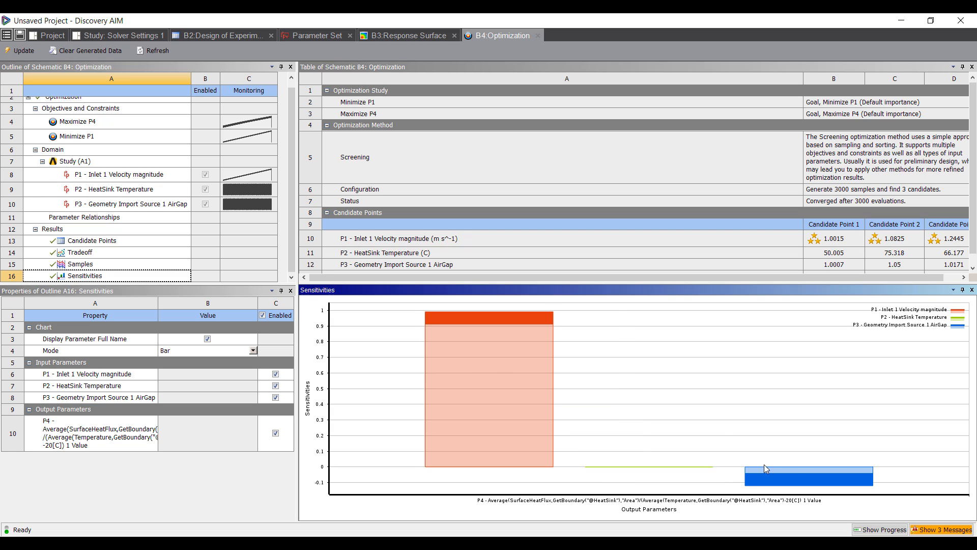
mouse_move(785, 441)
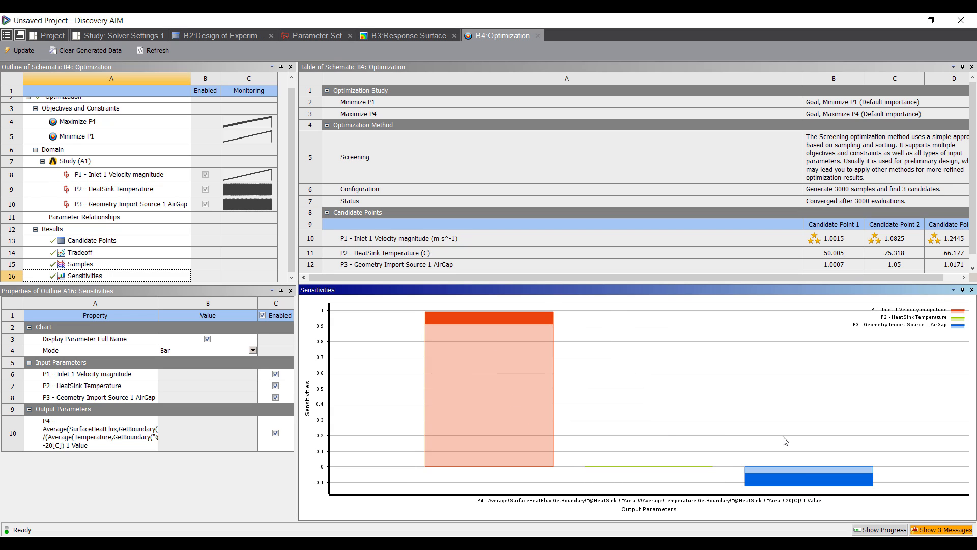
mouse_move(489, 331)
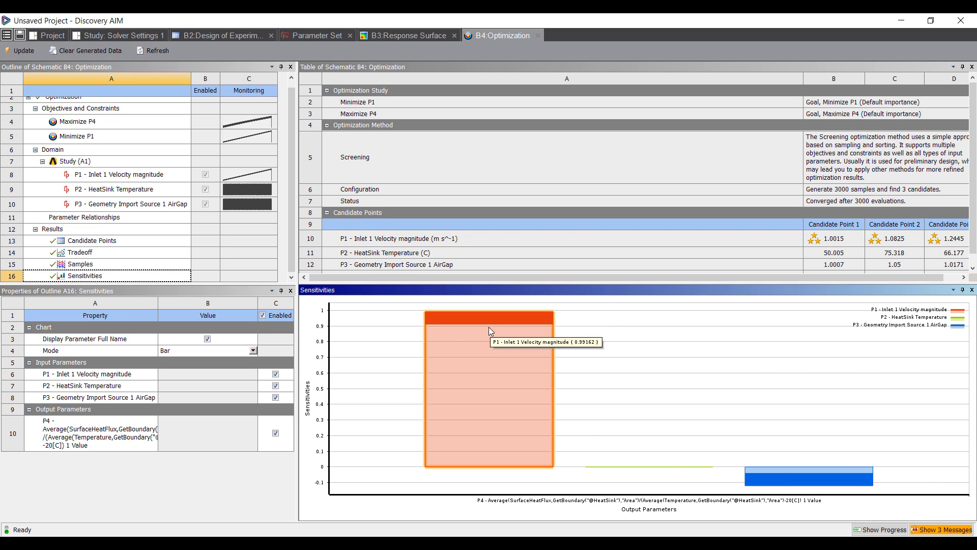
mouse_move(457, 322)
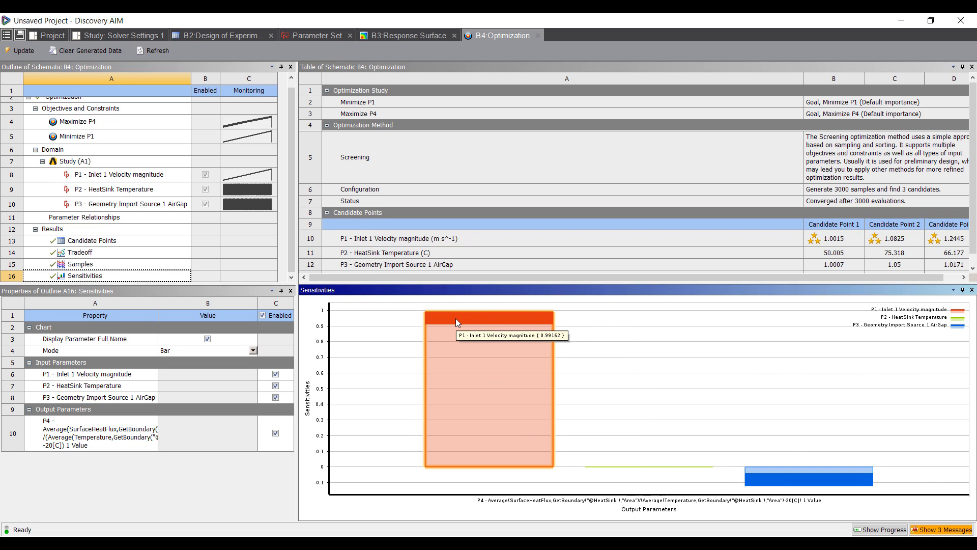
mouse_move(458, 360)
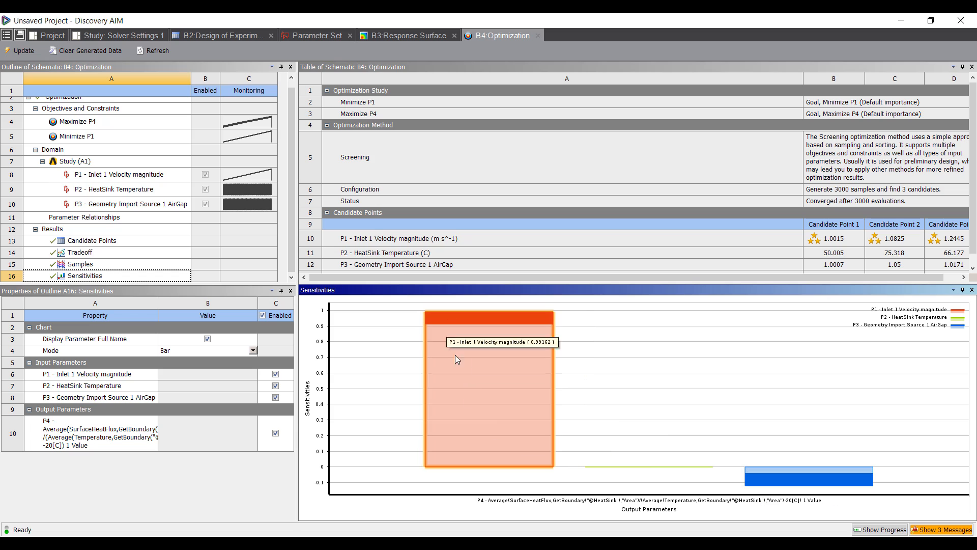
mouse_move(409, 348)
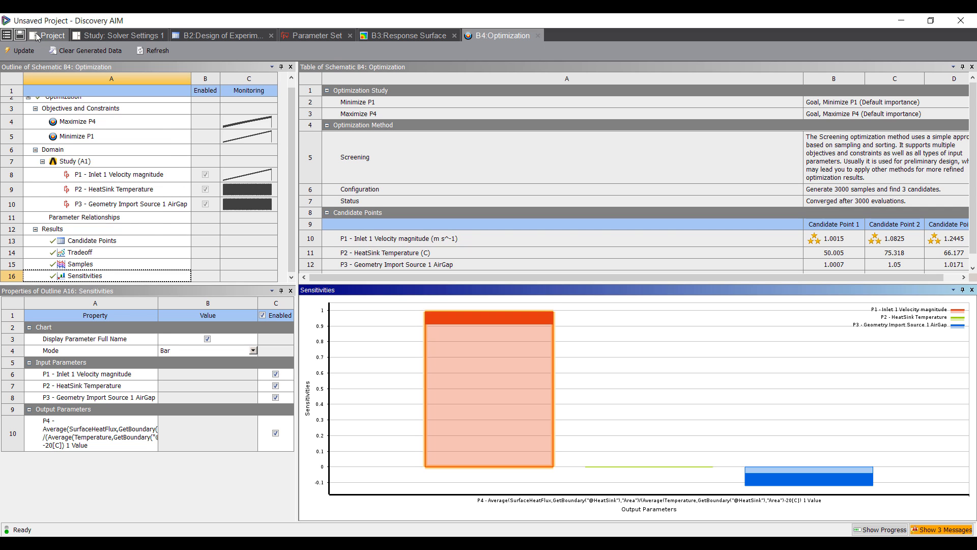
left_click(407, 35)
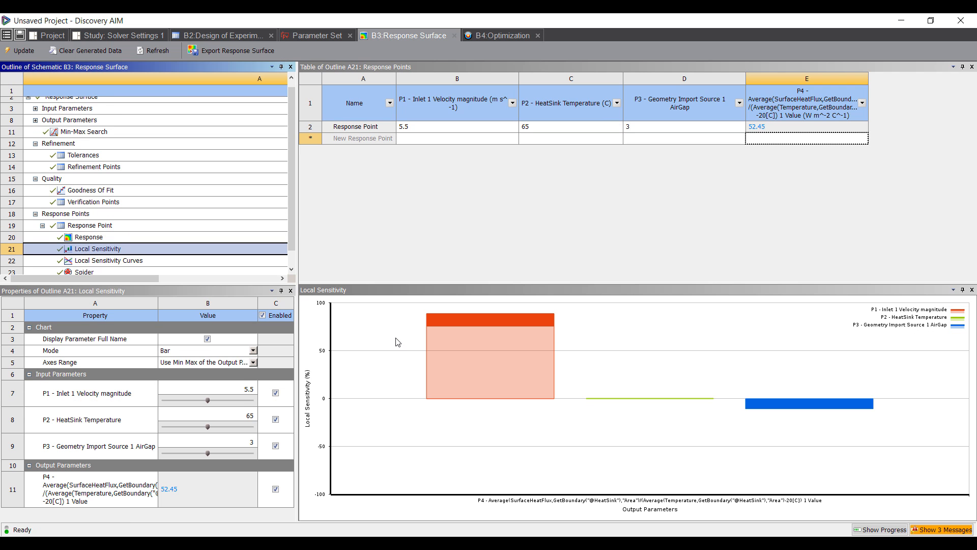
mouse_move(132, 241)
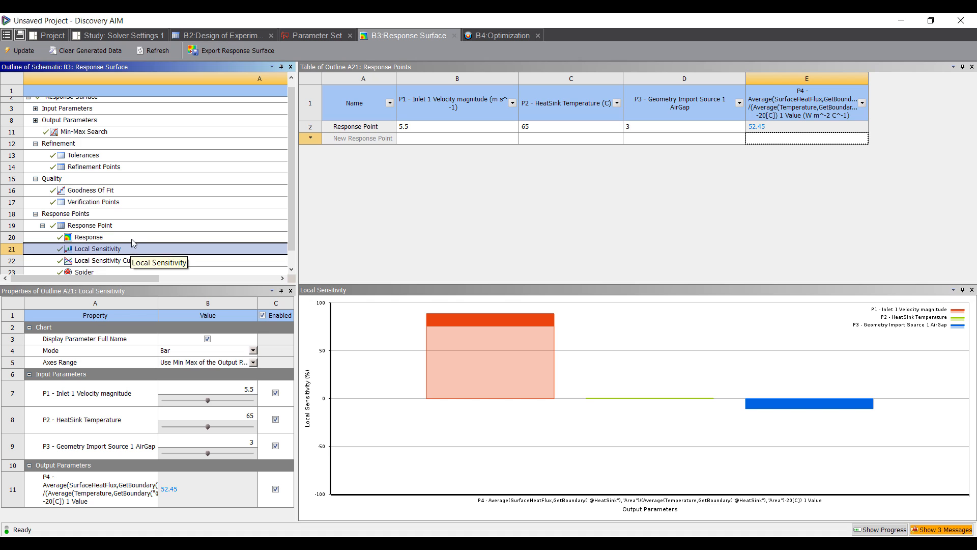
left_click(89, 237)
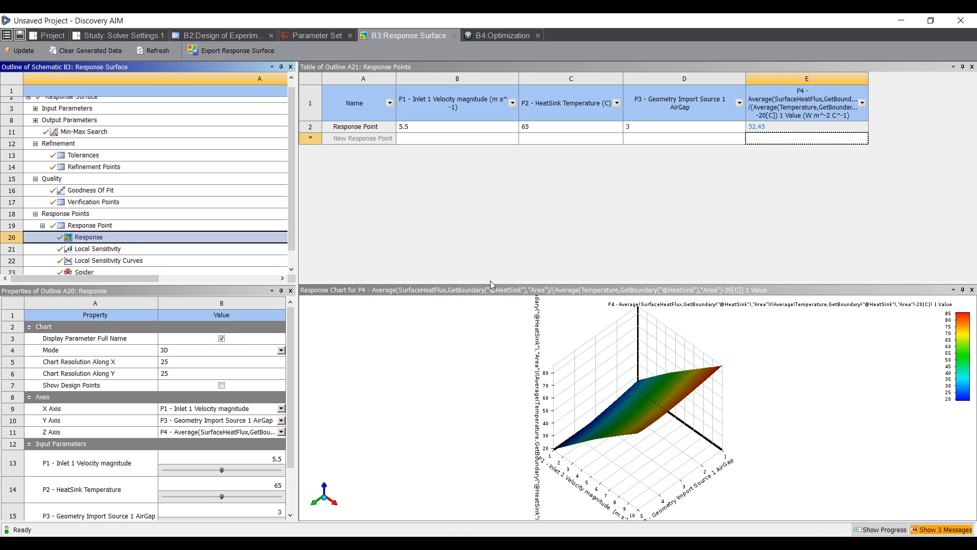
- Switch the response chart mode to 2D to plot P4 against inlet velocity
left_click(221, 349)
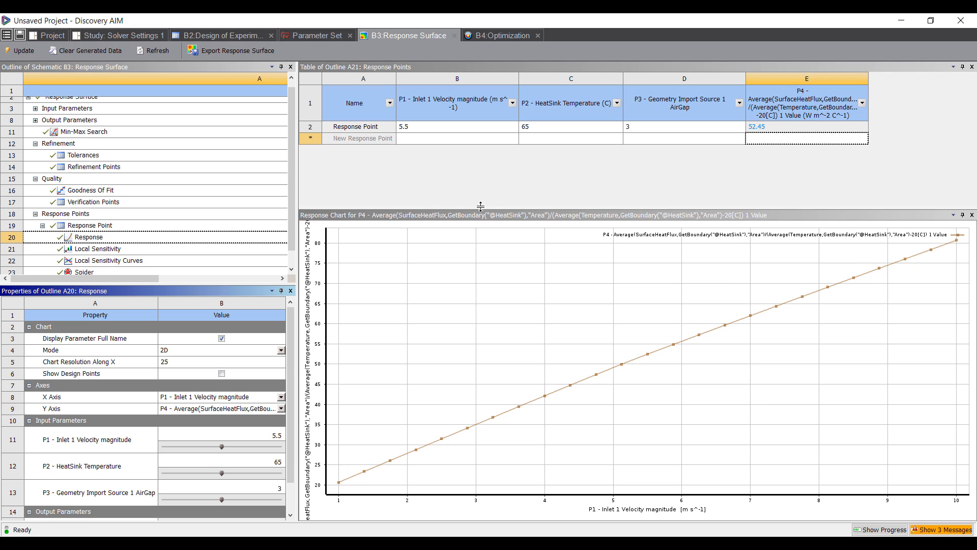
mouse_move(240, 434)
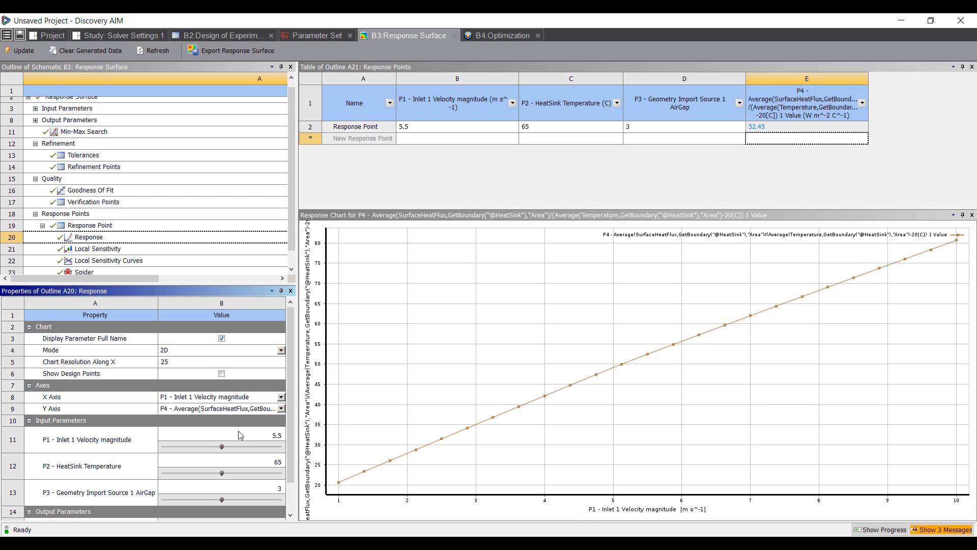
mouse_move(230, 474)
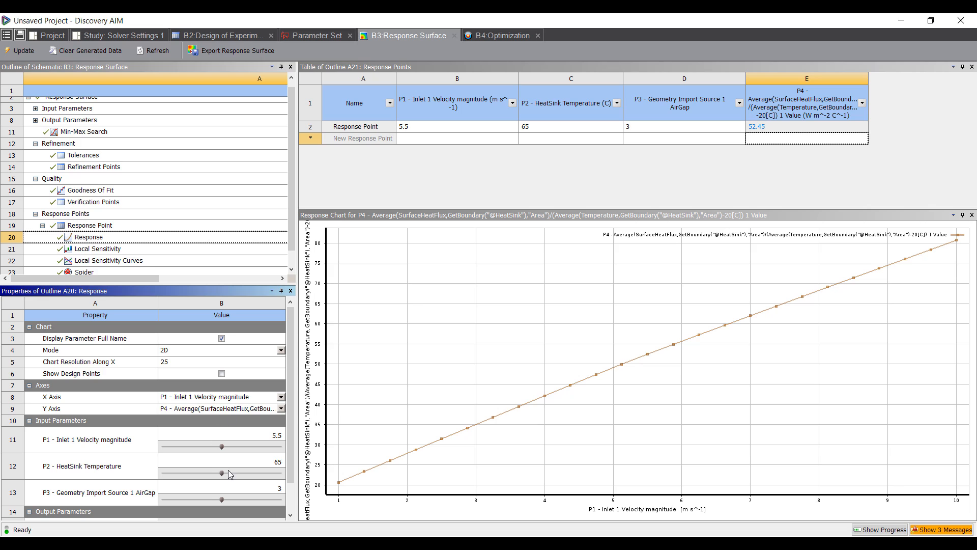
mouse_move(220, 510)
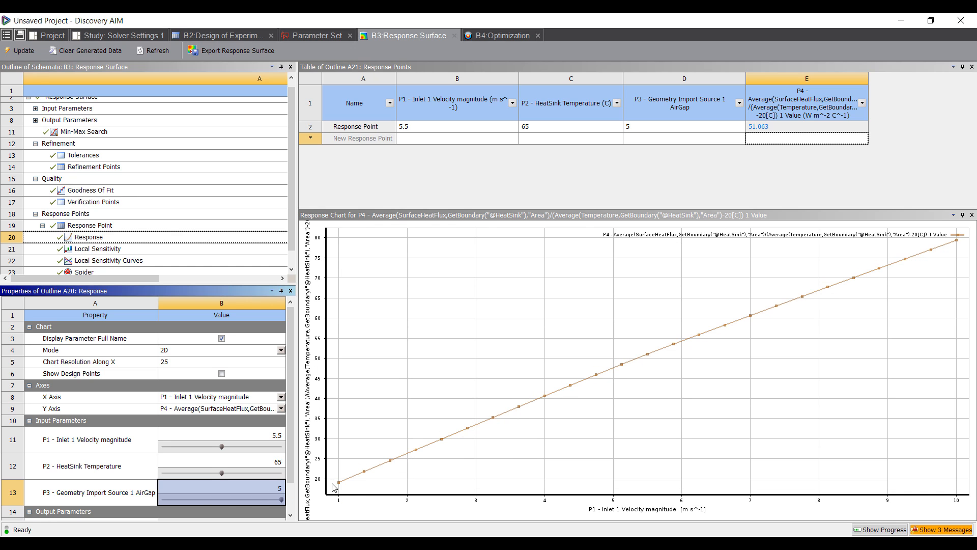
mouse_move(338, 491)
type("1")
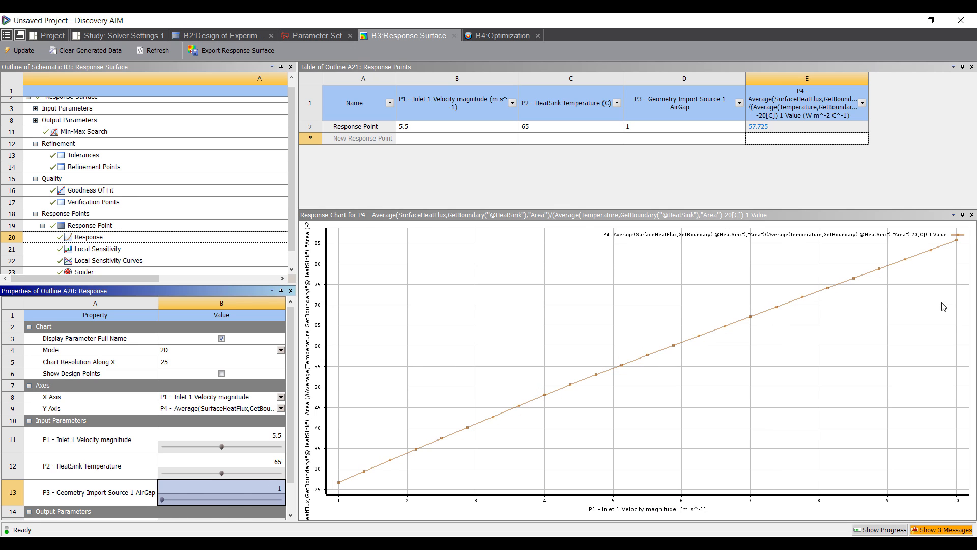
mouse_move(436, 482)
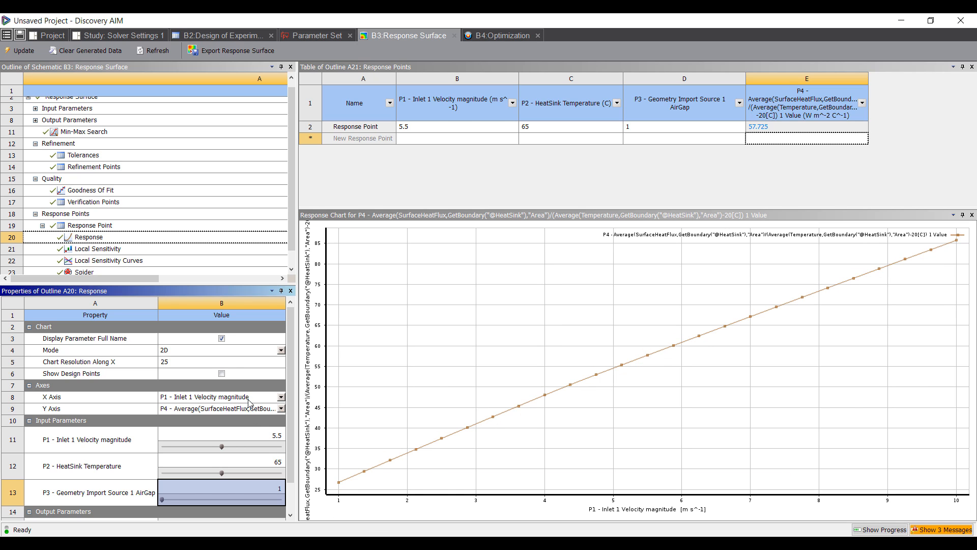
mouse_move(200, 388)
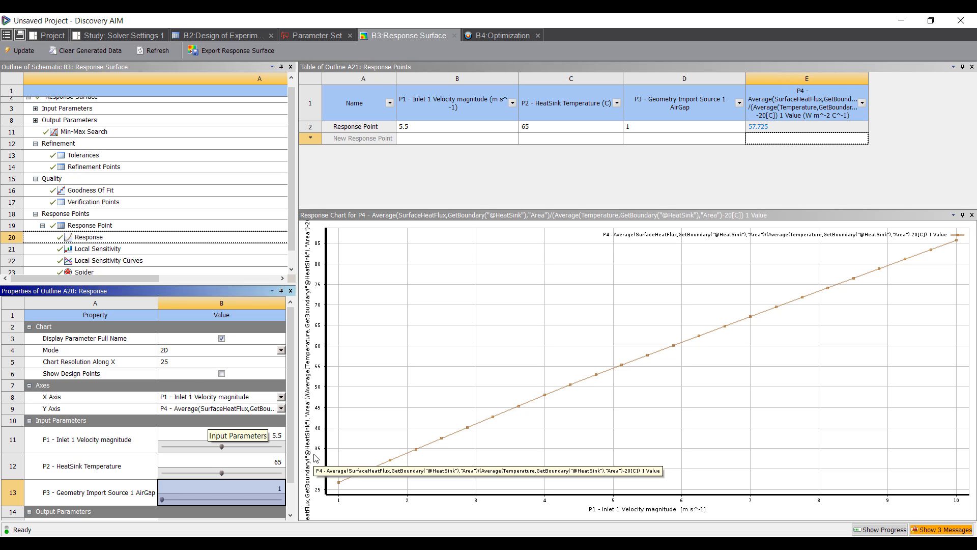
mouse_move(573, 399)
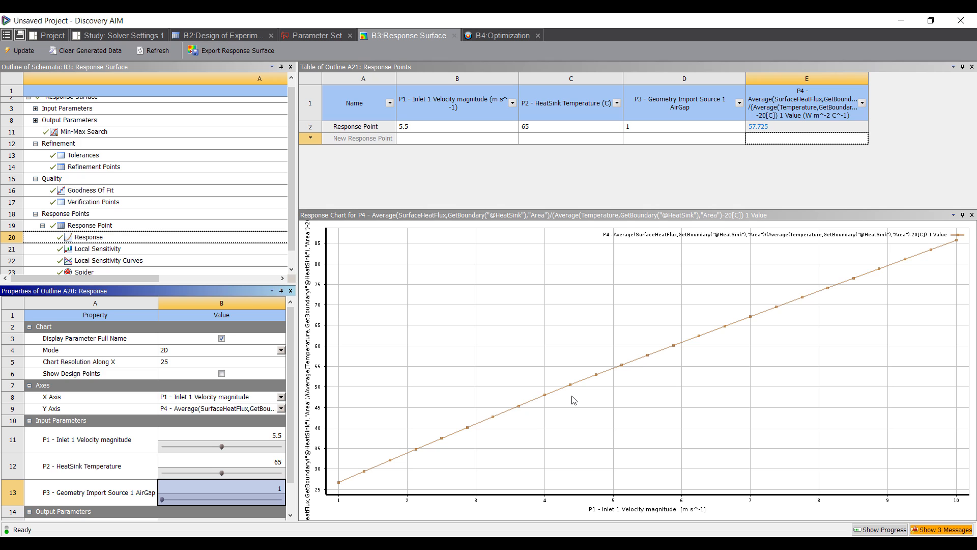
mouse_move(118, 35)
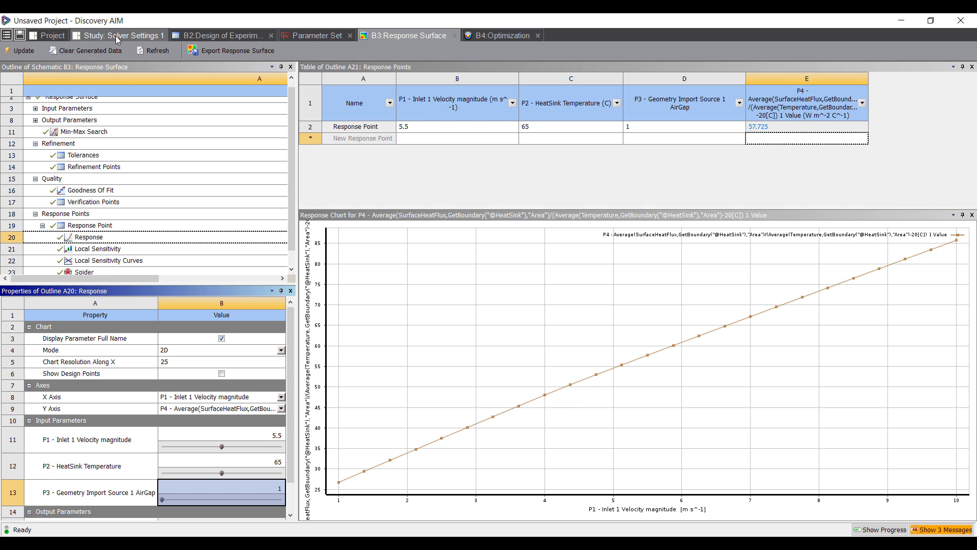
- Open Calculated Value (1) under Simulation 1's Results in the solver study
left_click(119, 35)
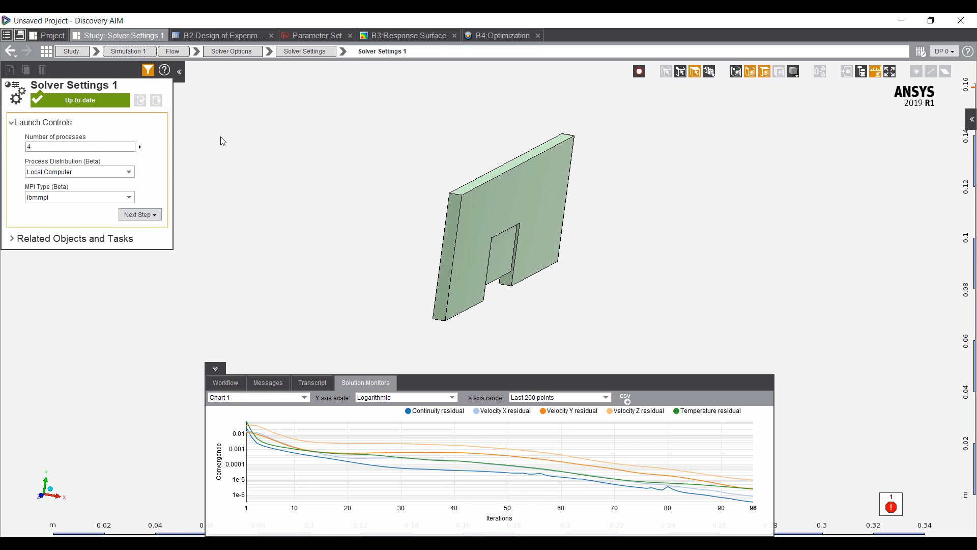
left_click(129, 51)
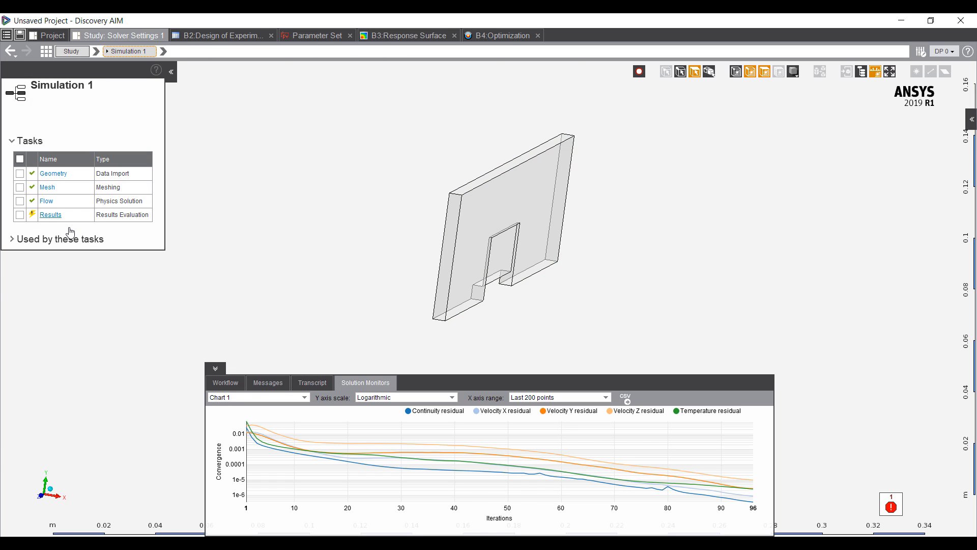
left_click(50, 215)
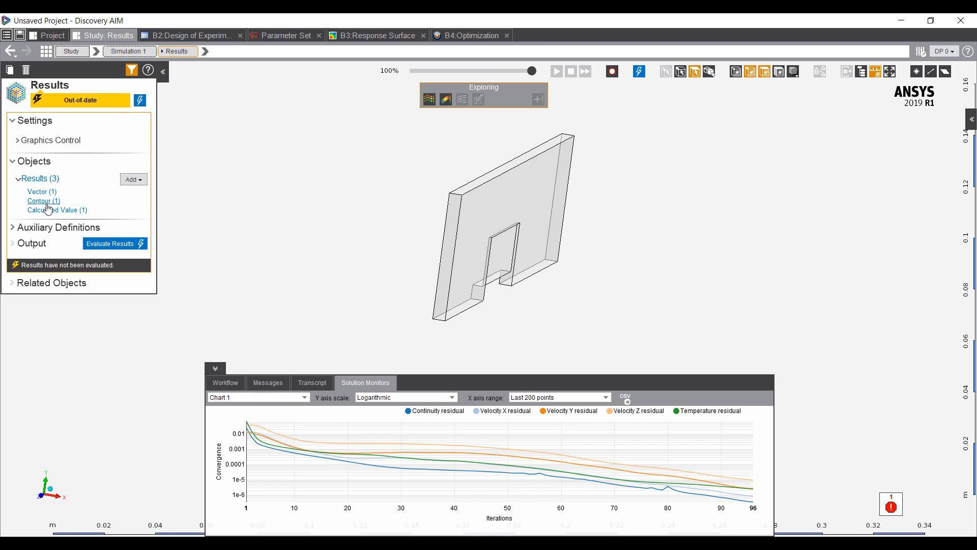
left_click(58, 209)
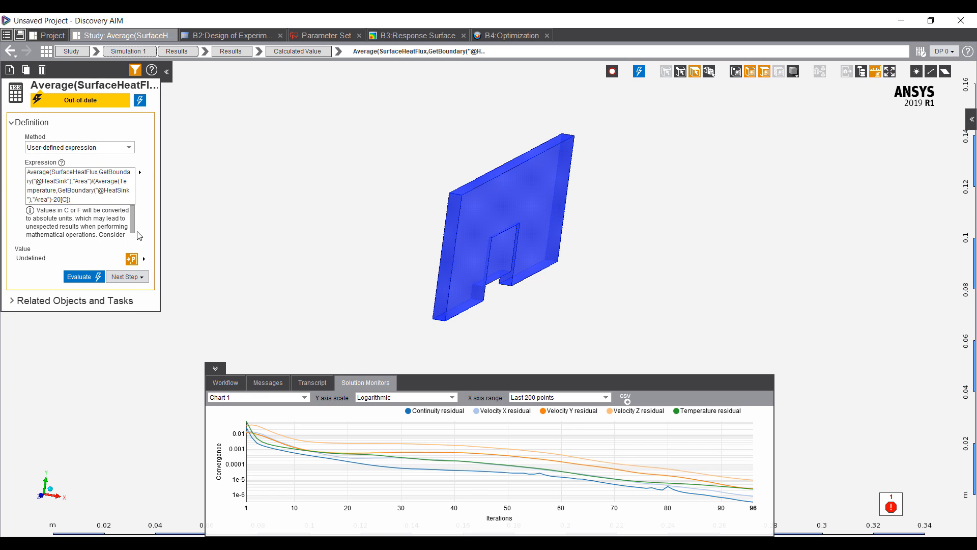
mouse_move(509, 36)
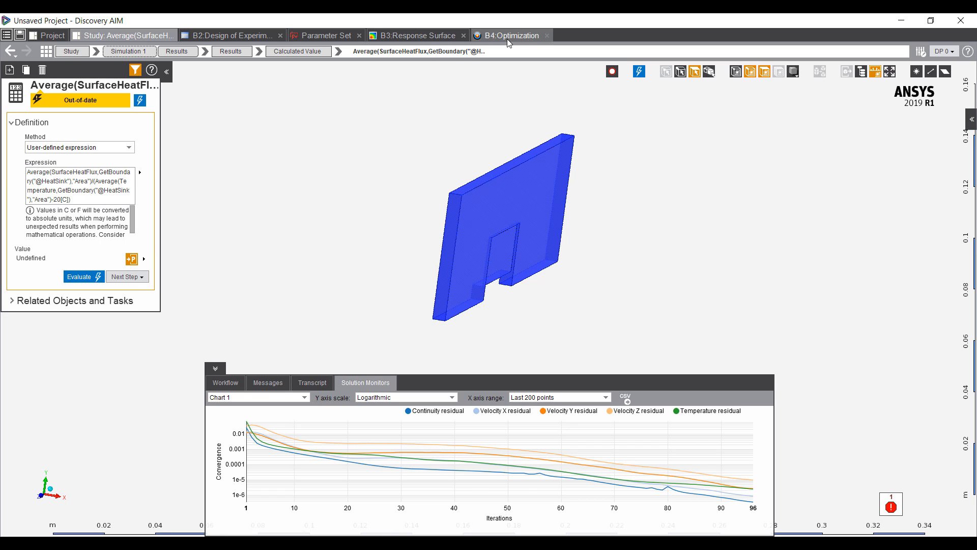
mouse_move(509, 35)
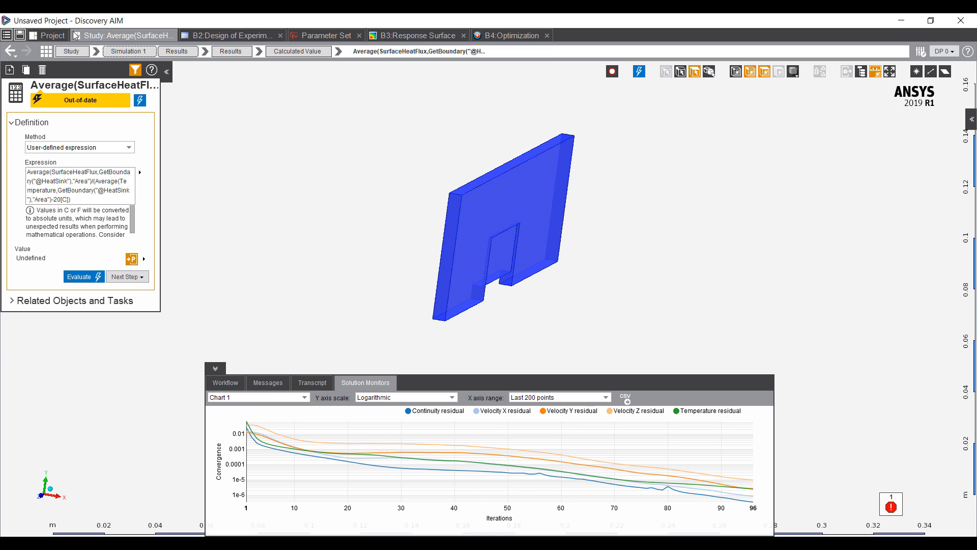
- Show the B4 optimization's P4 versus inlet velocity tradeoff chart and inspect a feasible point
left_click(510, 36)
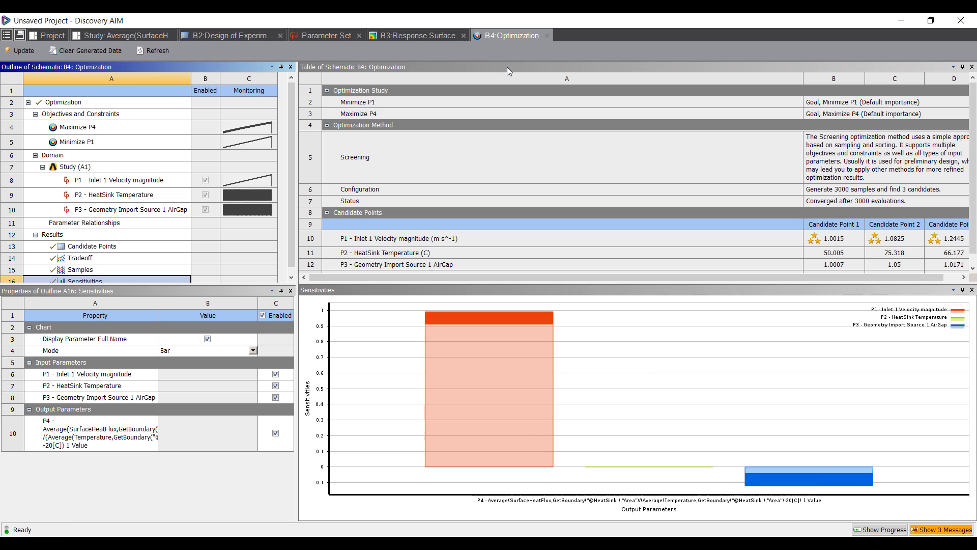
left_click(81, 258)
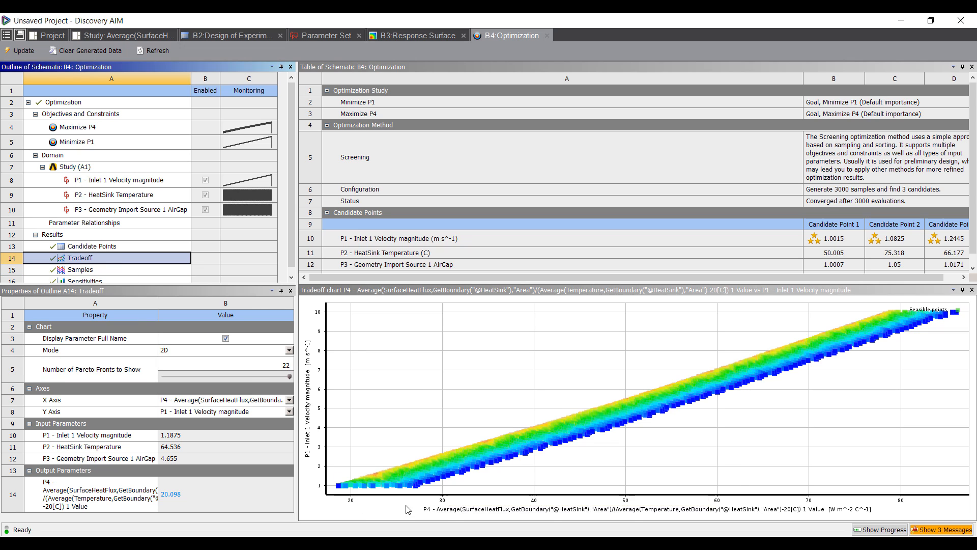
mouse_move(411, 498)
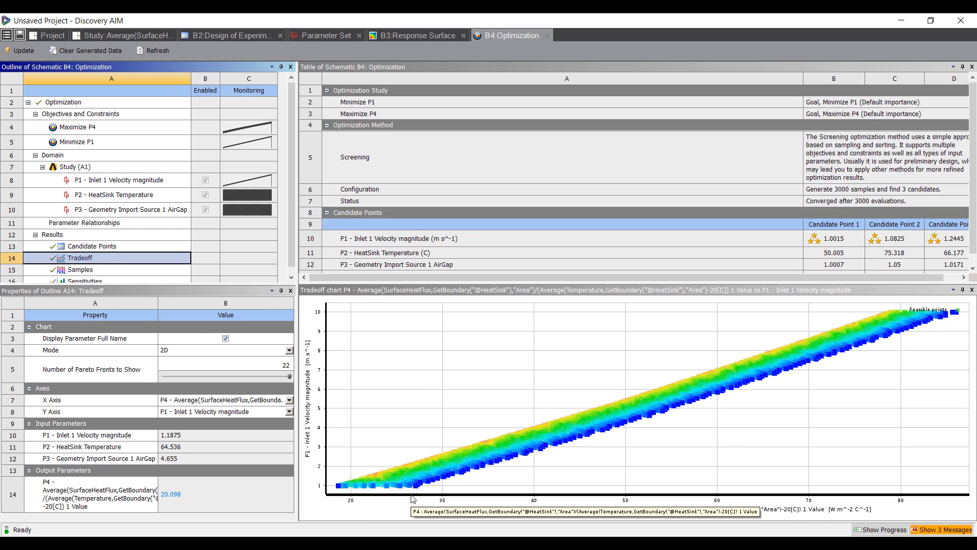
mouse_move(405, 468)
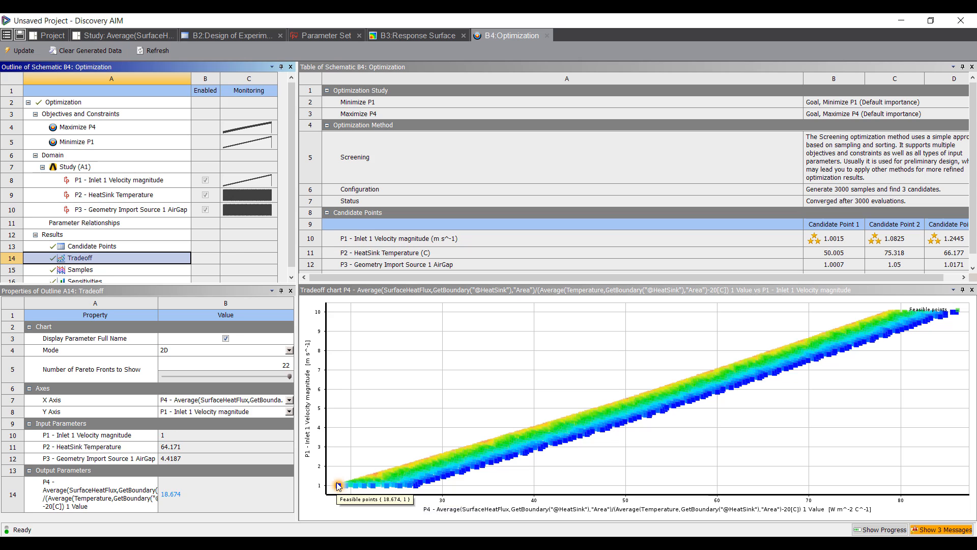
mouse_move(604, 505)
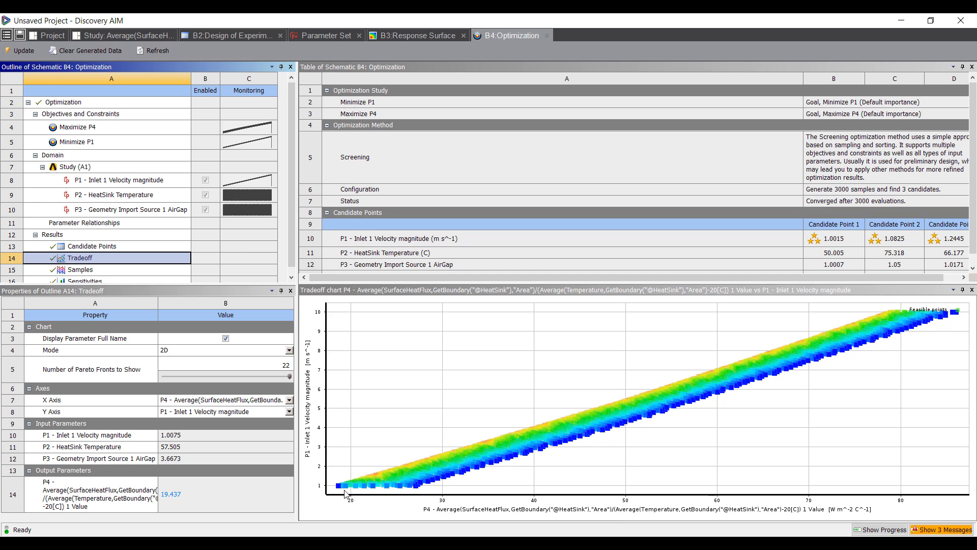
mouse_move(333, 391)
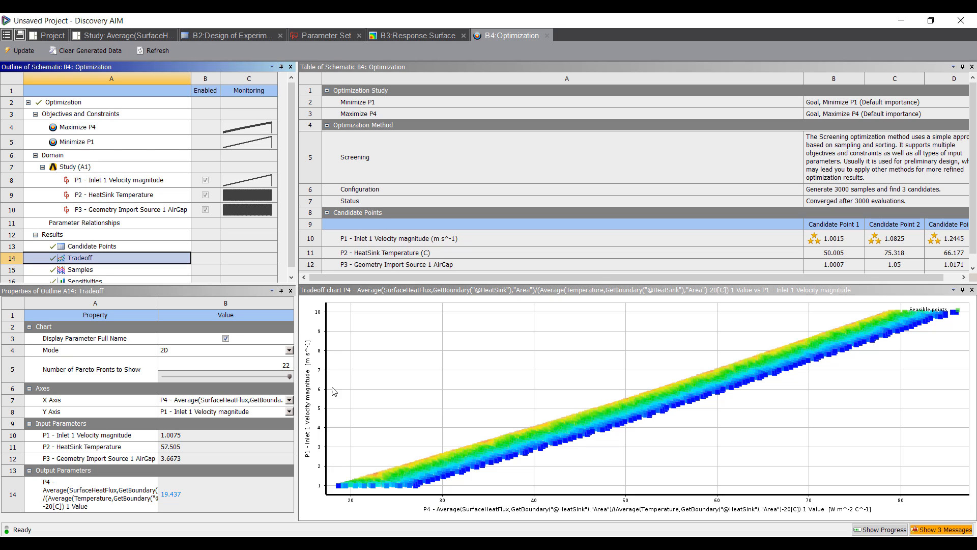
mouse_move(352, 442)
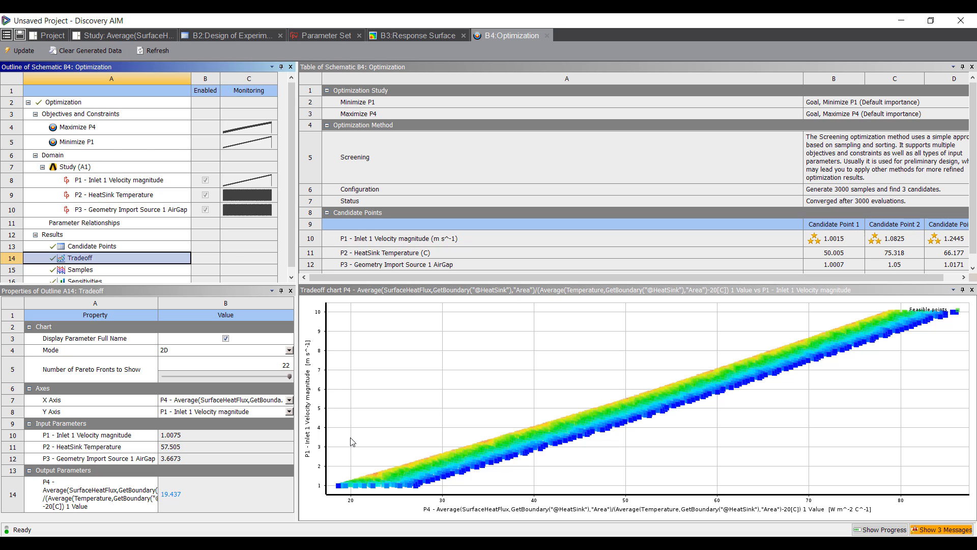
left_click(661, 428)
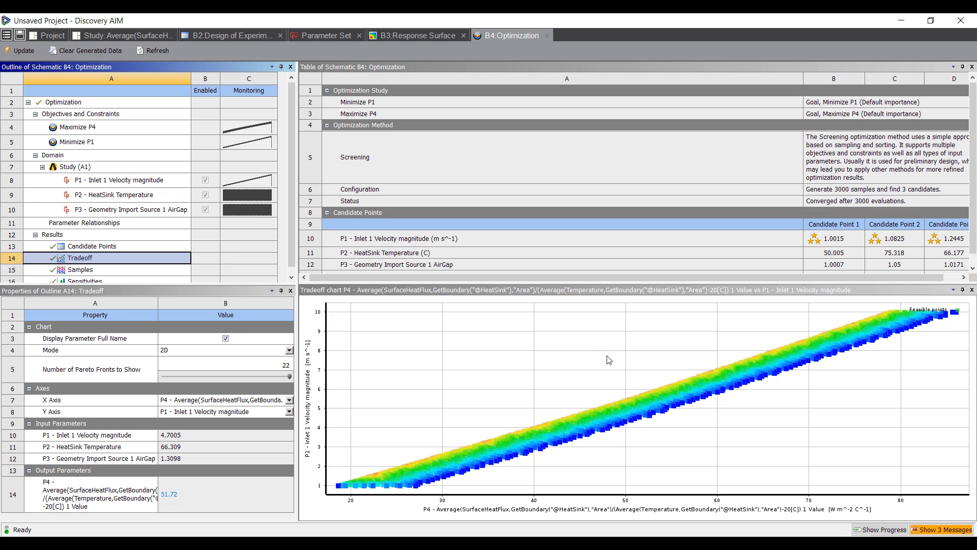
mouse_move(869, 335)
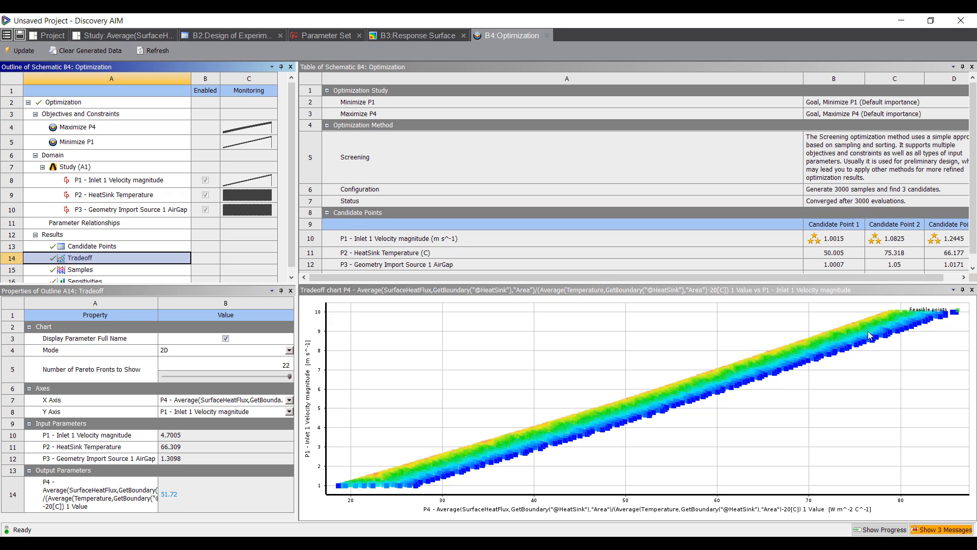